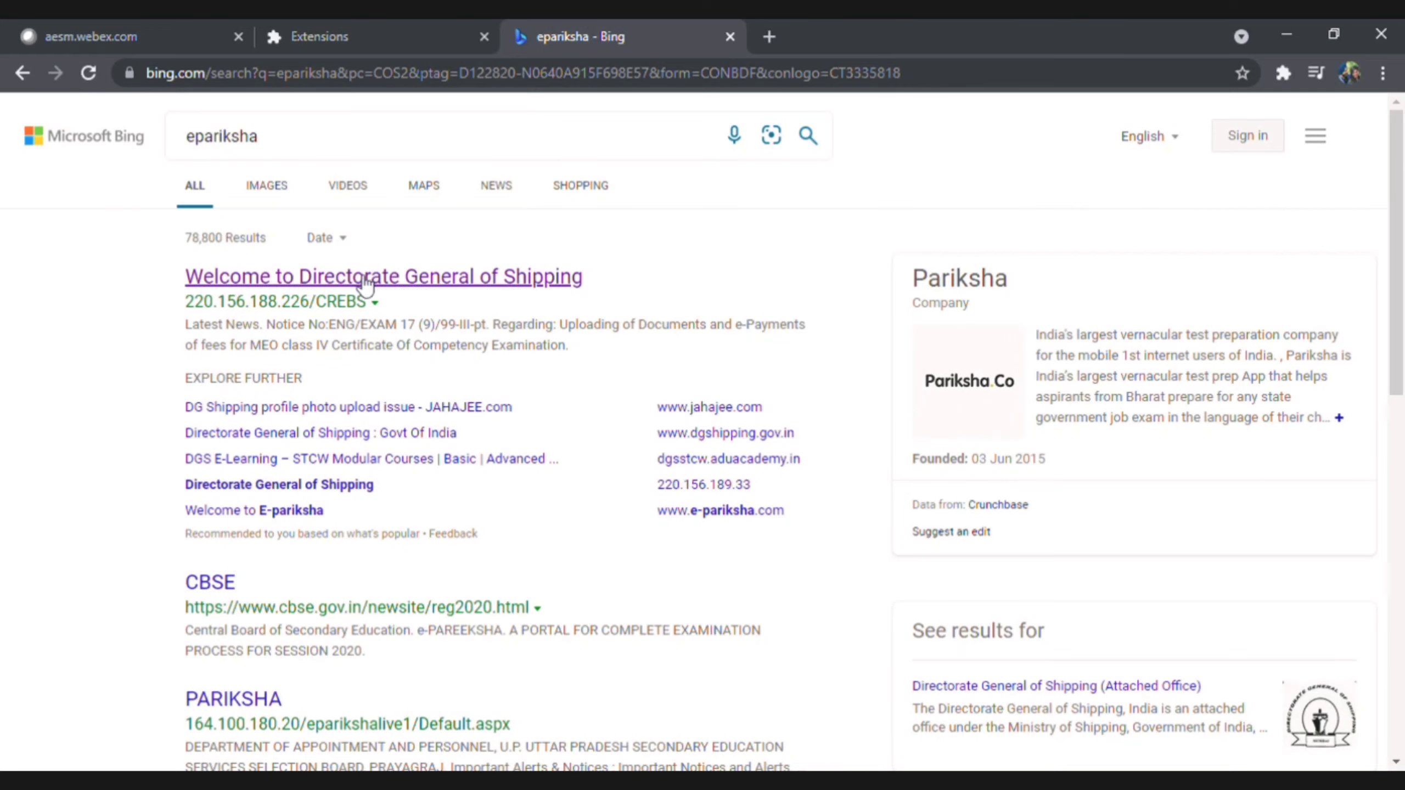
Open the Directorate General of Shipping ePariksha site from Bing results and start the candidate login
{"action": "left_click", "coordinate": [383, 276]}
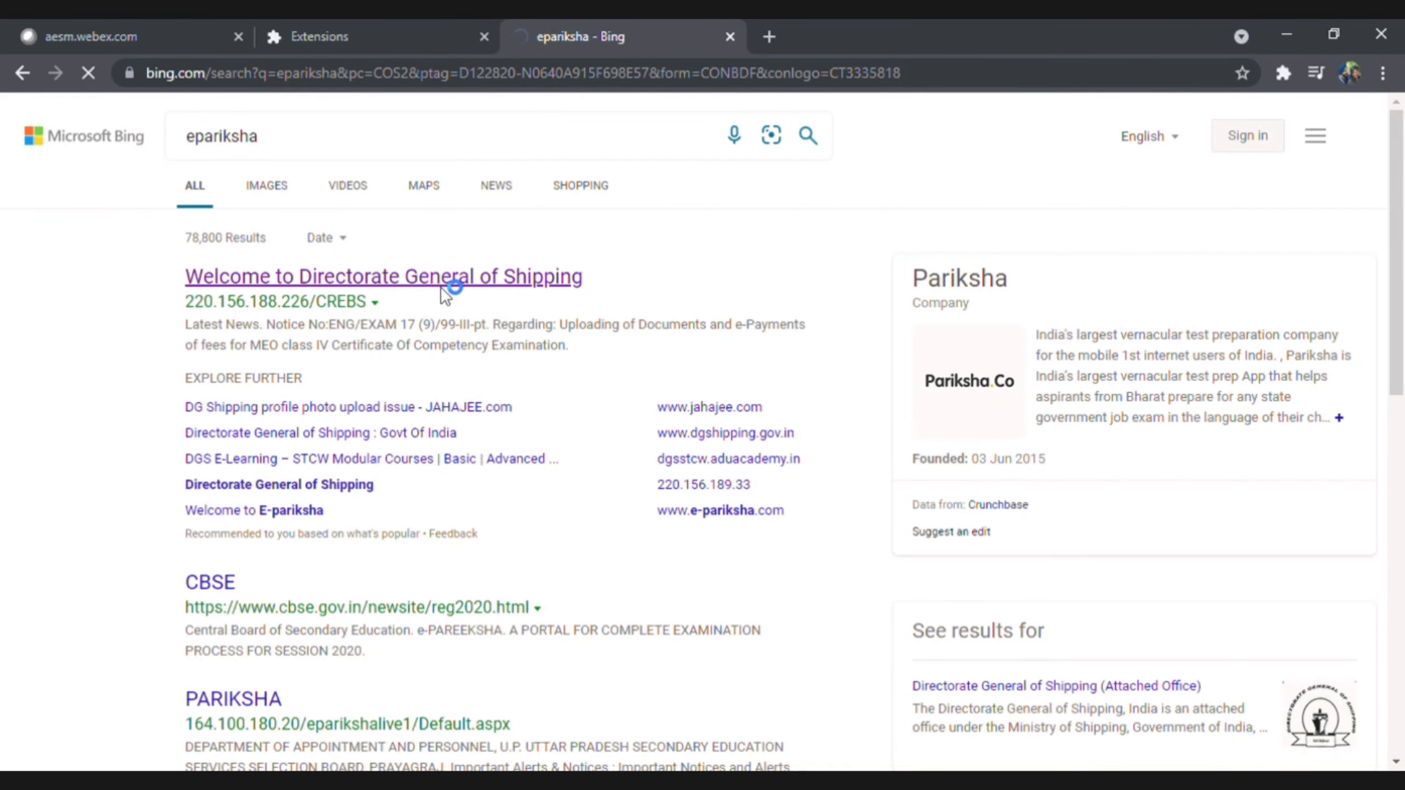
{"action": "left_click", "coordinate": [382, 276]}
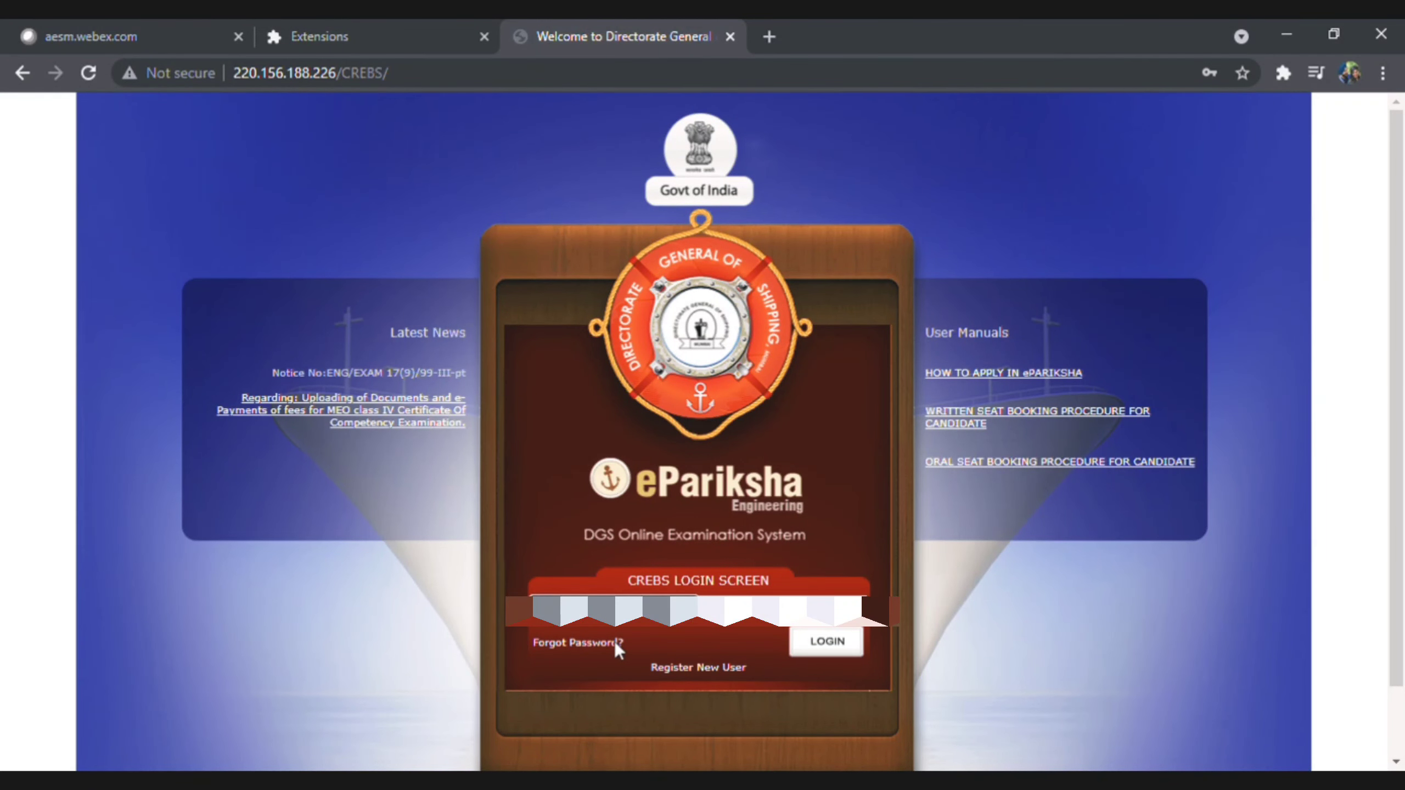
{"action": "left_click", "coordinate": [826, 640]}
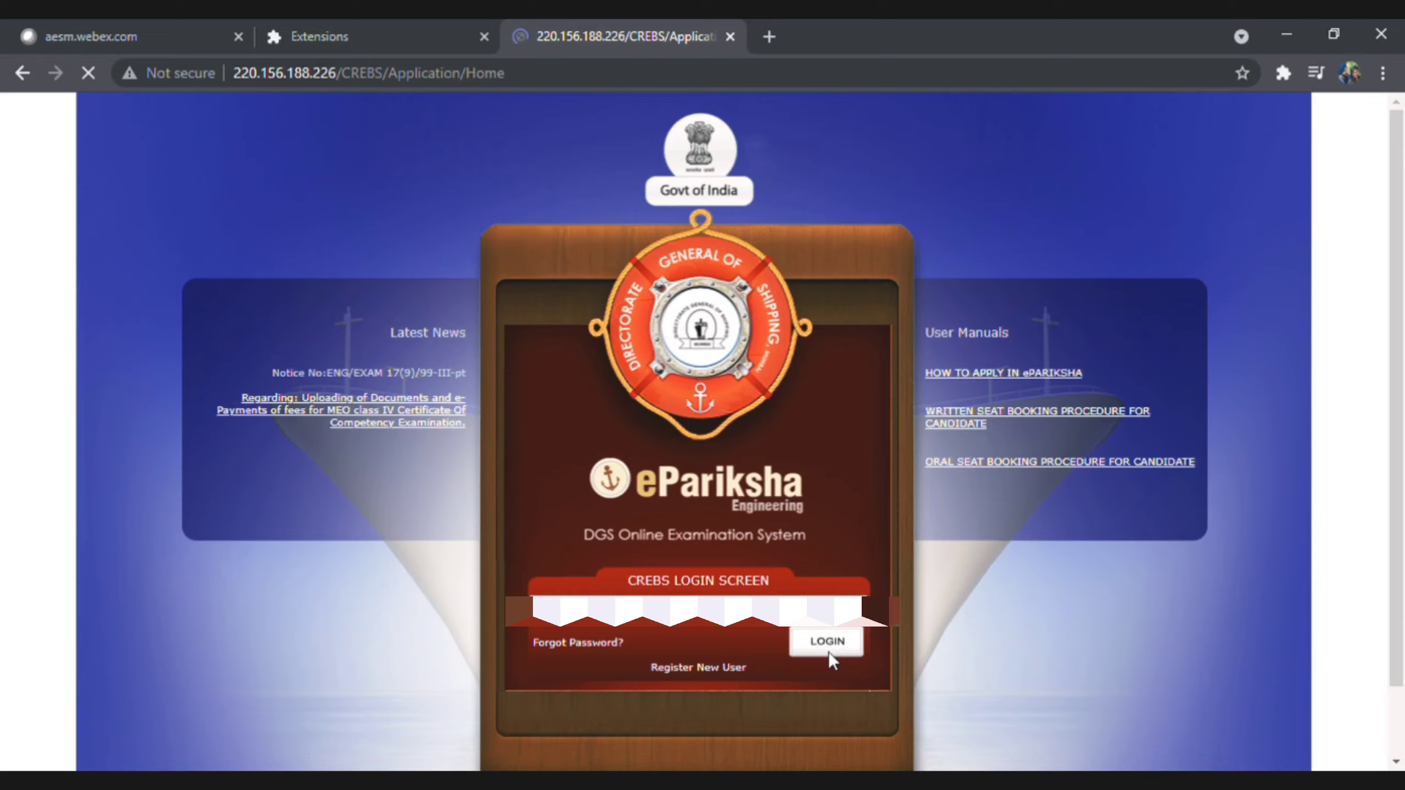
Complete login and scroll the Booking home page's Exam Result table, all passed
{"action": "left_click", "coordinate": [826, 640]}
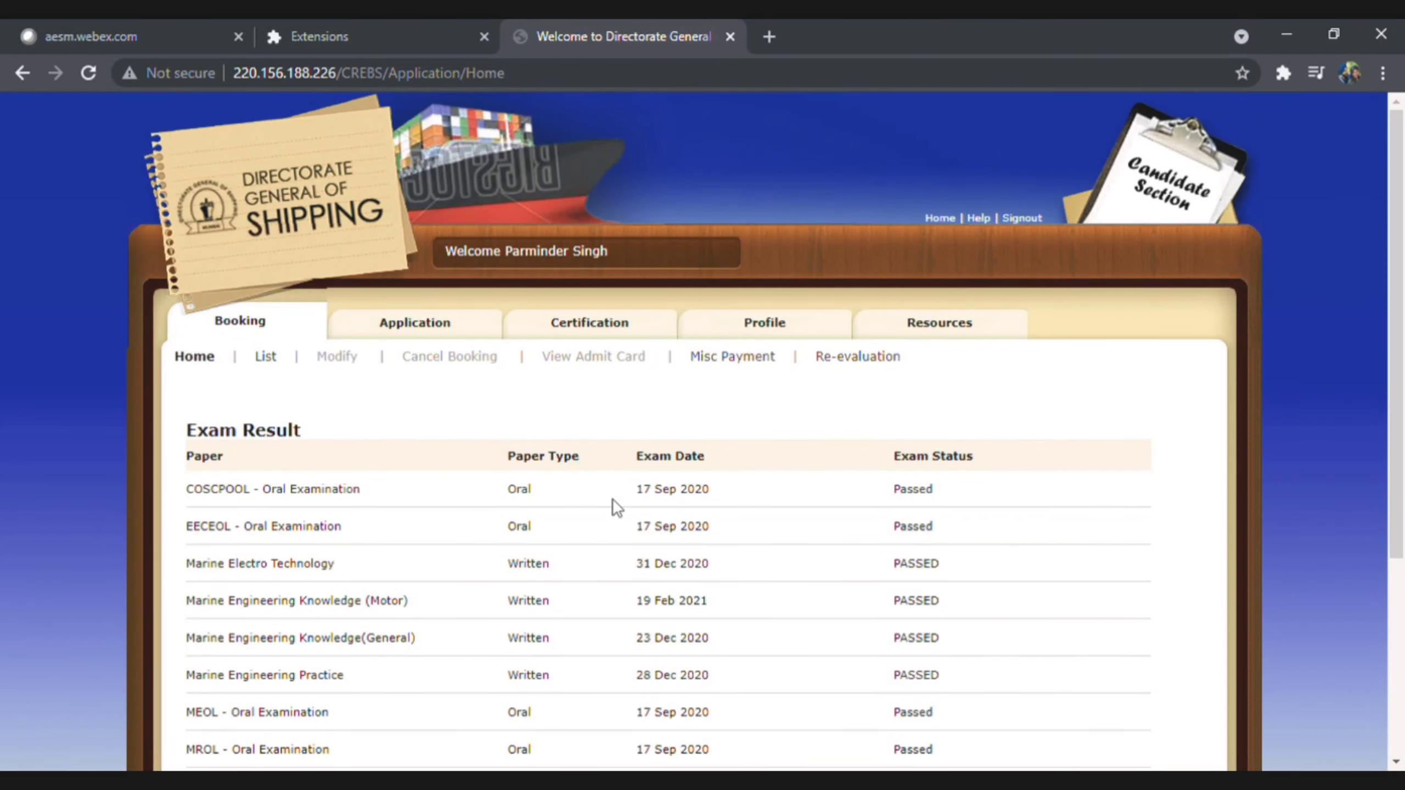
{"action": "scroll", "scroll_direction": "down", "scroll_amount": 3}
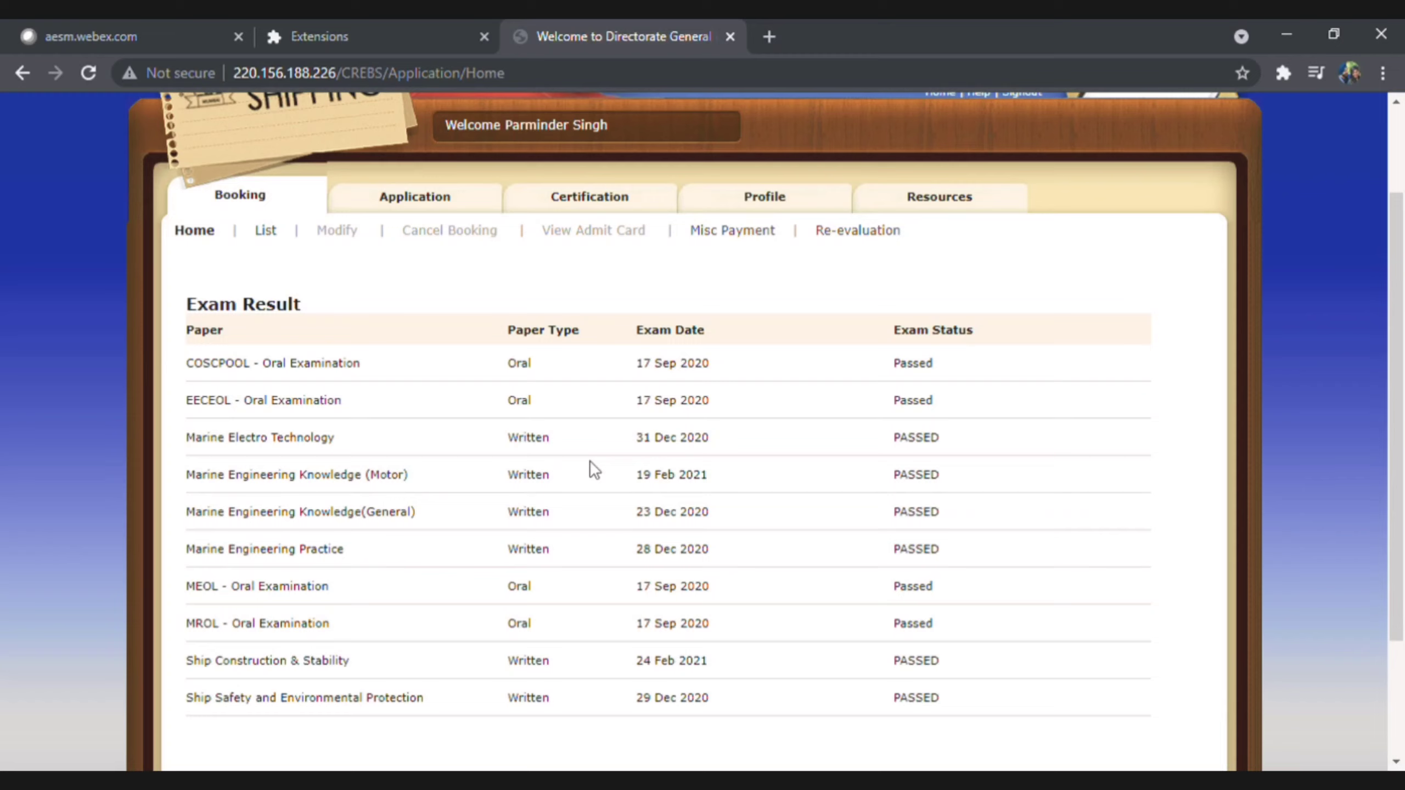
{"action": "mouse_move", "coordinate": [889, 371]}
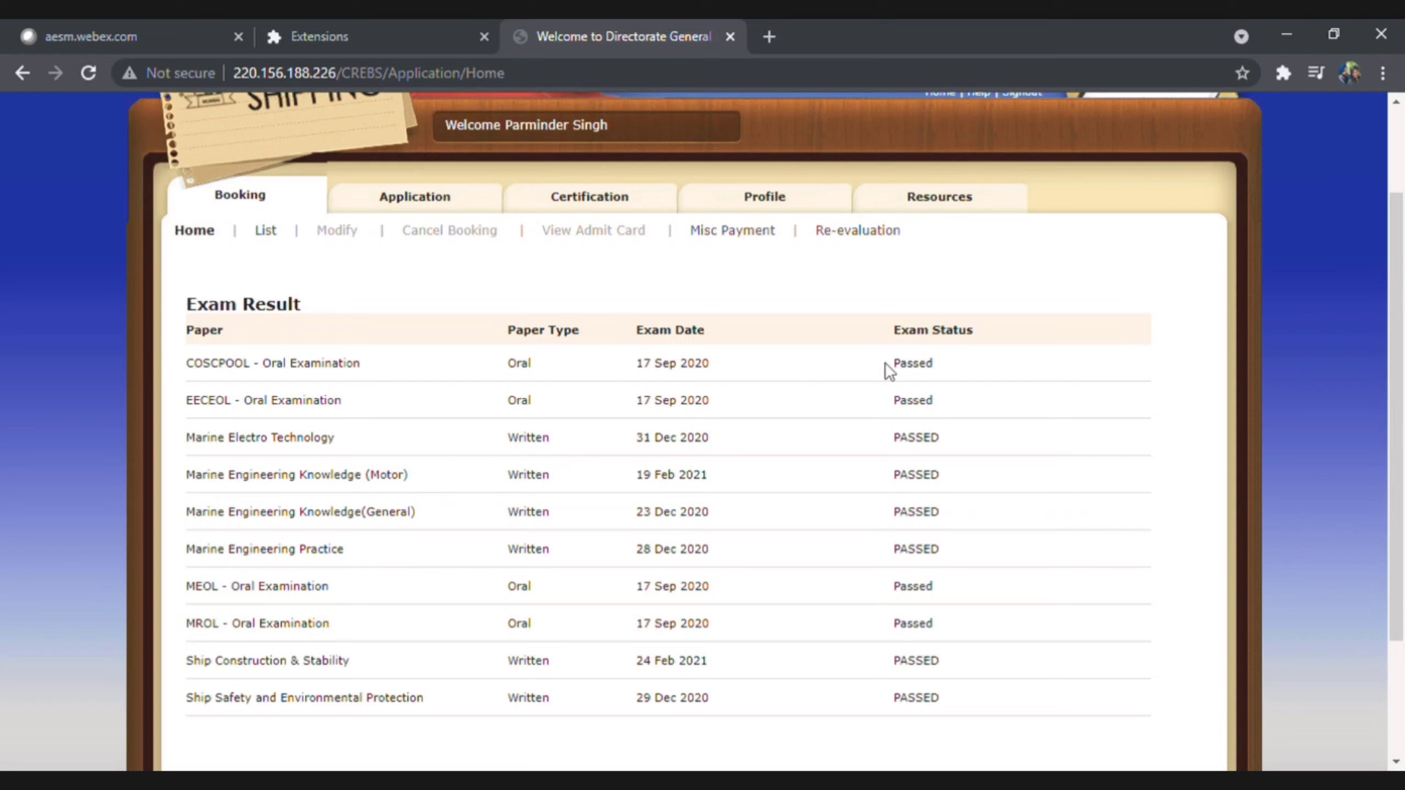
{"action": "mouse_move", "coordinate": [548, 647]}
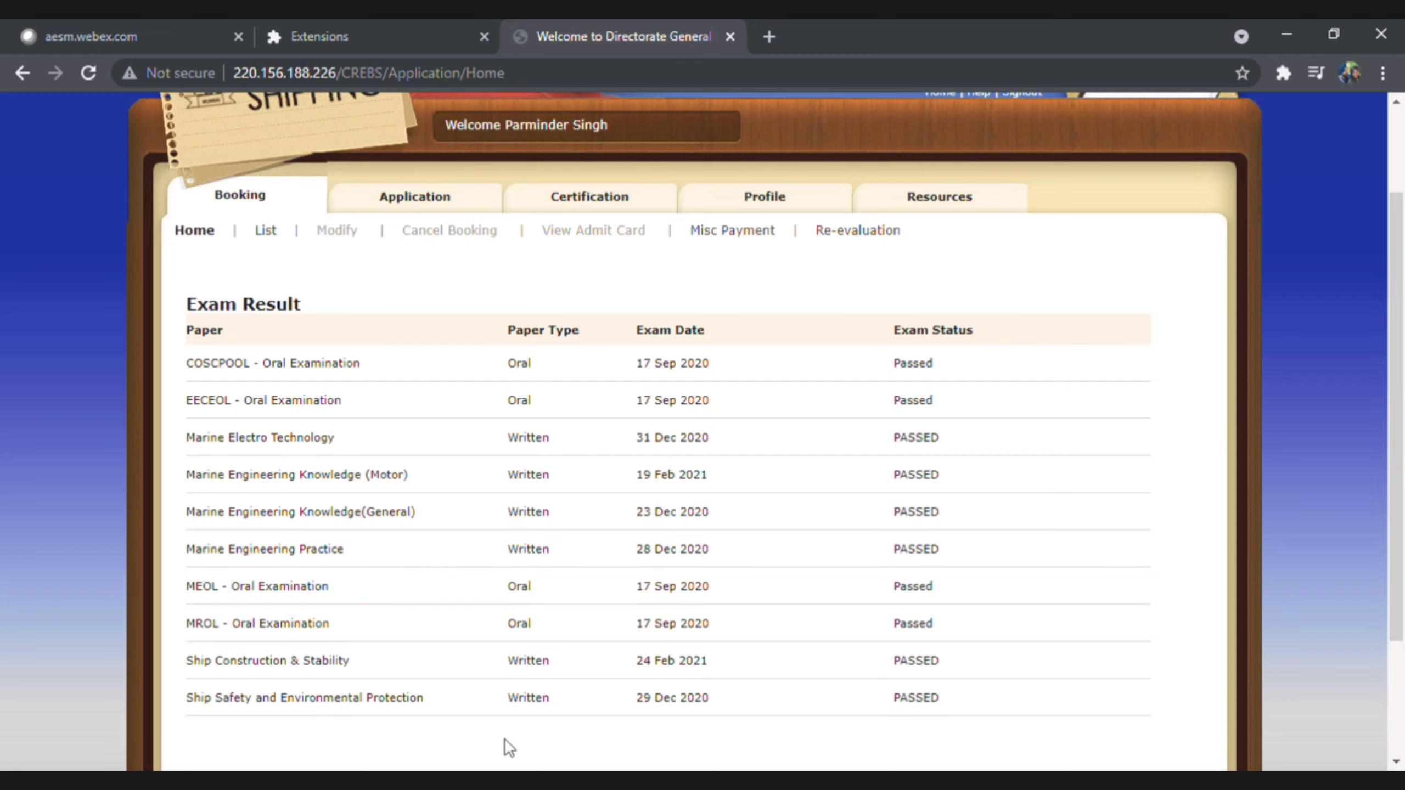
{"action": "mouse_move", "coordinate": [338, 299]}
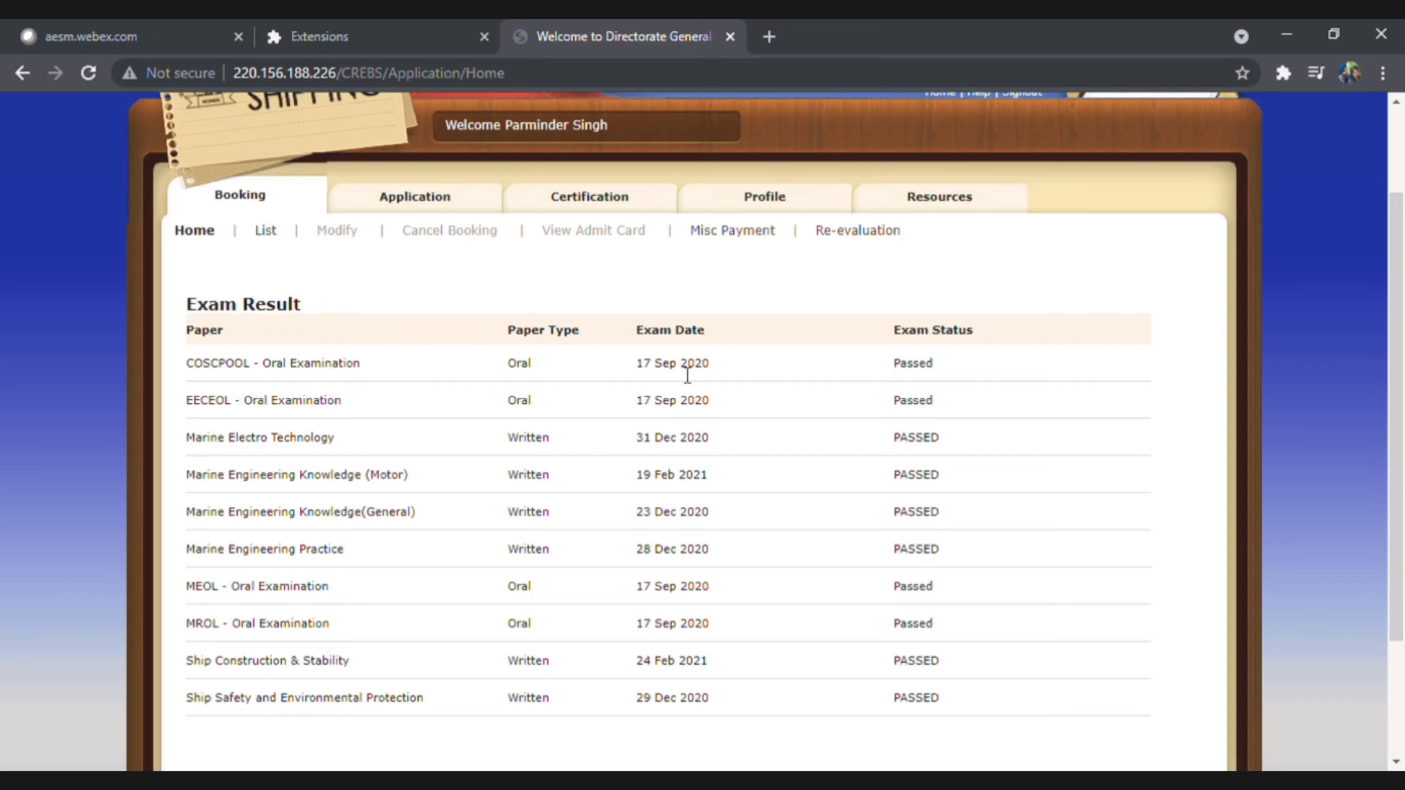
{"action": "mouse_move", "coordinate": [561, 231]}
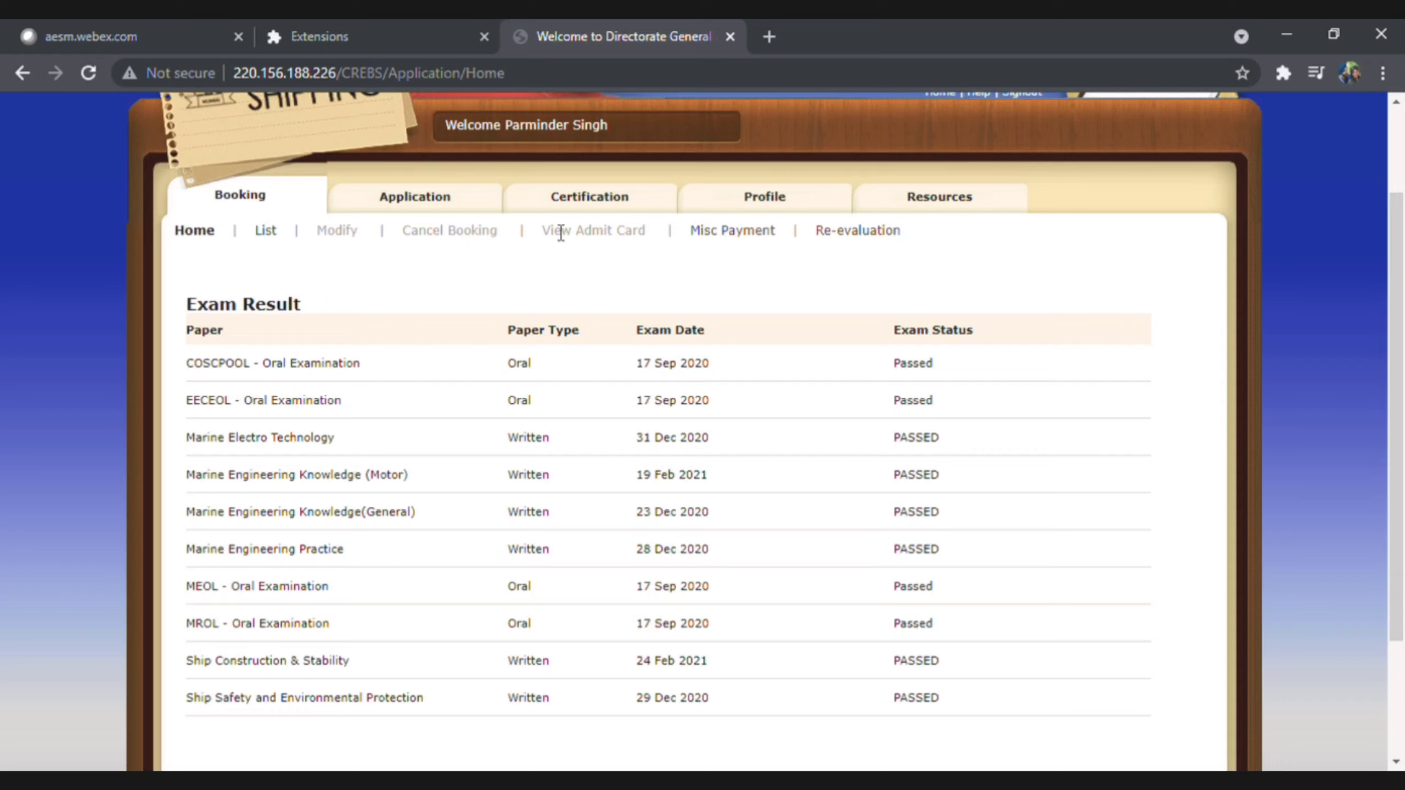
{"action": "mouse_move", "coordinate": [589, 197]}
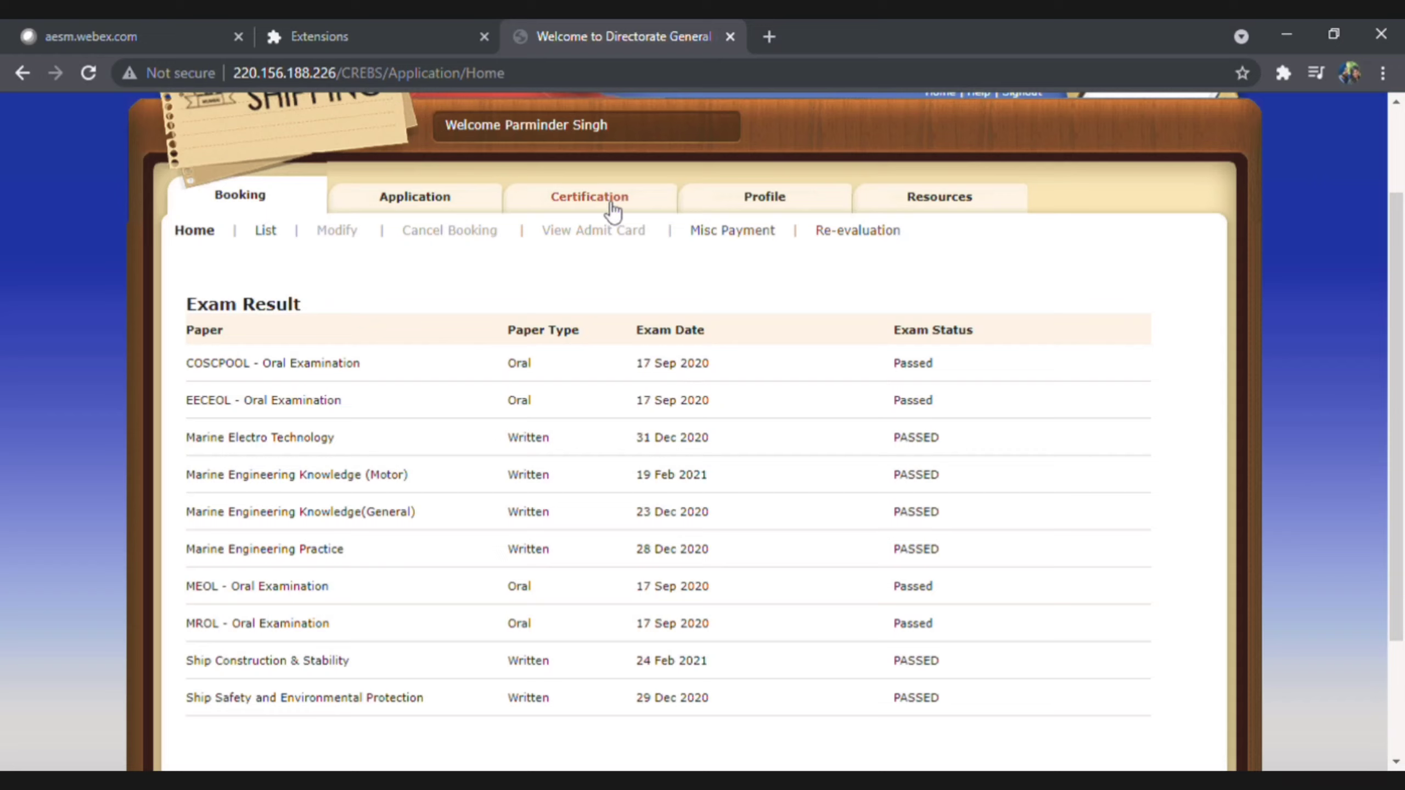
{"action": "mouse_move", "coordinate": [612, 194]}
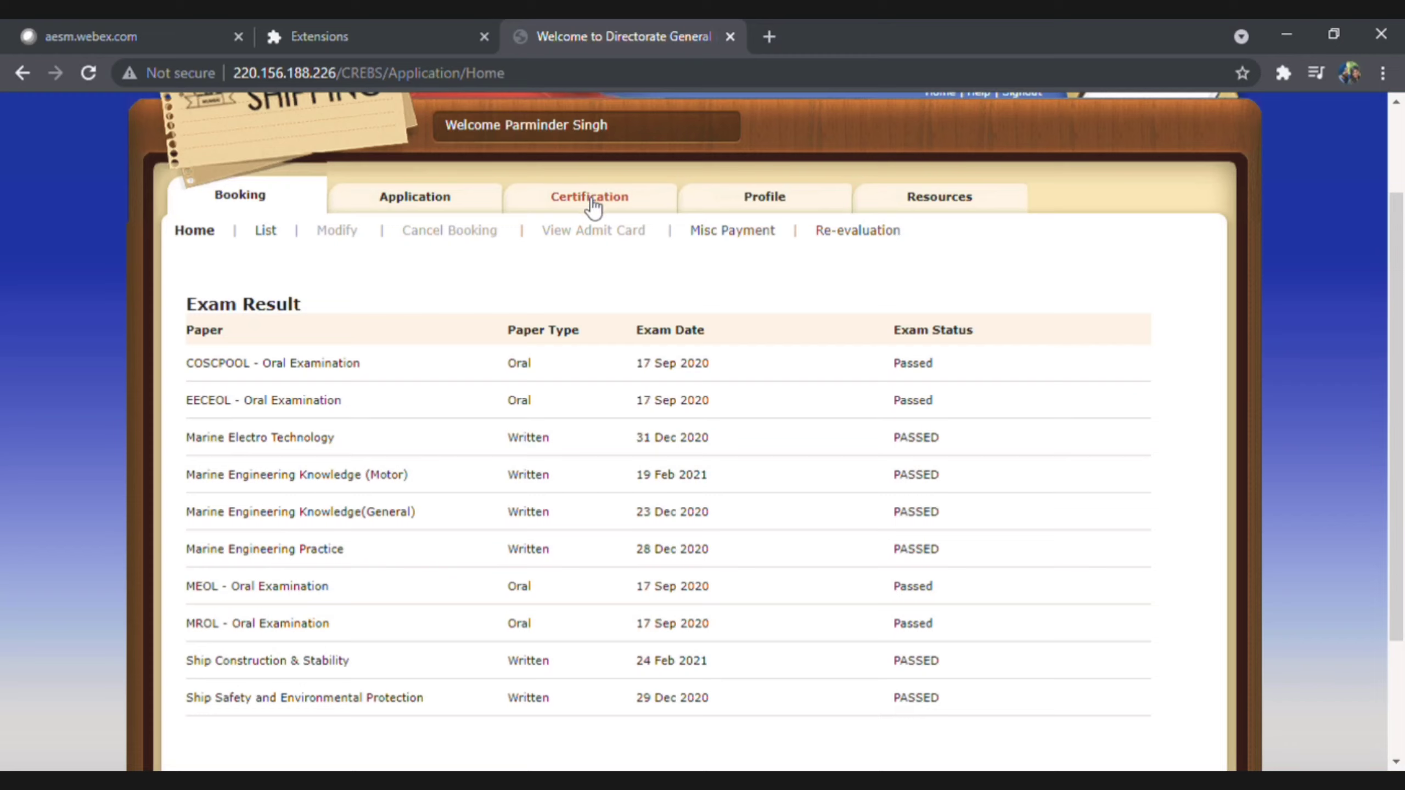
{"action": "mouse_move", "coordinate": [592, 208]}
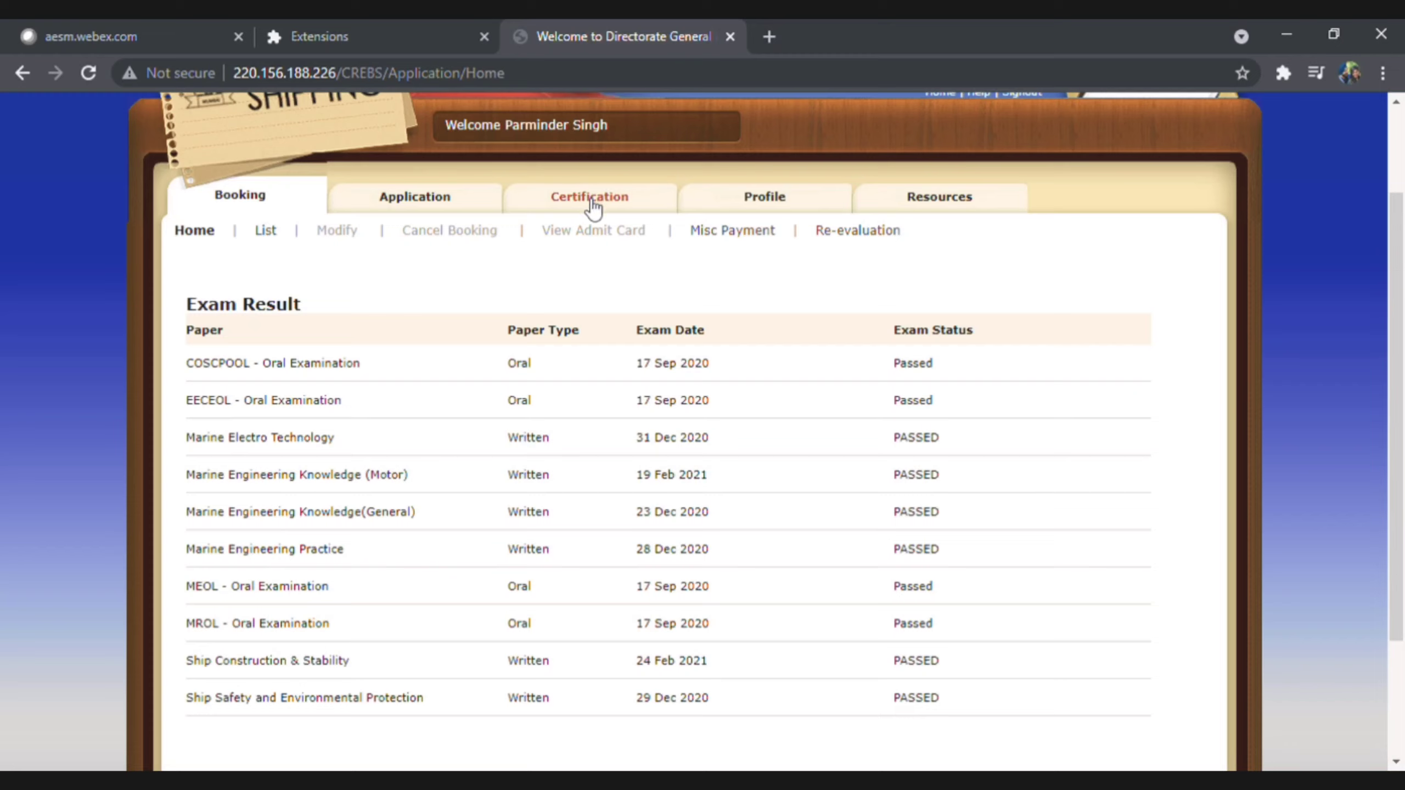
Show the Certification Fee Detail page confirming the 3000 fee paid online
{"action": "left_click", "coordinate": [588, 197]}
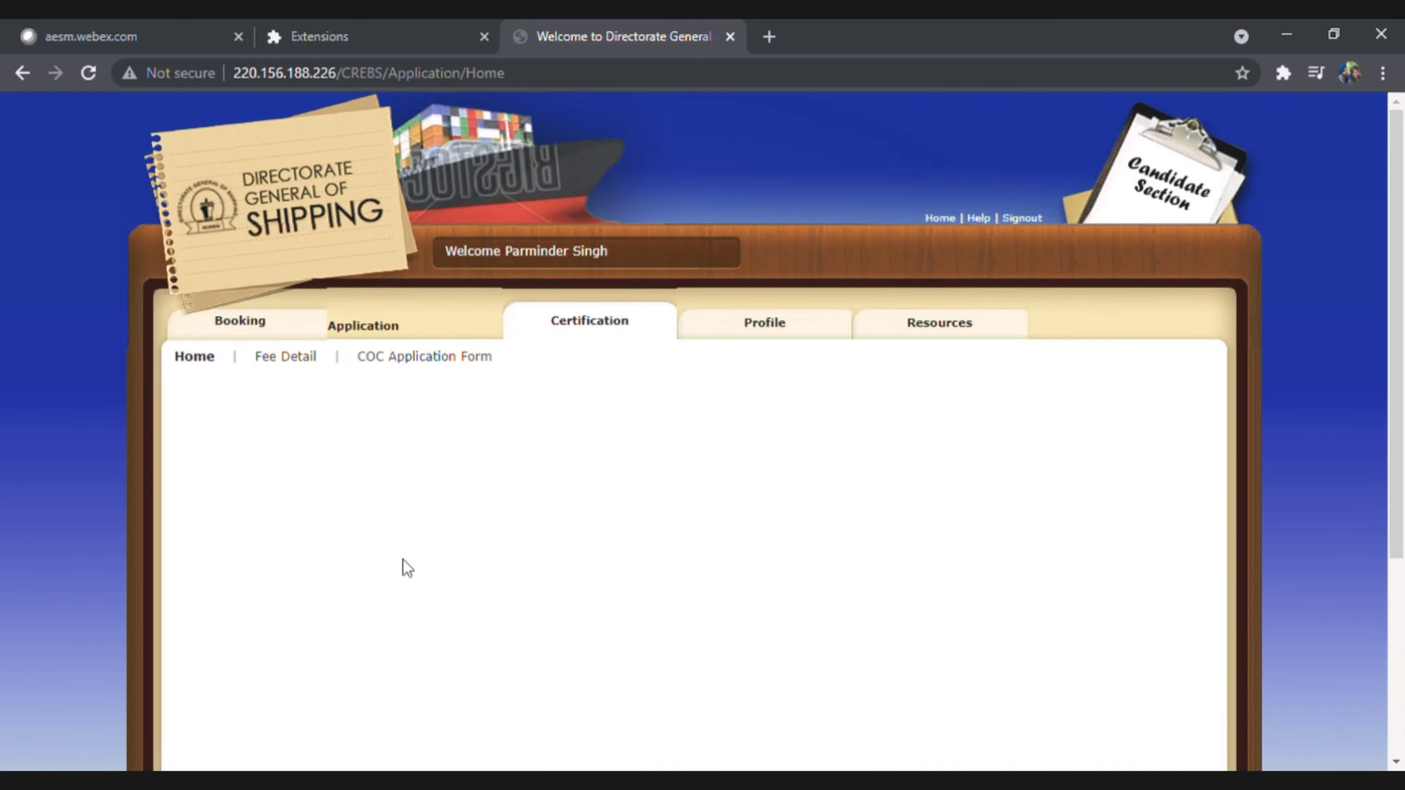
{"action": "scroll", "scroll_direction": "down", "scroll_amount": 3}
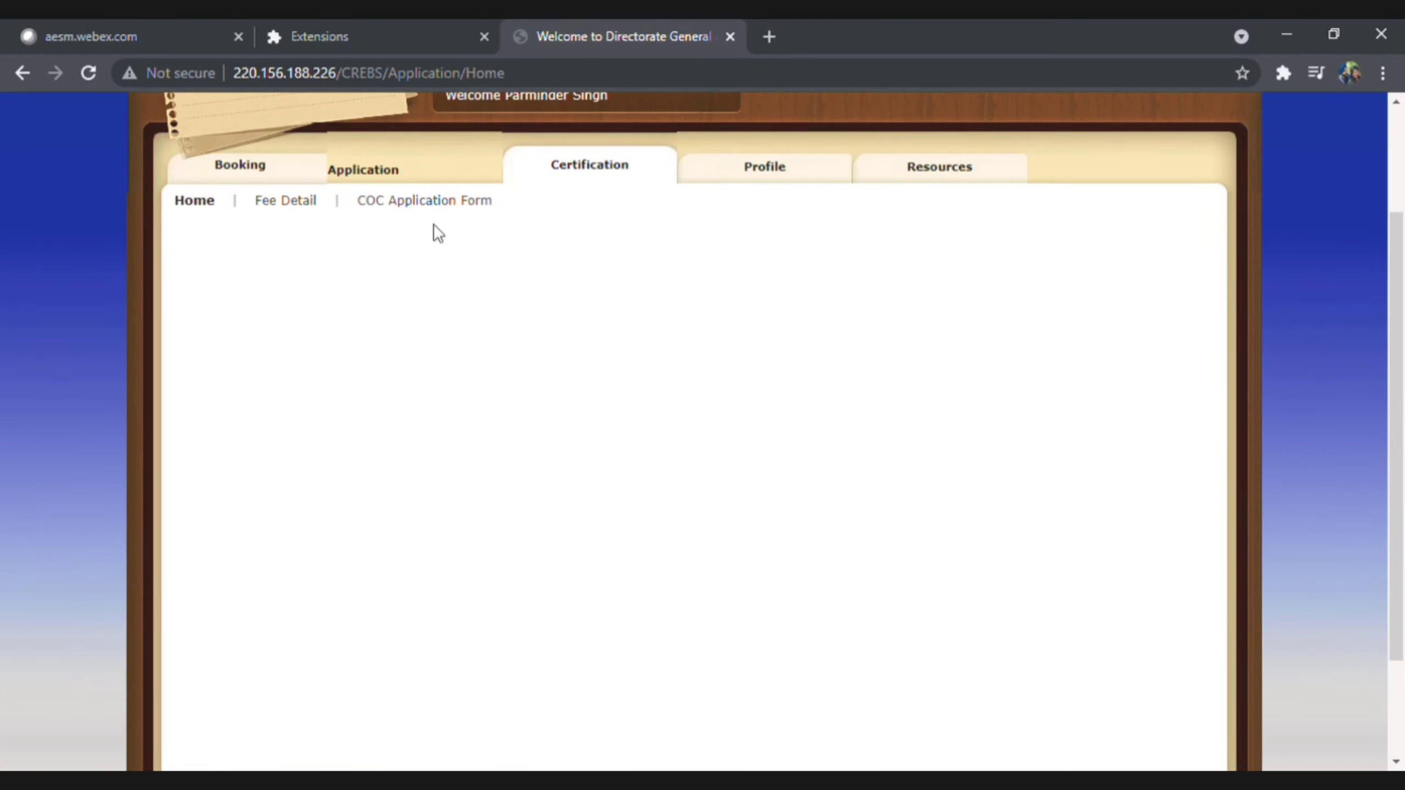
{"action": "mouse_move", "coordinate": [423, 200]}
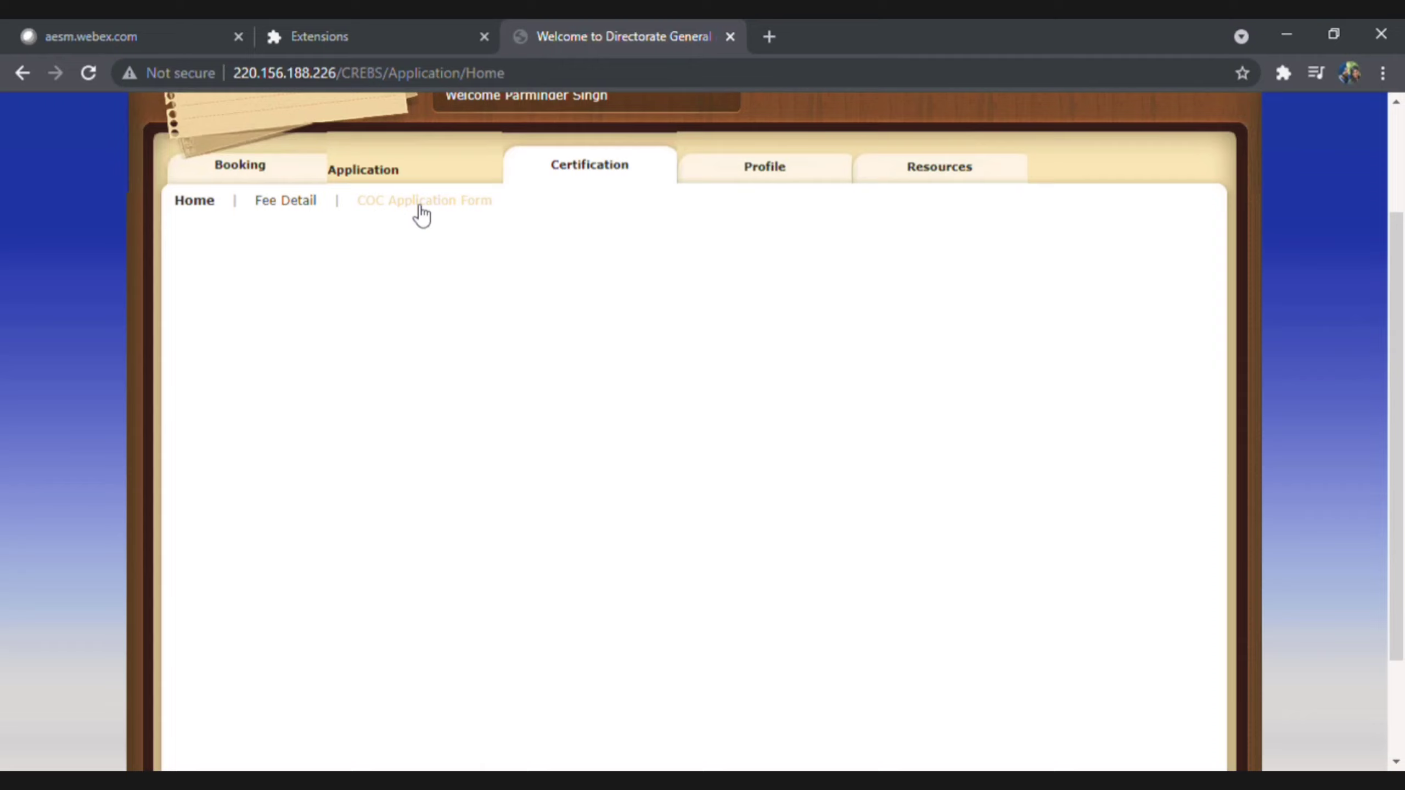
{"action": "mouse_move", "coordinate": [296, 200]}
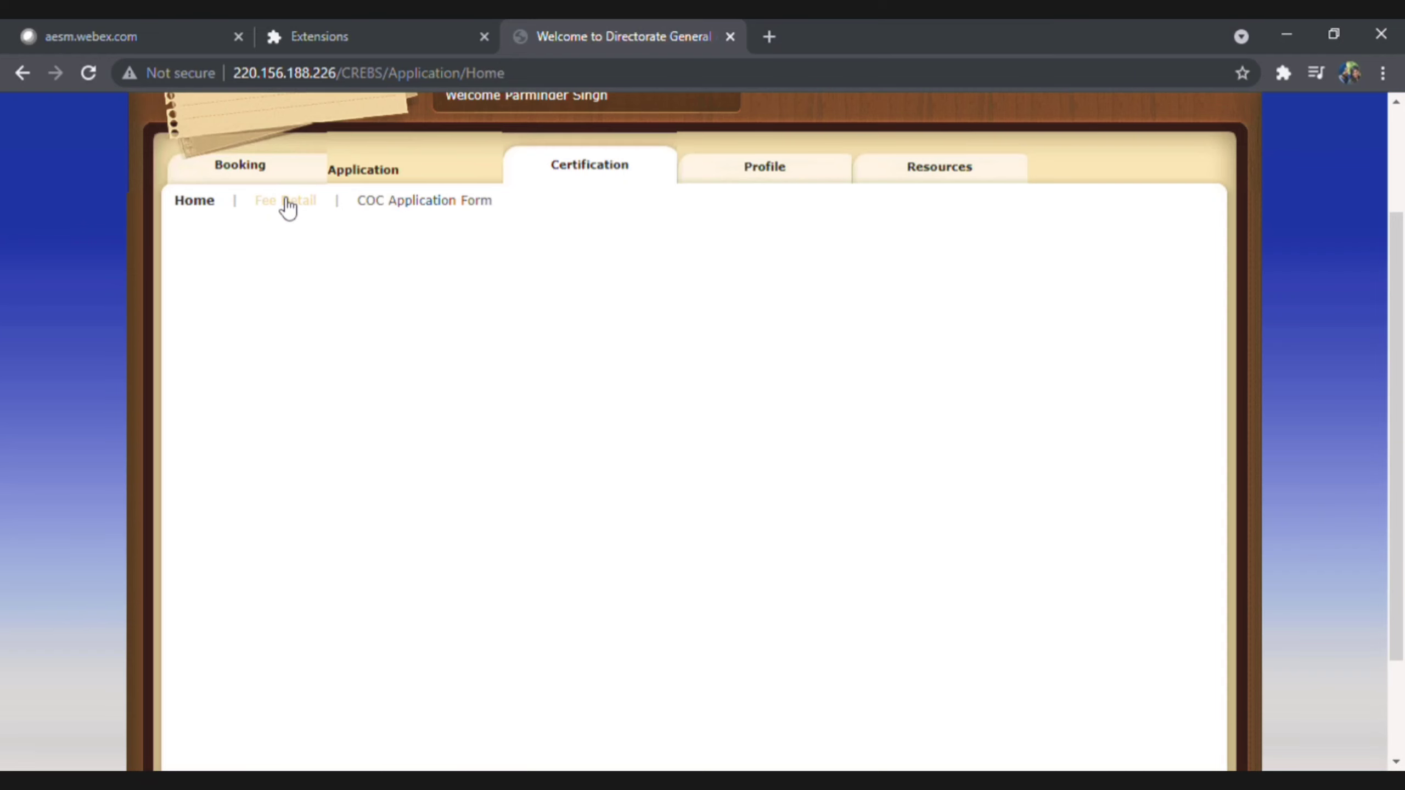
{"action": "left_click", "coordinate": [284, 200]}
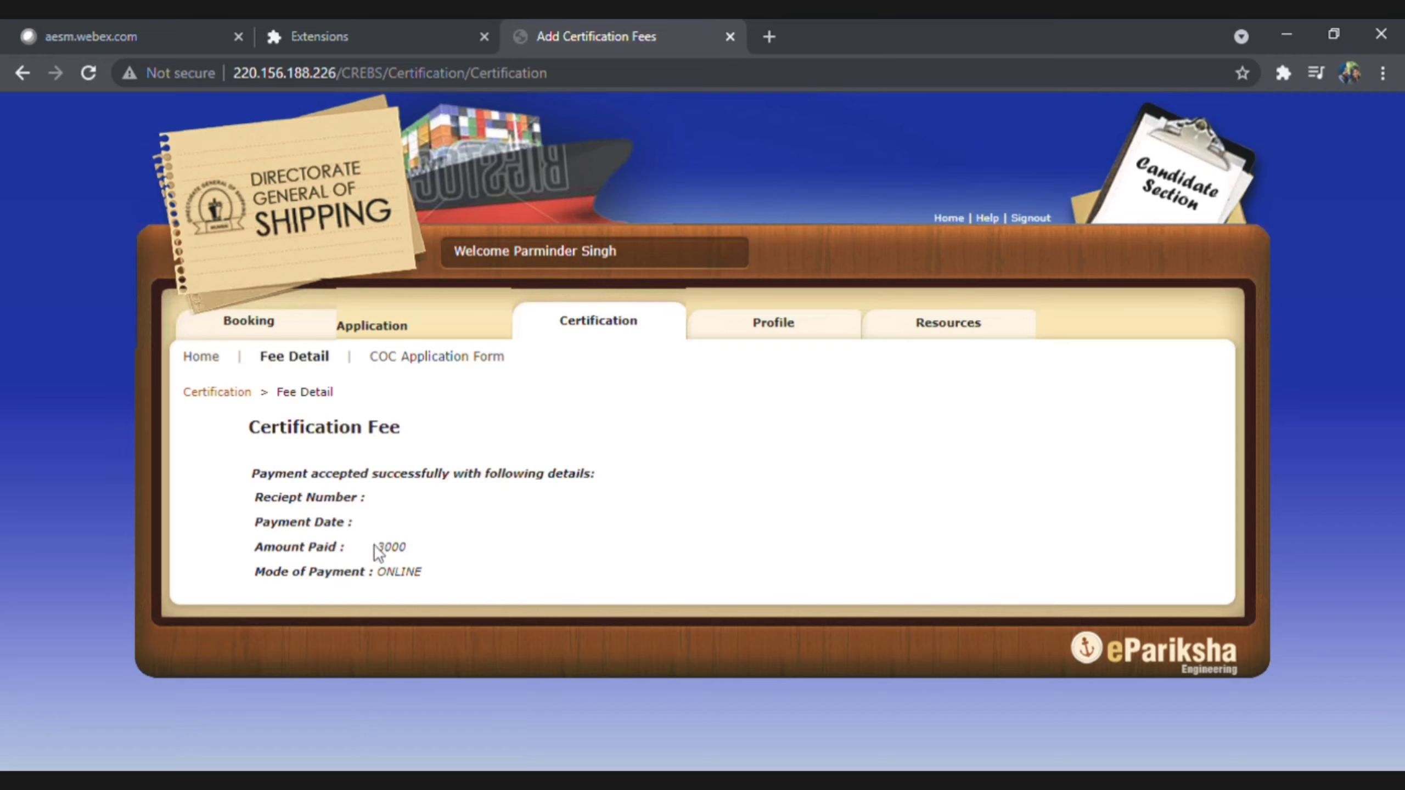
{"action": "mouse_move", "coordinate": [376, 553]}
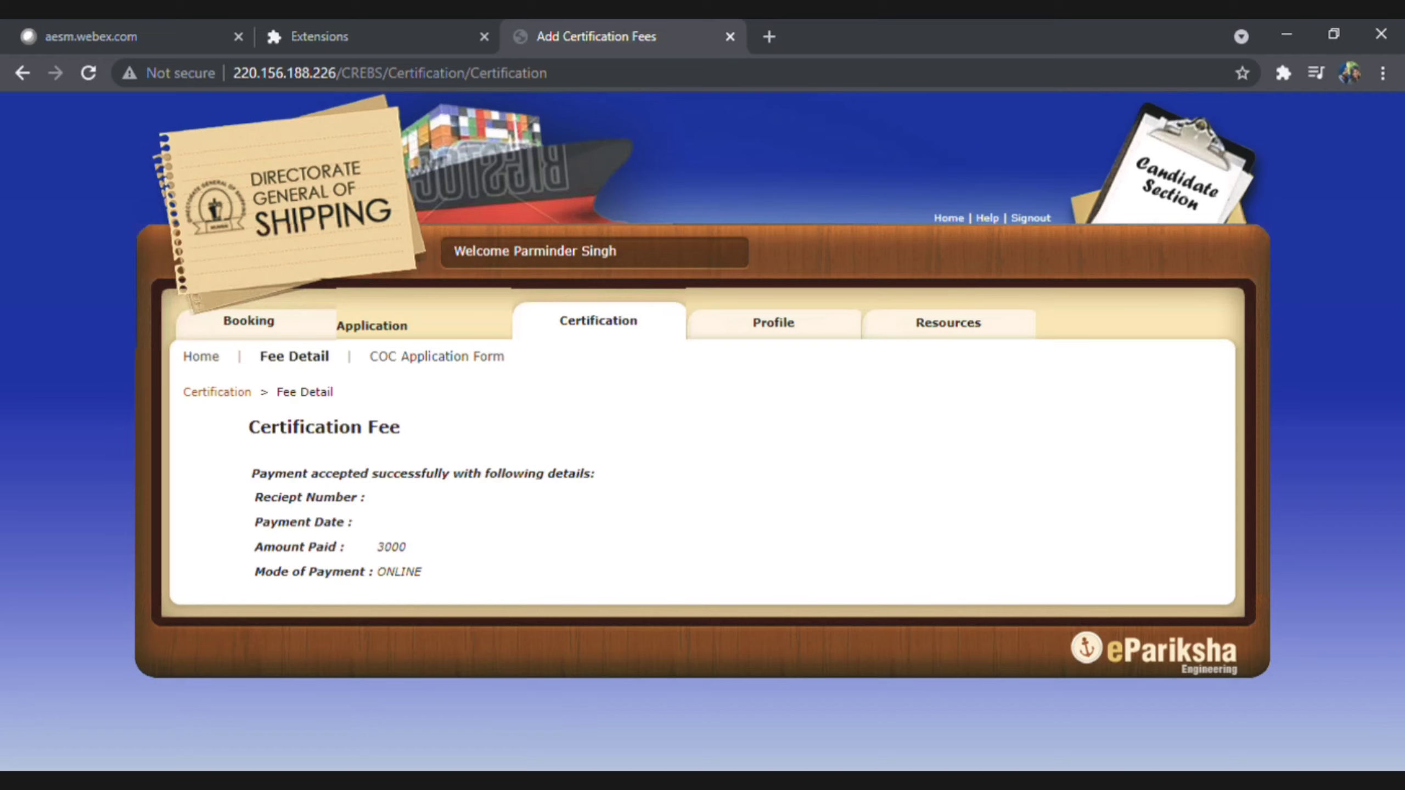
{"action": "mouse_move", "coordinate": [454, 594]}
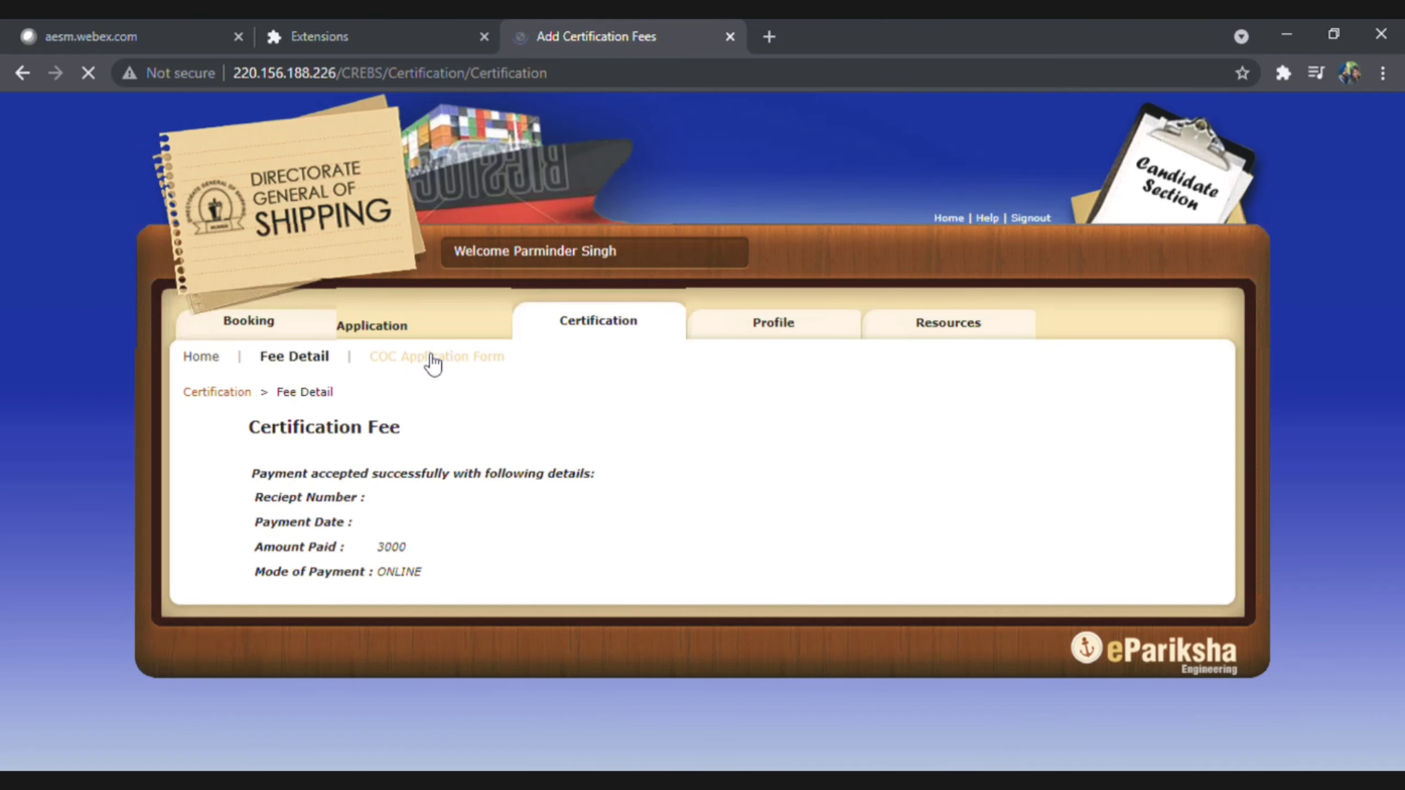
Review page 1 of the COC Application Form down to the orals table
{"action": "left_click", "coordinate": [436, 356]}
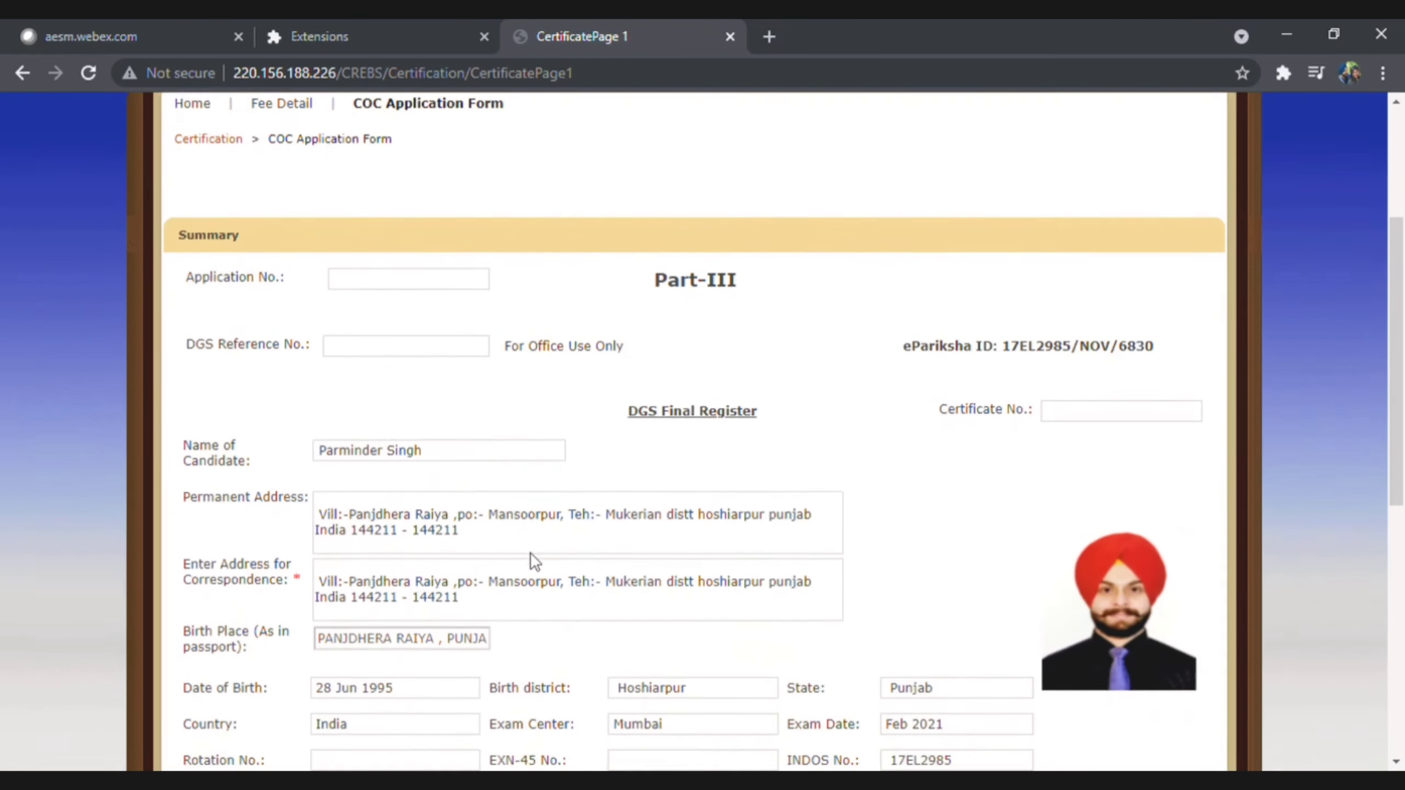
{"action": "scroll", "scroll_direction": "down", "scroll_amount": 3}
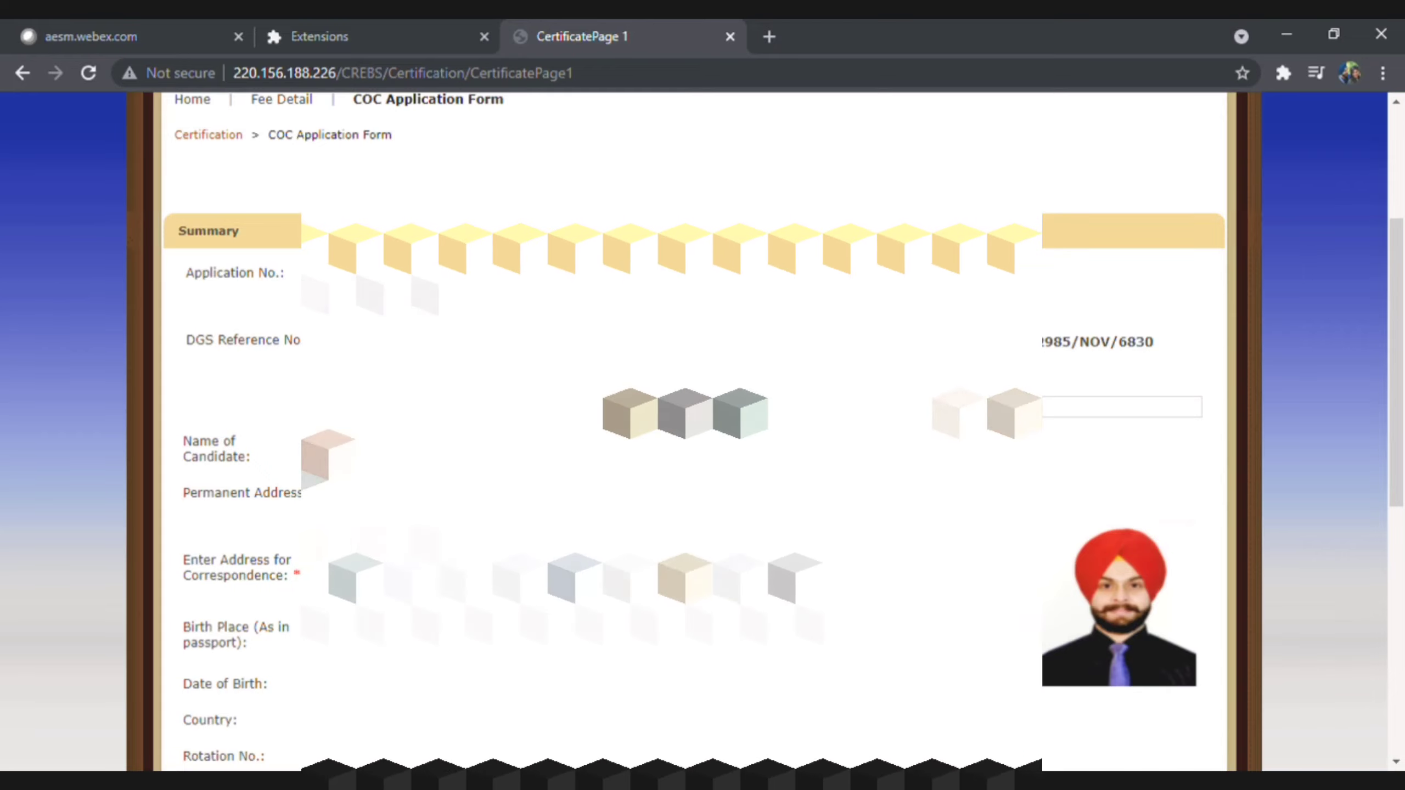
{"action": "scroll", "scroll_direction": "down", "scroll_amount": 3}
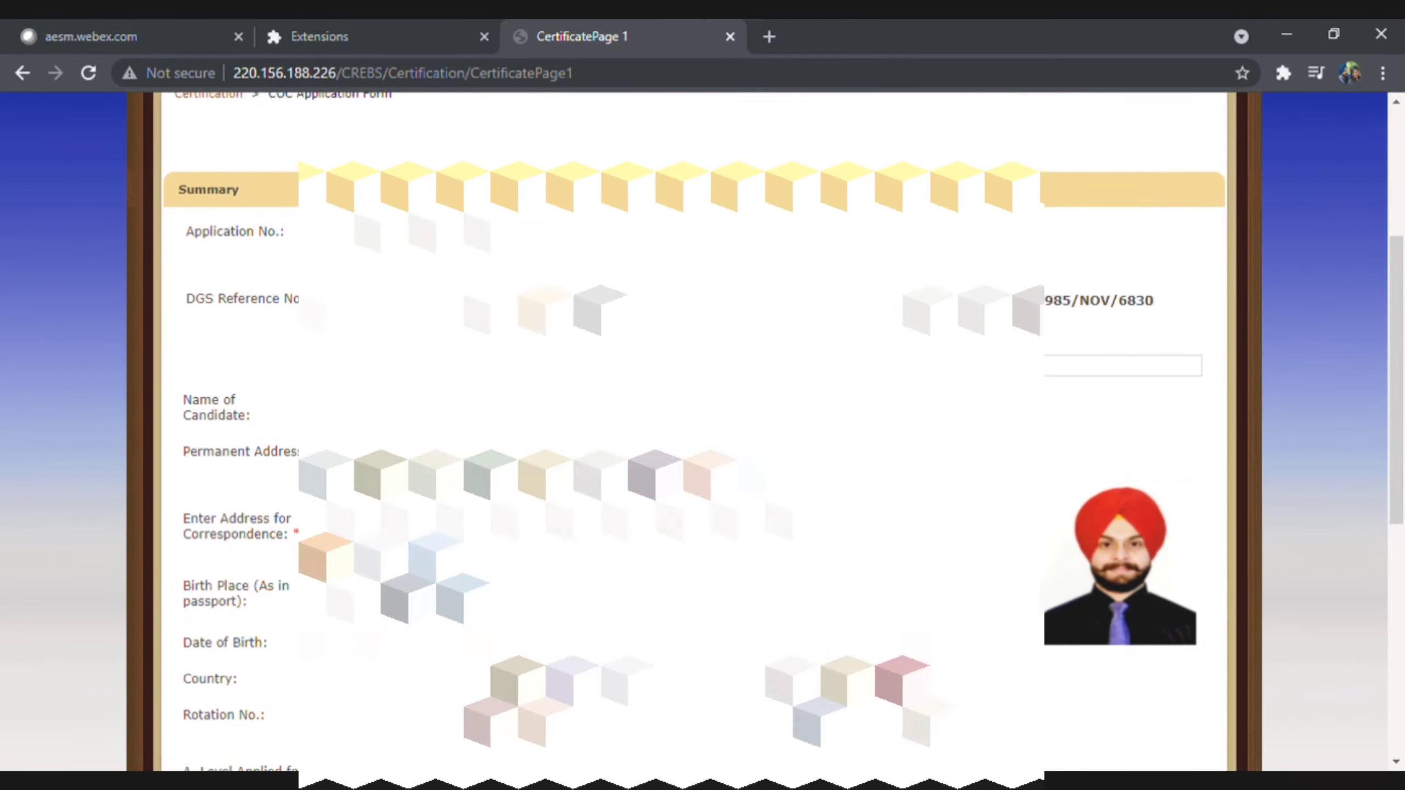
{"action": "scroll", "scroll_direction": "down", "scroll_amount": 3}
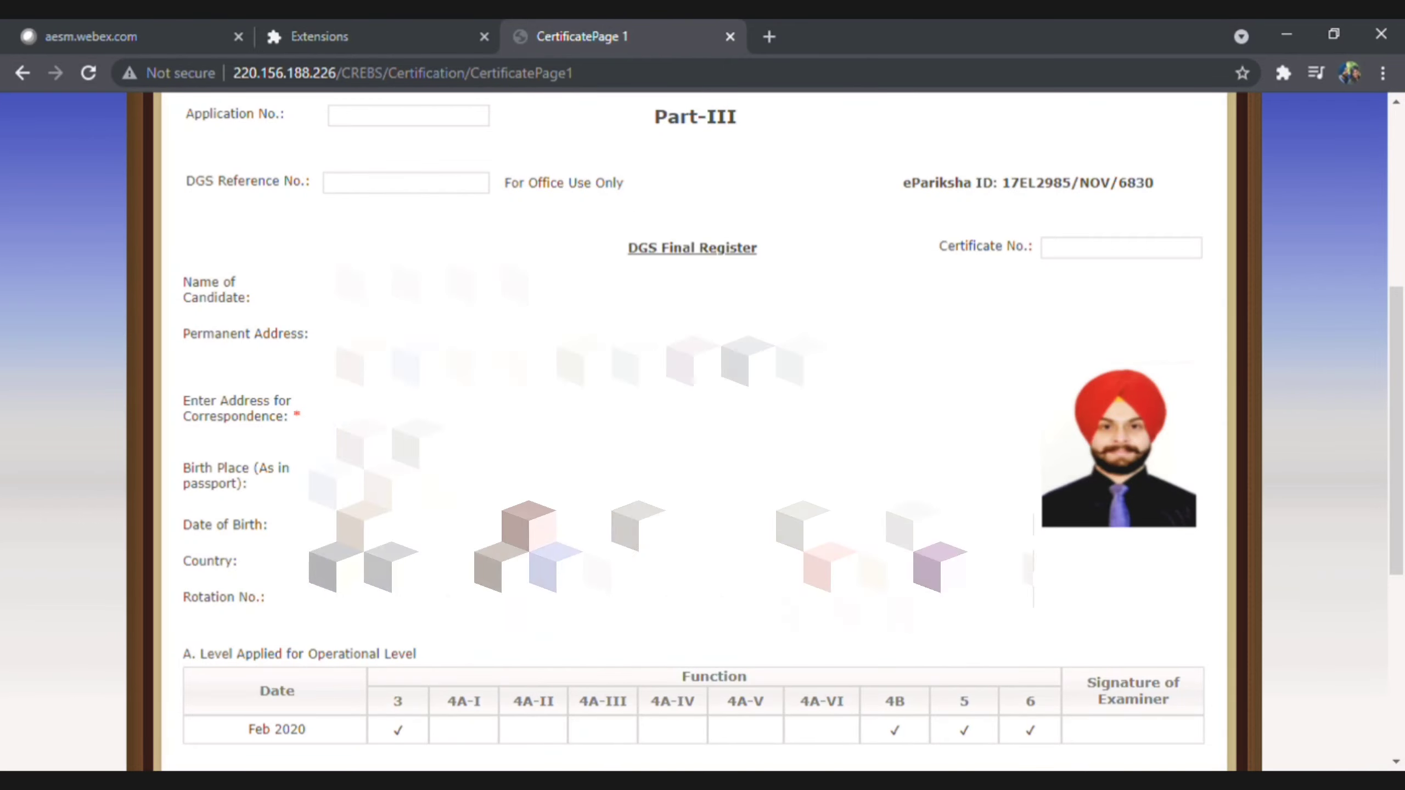
{"action": "scroll", "scroll_direction": "down", "scroll_amount": 3}
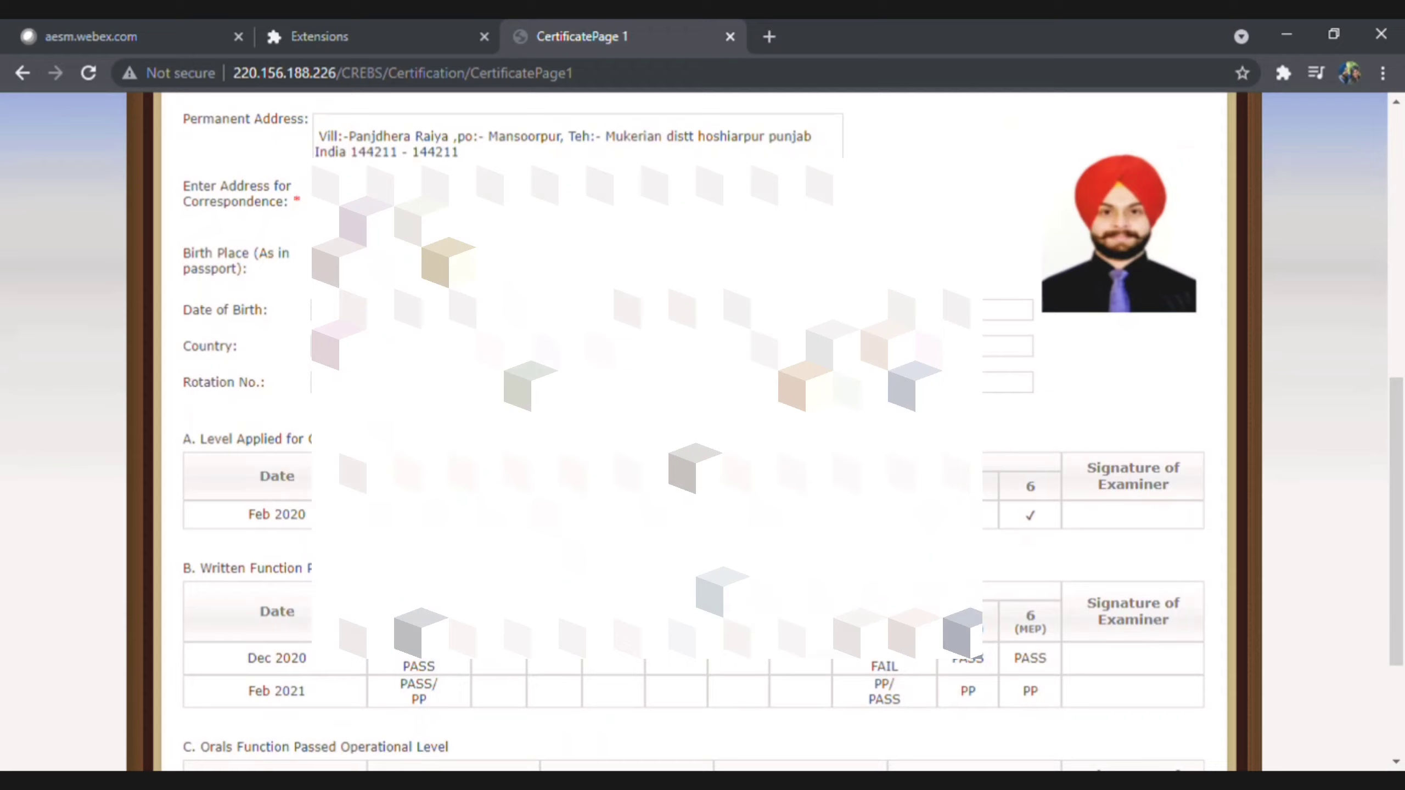
{"action": "scroll", "scroll_direction": "down", "scroll_amount": 3}
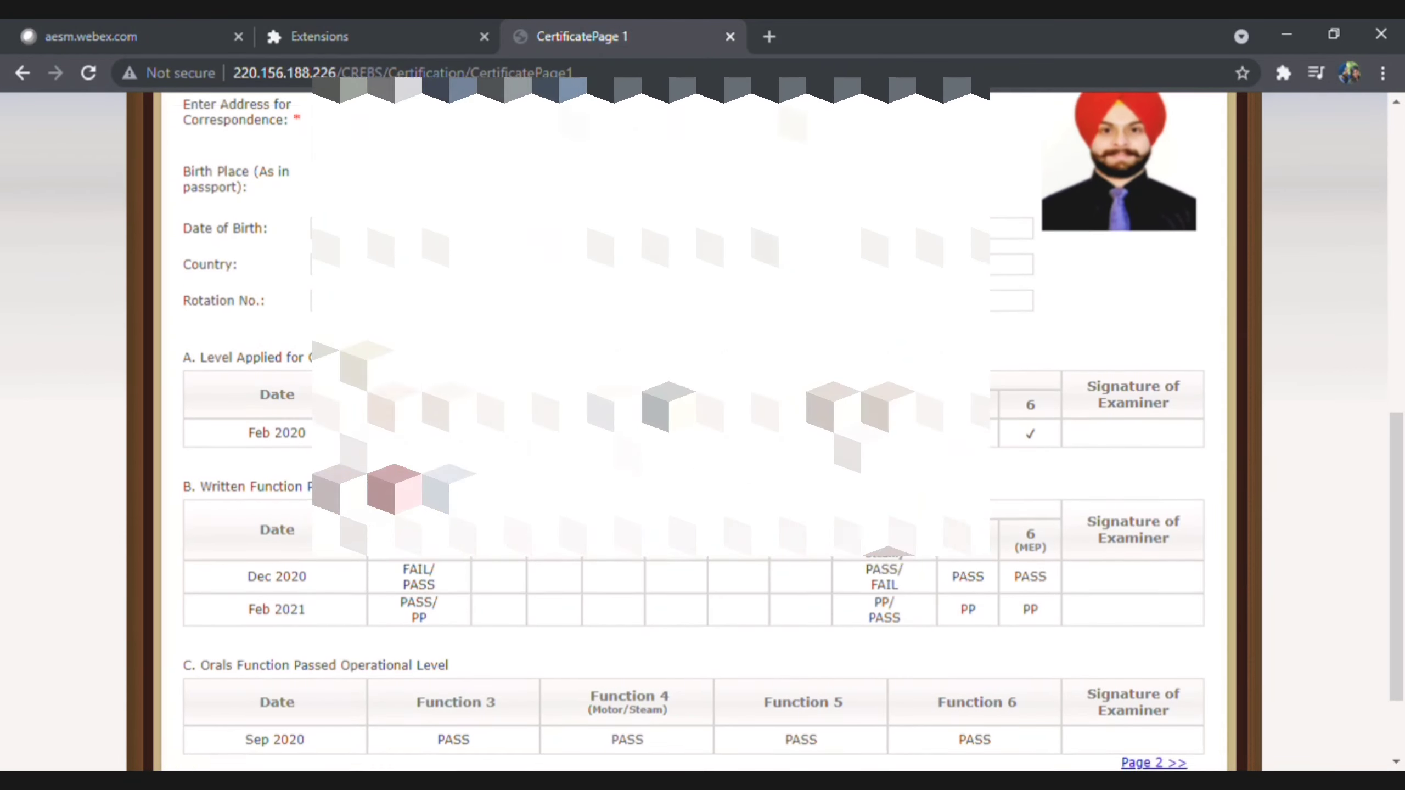
{"action": "scroll", "scroll_direction": "down", "scroll_amount": 3}
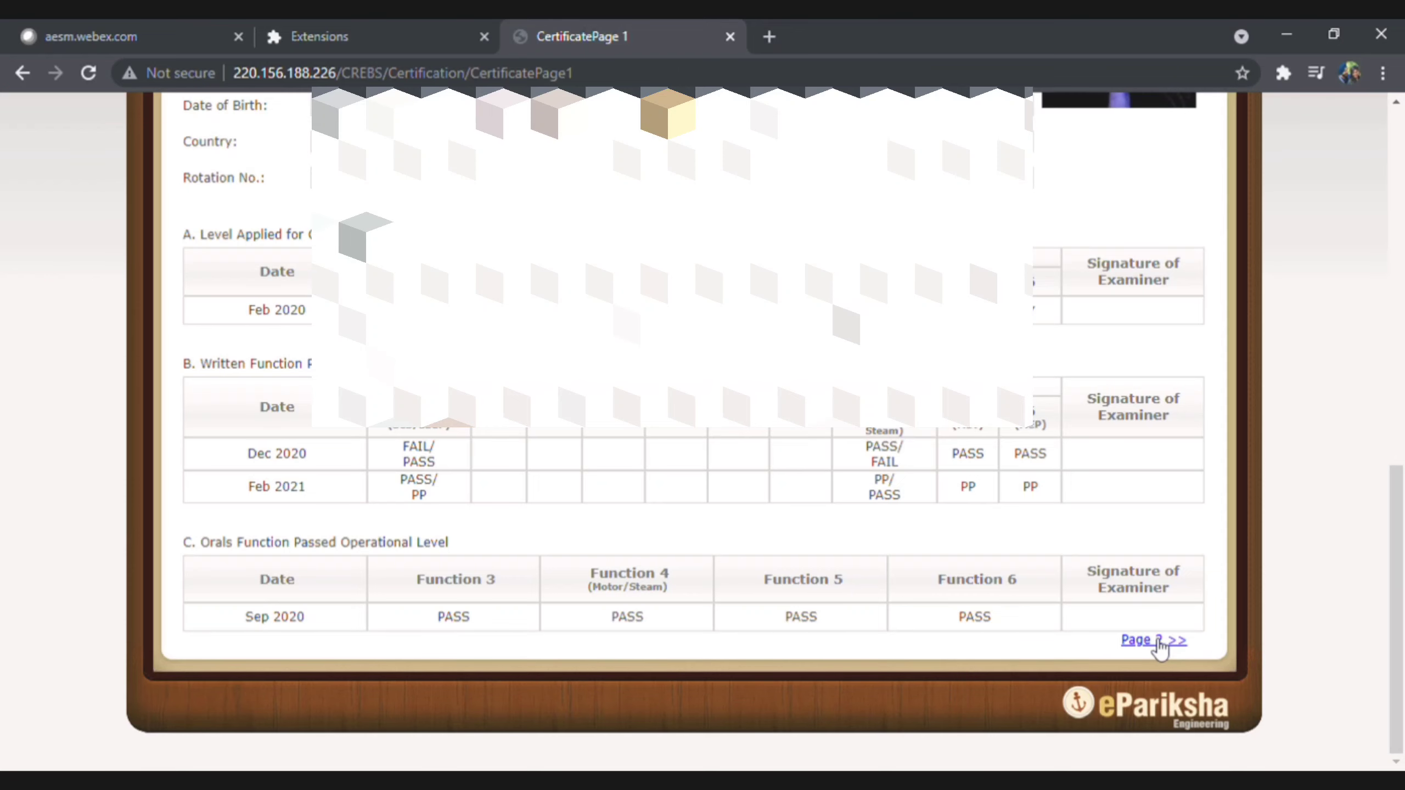
Go to page 2 of the CoC form, with all assessment requirements marked Yes
{"action": "left_click", "coordinate": [1153, 639]}
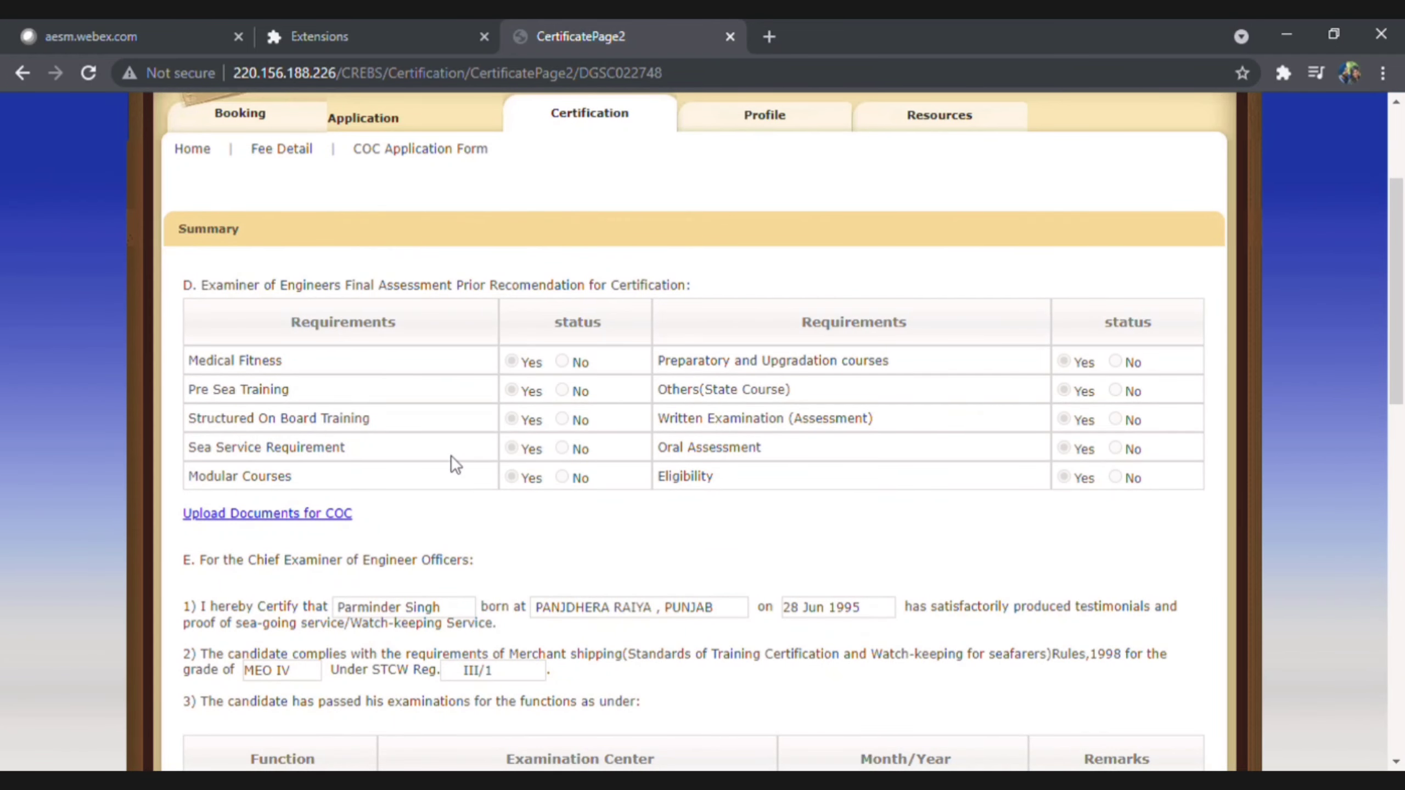
{"action": "mouse_move", "coordinate": [200, 511]}
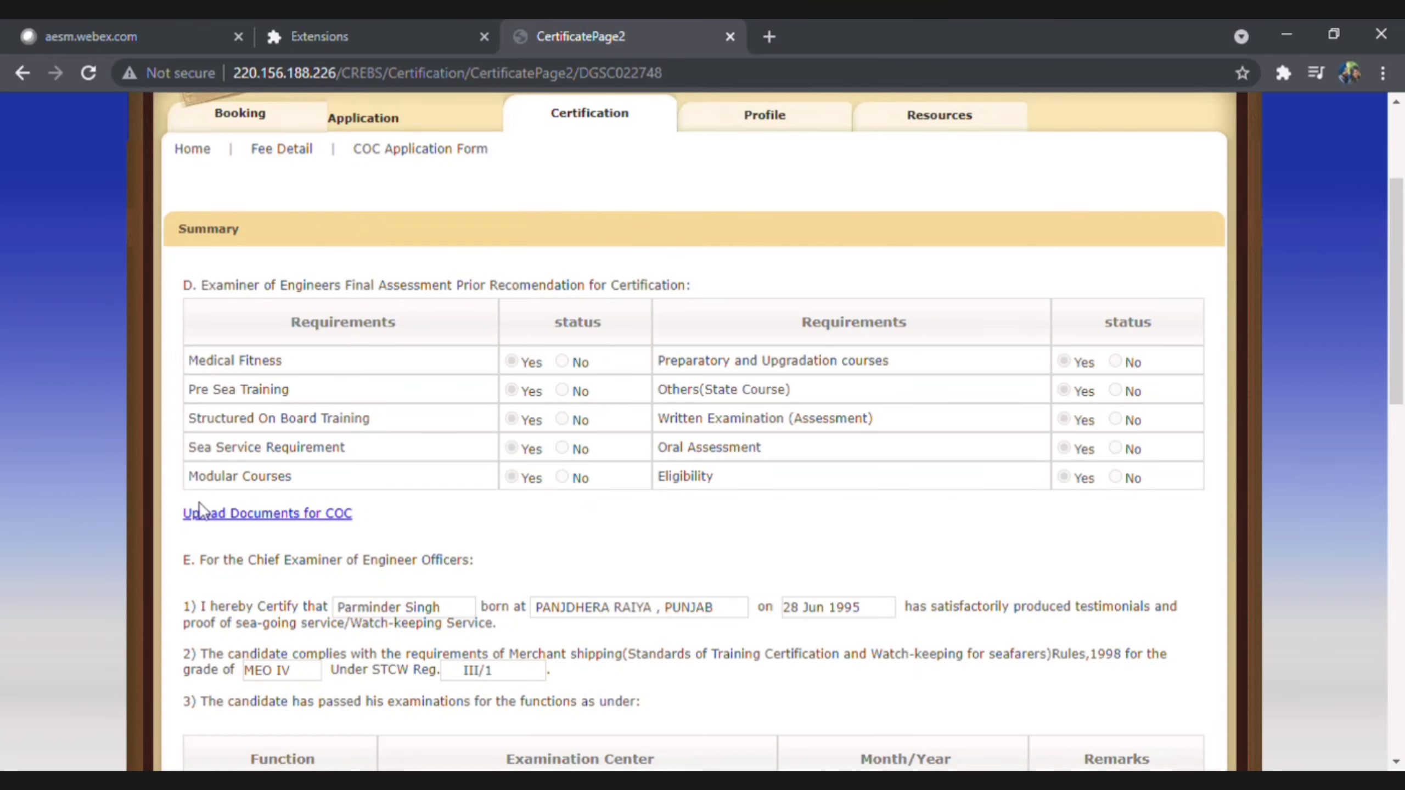
{"action": "mouse_move", "coordinate": [296, 522]}
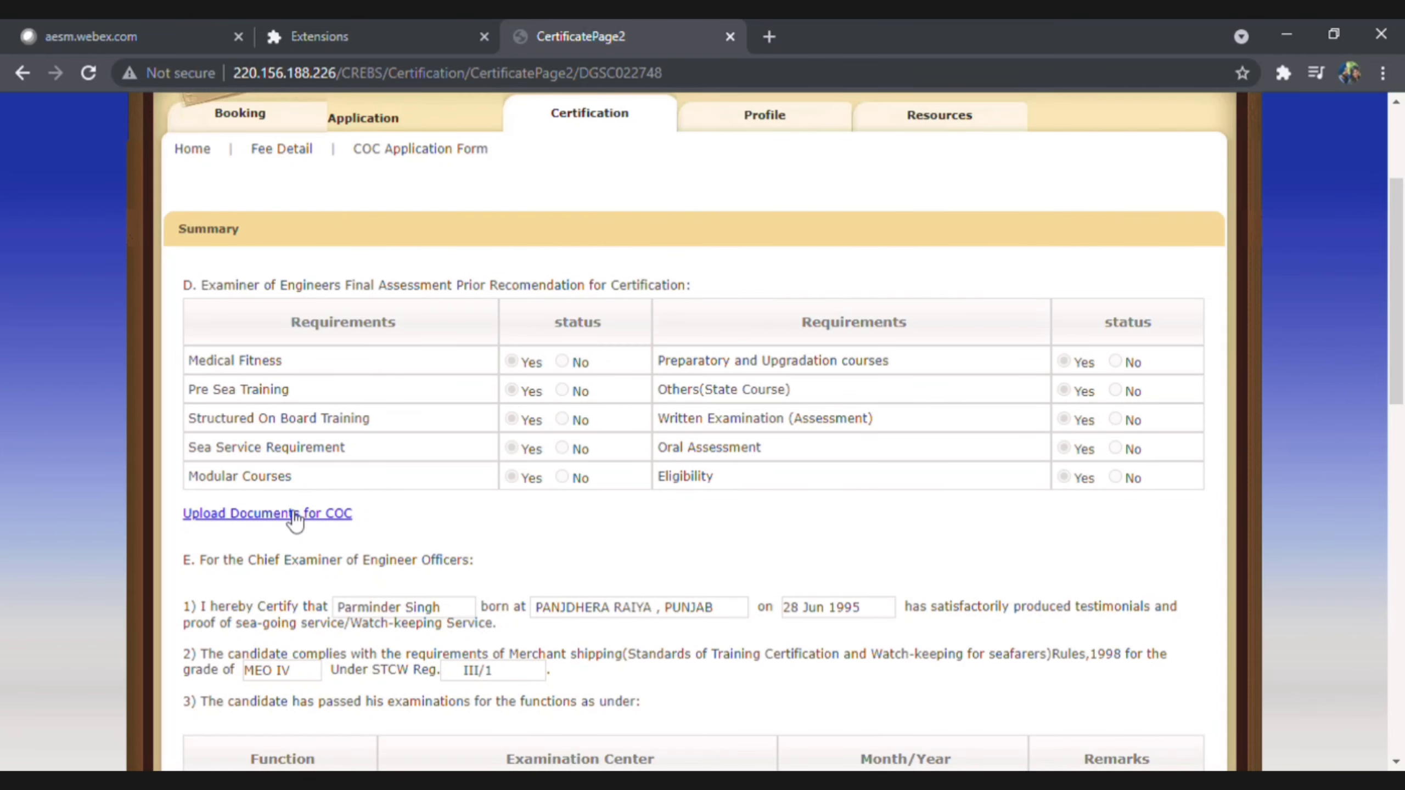
Browse the Upload Documents for COC list of uploaded certificates
{"action": "left_click", "coordinate": [267, 512]}
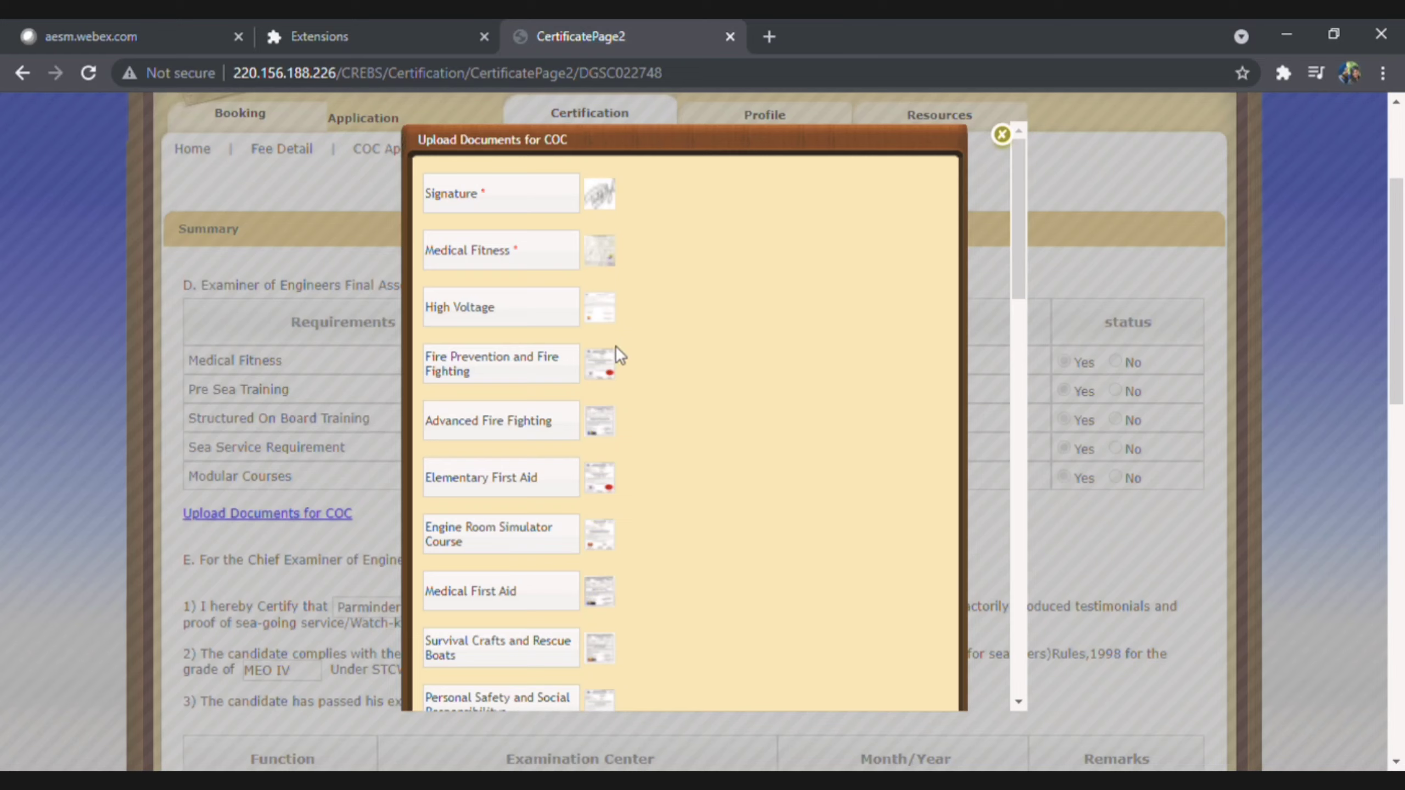
{"action": "mouse_move", "coordinate": [784, 435]}
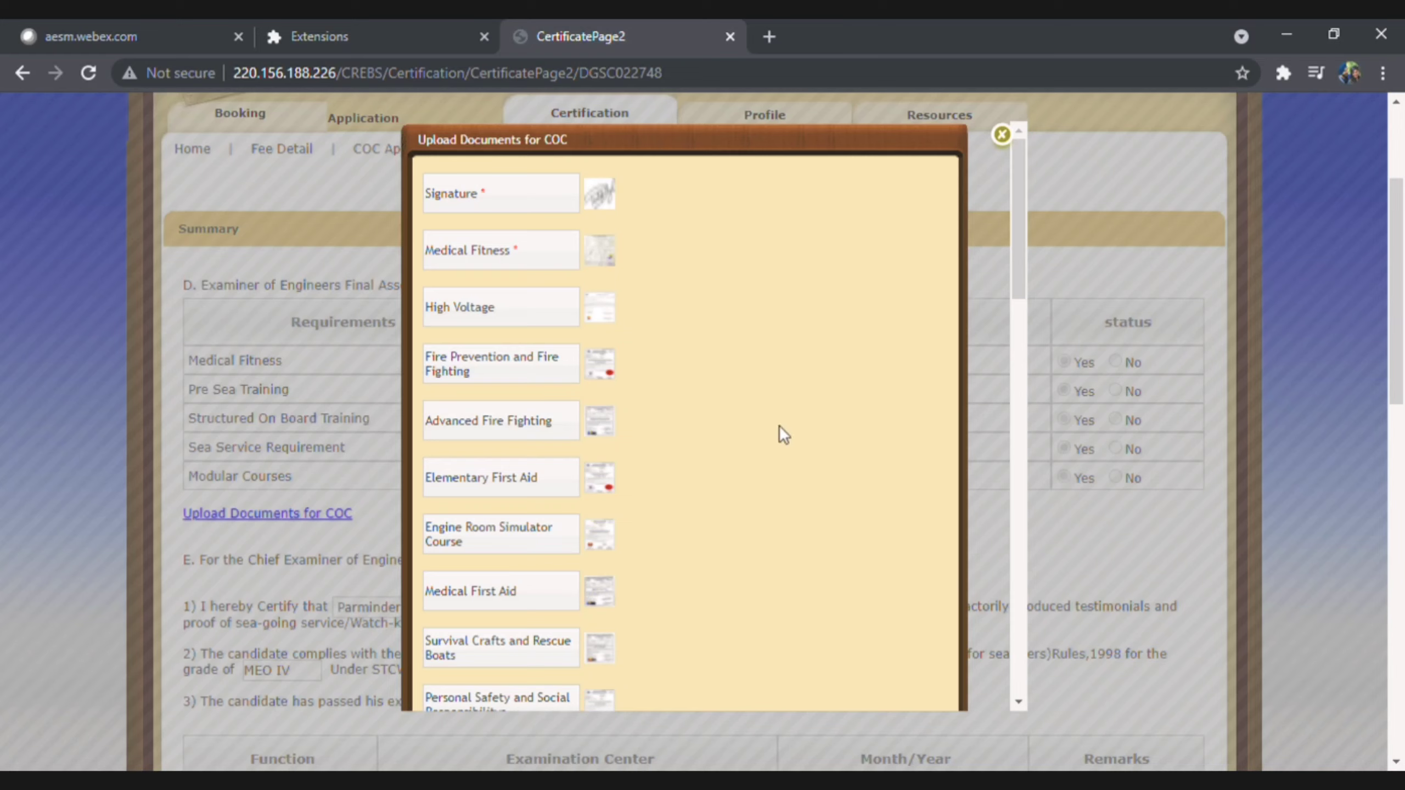
{"action": "mouse_move", "coordinate": [470, 160]}
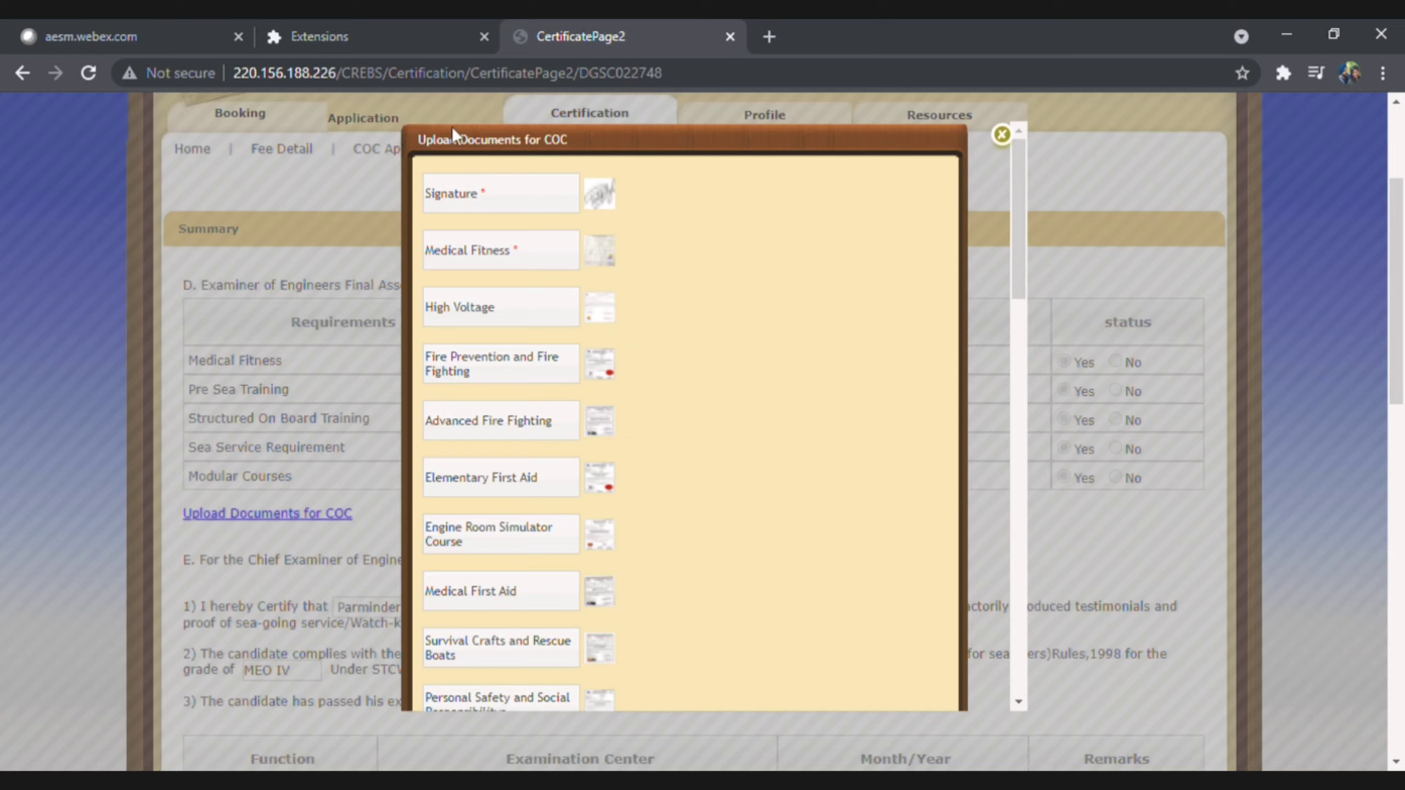
{"action": "mouse_move", "coordinate": [494, 200]}
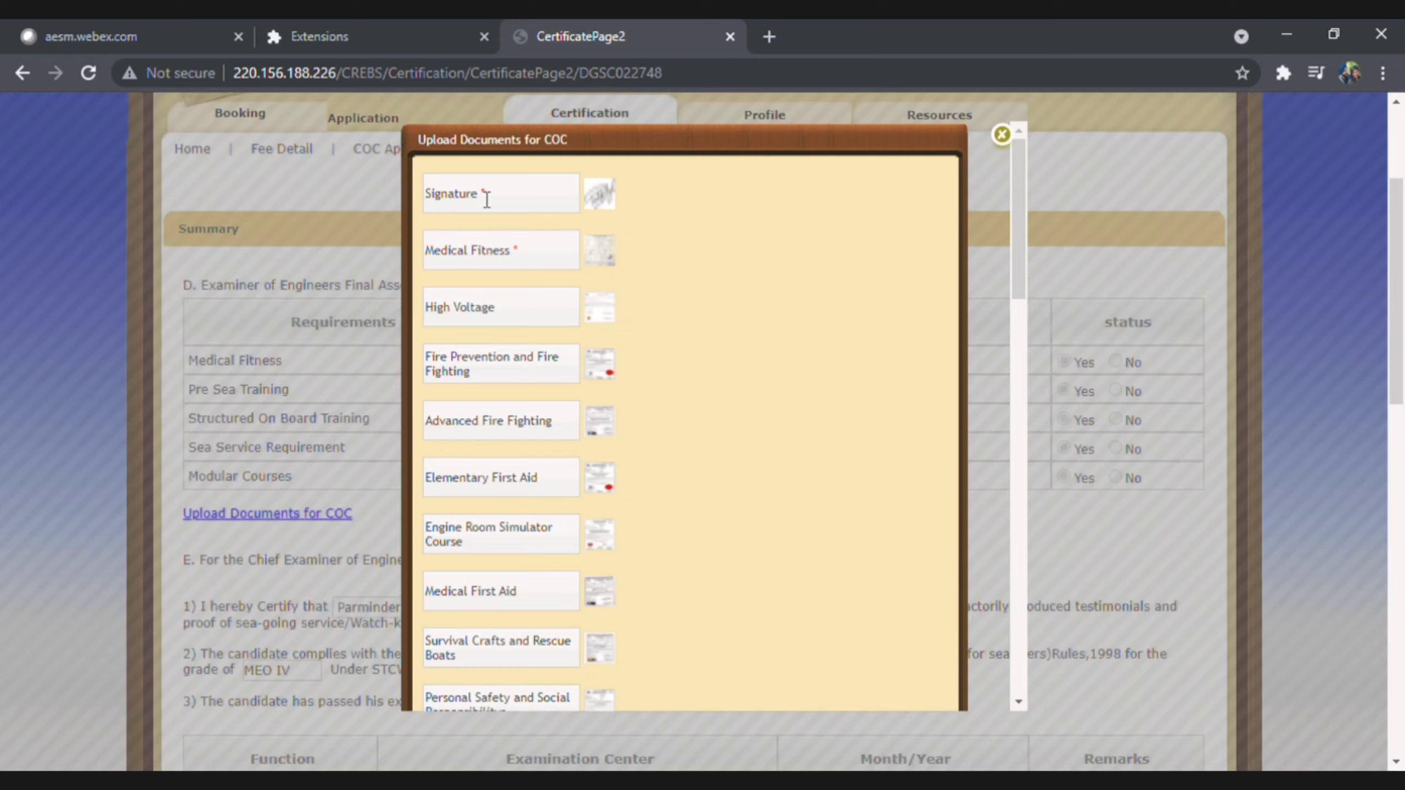
{"action": "mouse_move", "coordinate": [494, 191]}
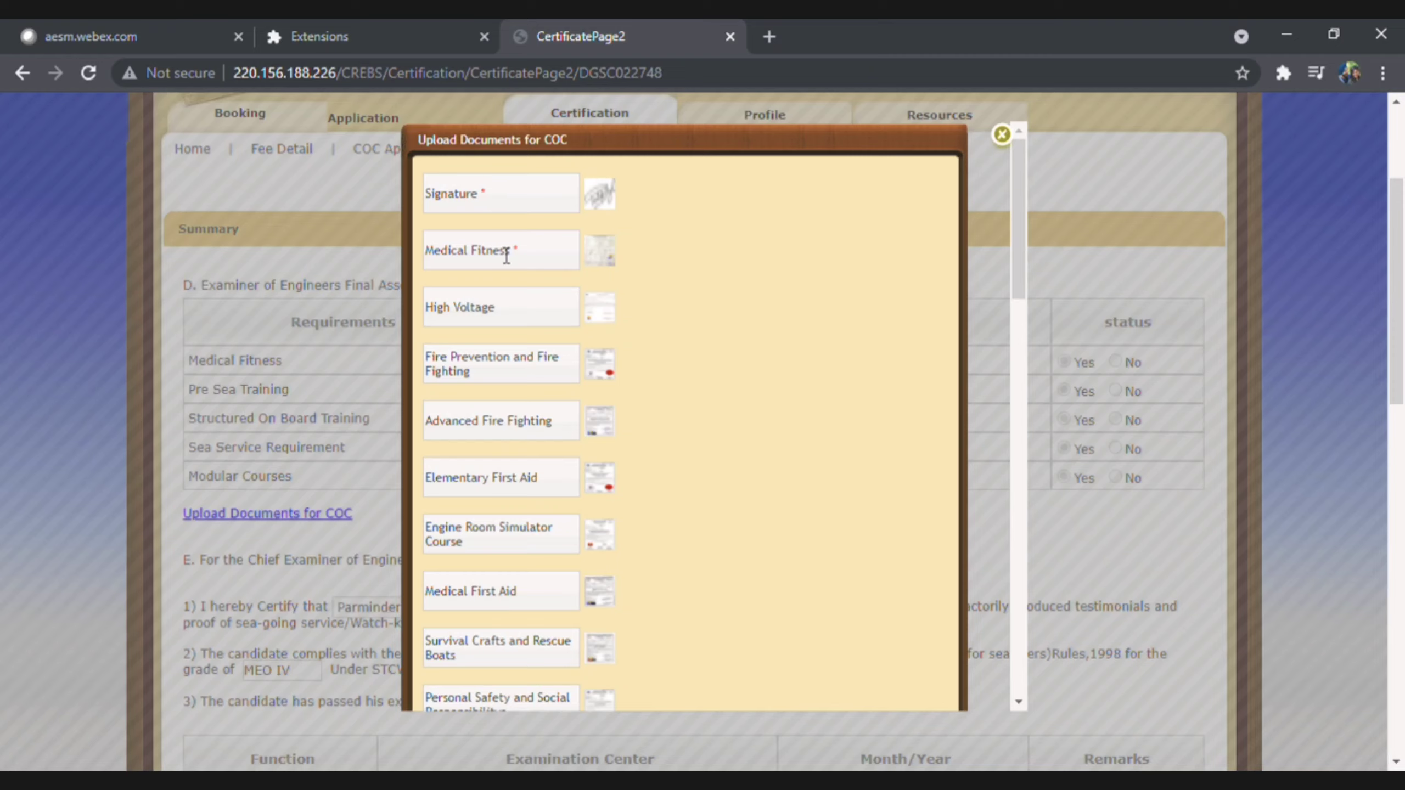
{"action": "mouse_move", "coordinate": [521, 264]}
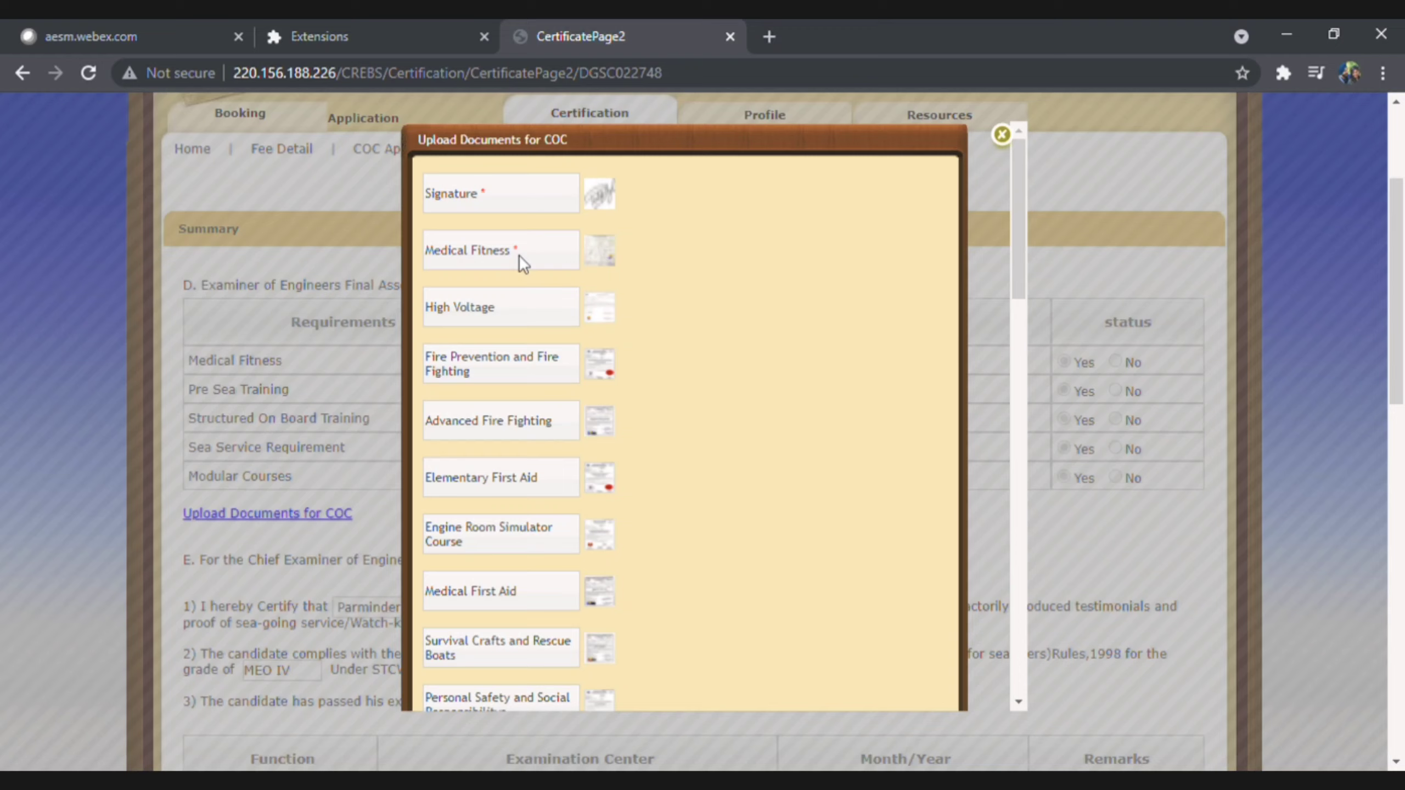
{"action": "mouse_move", "coordinate": [497, 319]}
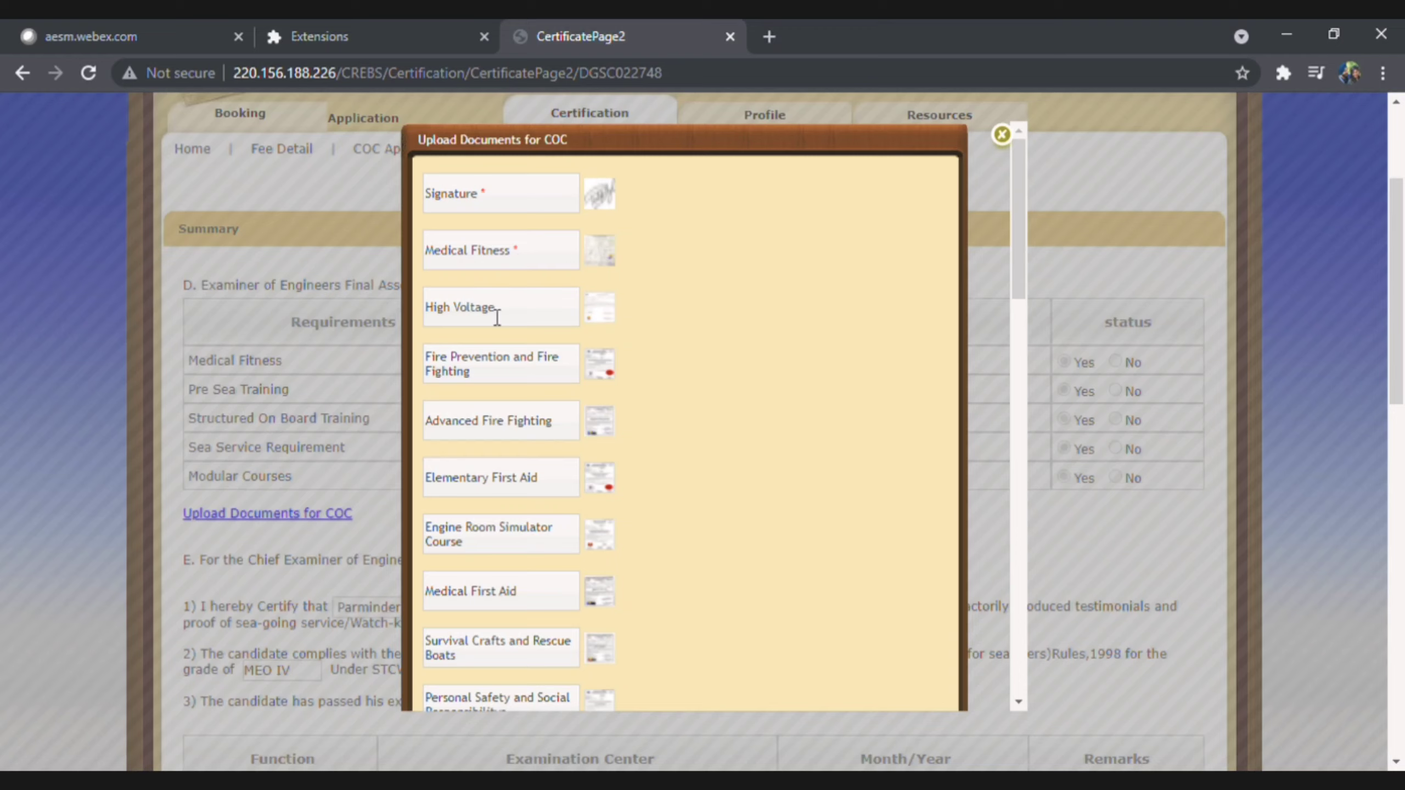
{"action": "mouse_move", "coordinate": [484, 328]}
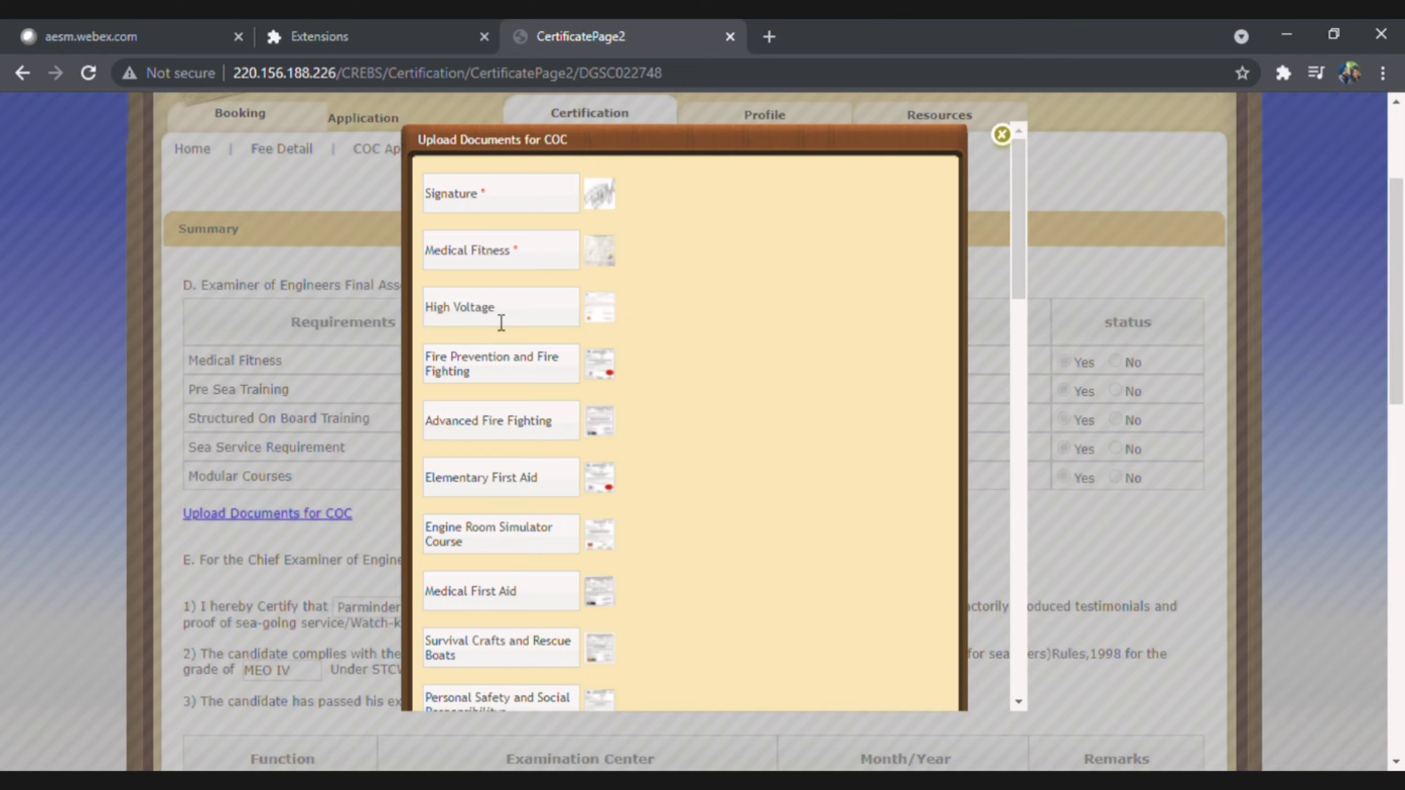
{"action": "mouse_move", "coordinate": [457, 328]}
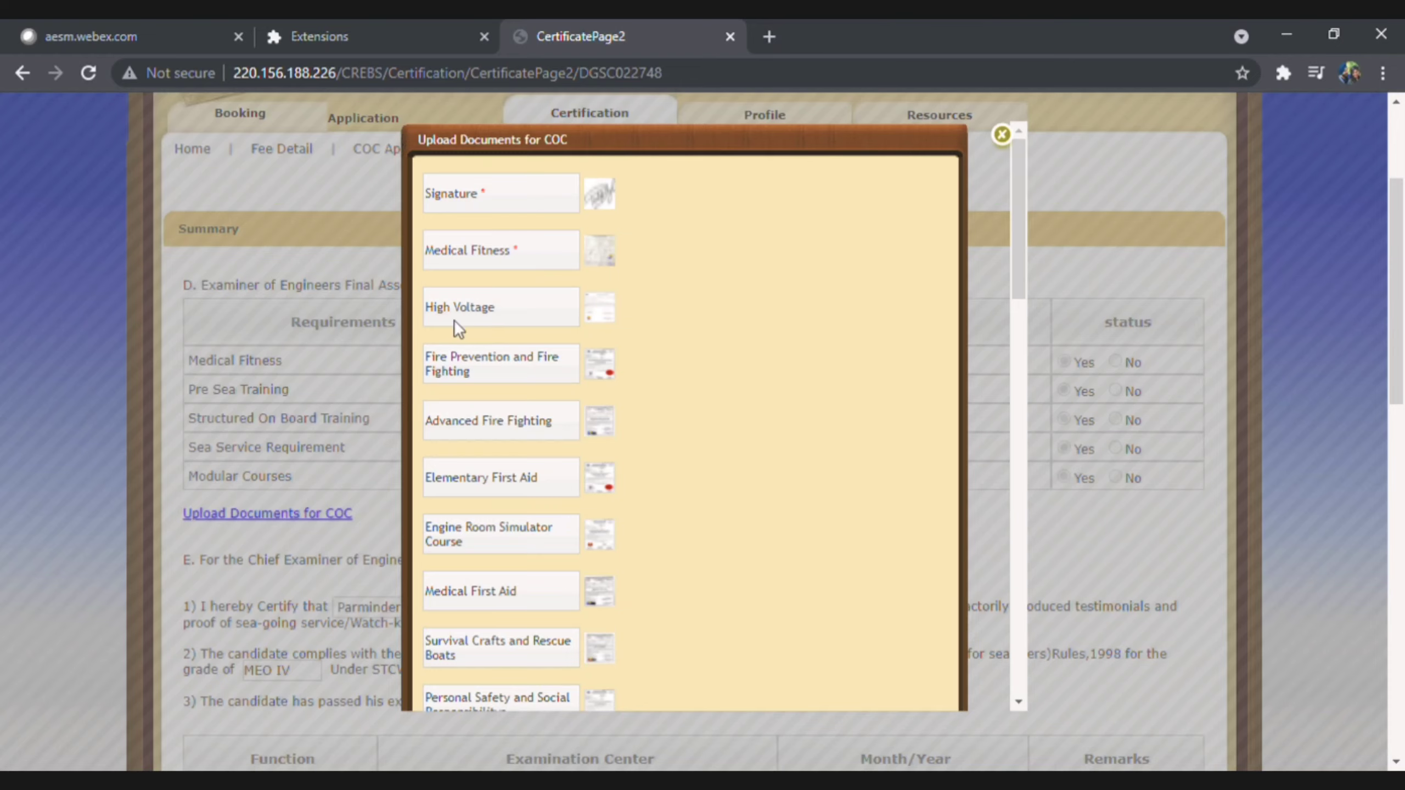
{"action": "mouse_move", "coordinate": [489, 465]}
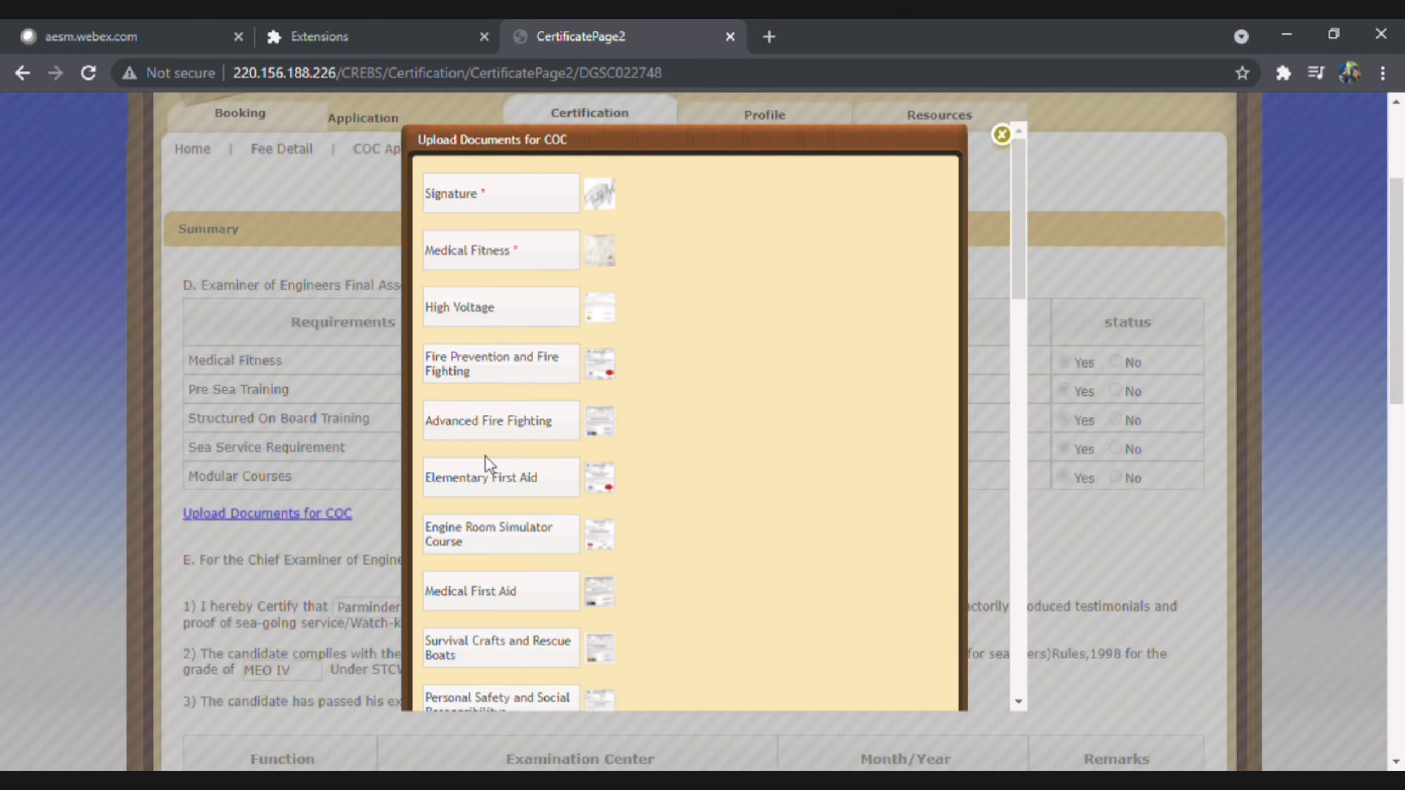
{"action": "scroll", "scroll_direction": "down", "scroll_amount": 3}
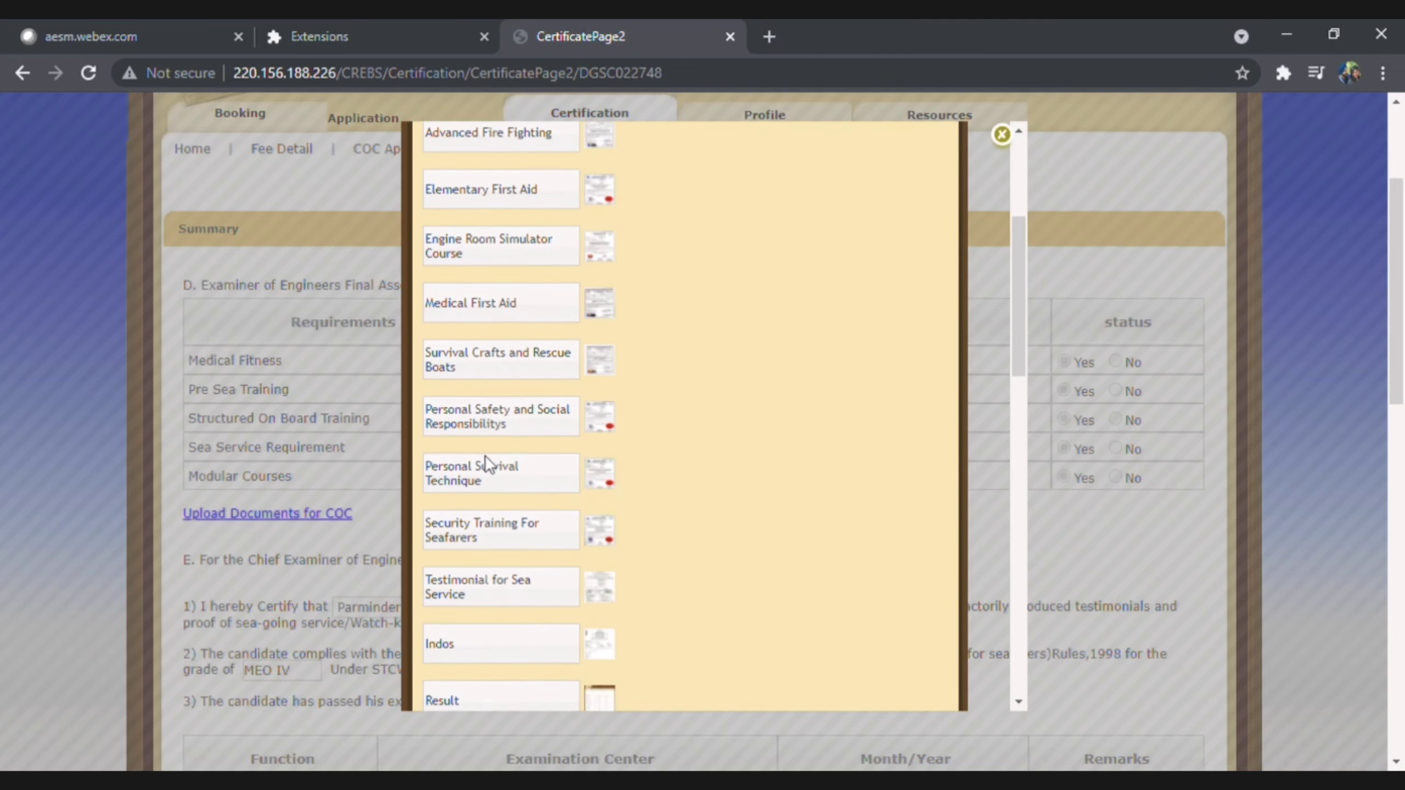
{"action": "scroll", "scroll_direction": "down", "scroll_amount": 3}
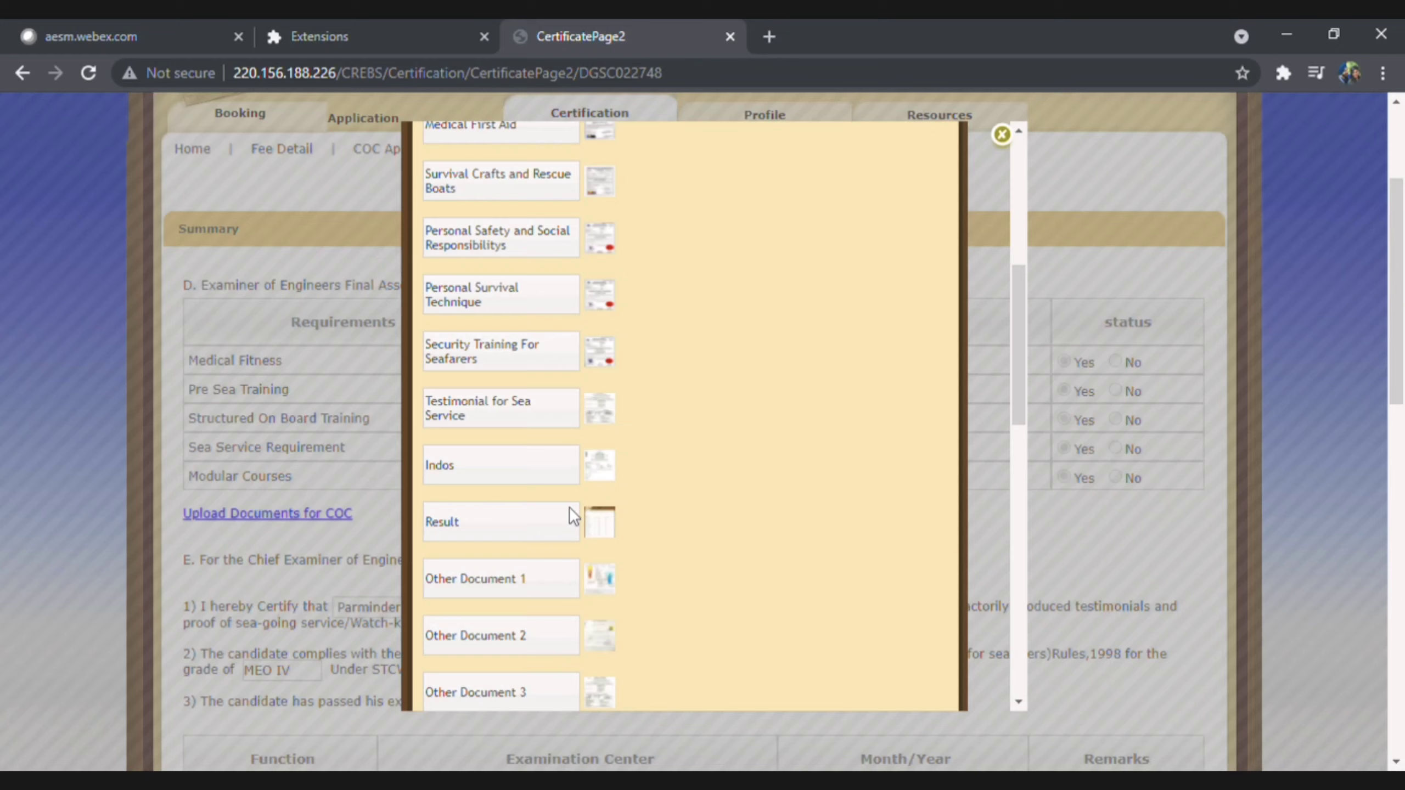
{"action": "mouse_move", "coordinate": [502, 448]}
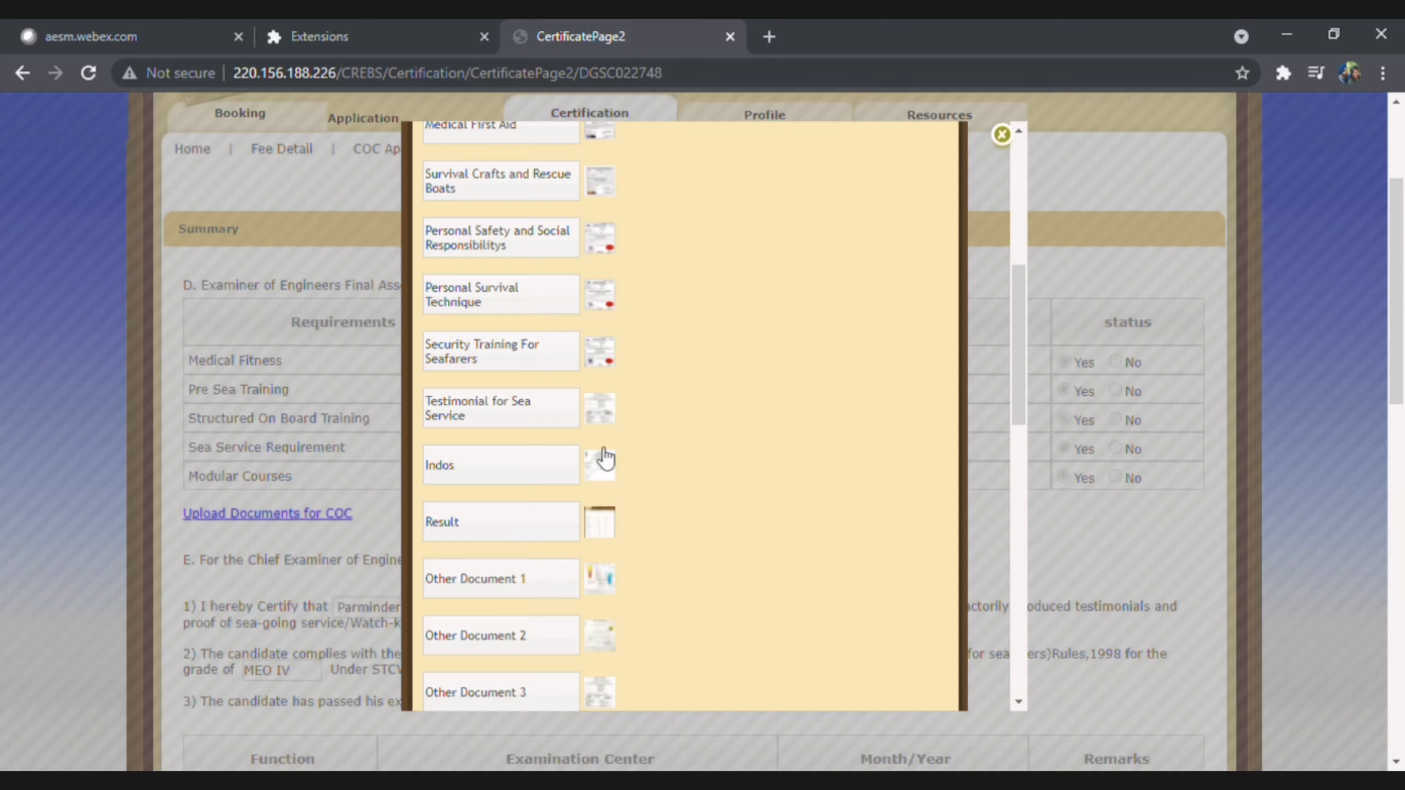
{"action": "scroll", "scroll_direction": "down", "scroll_amount": 3}
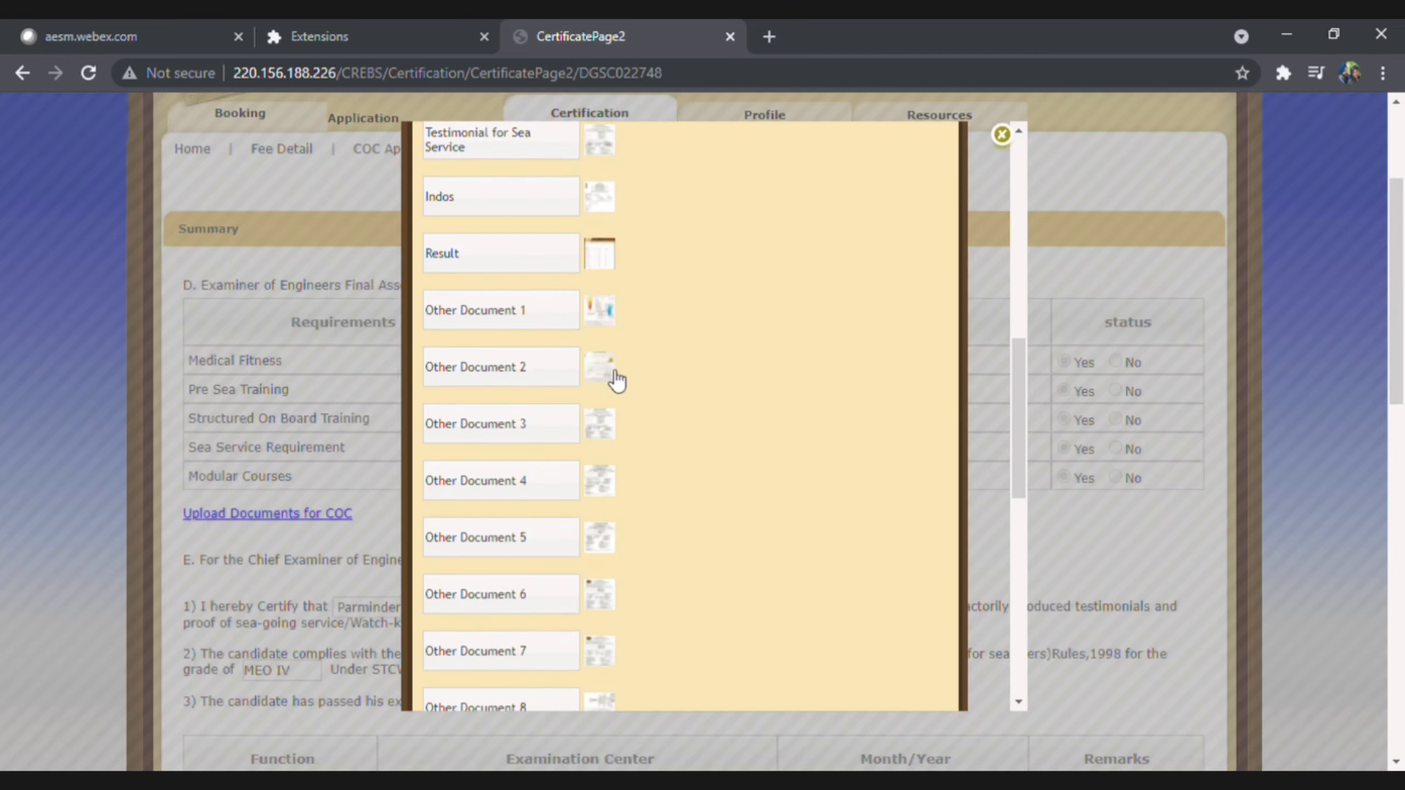
{"action": "scroll", "scroll_direction": "down", "scroll_amount": 3}
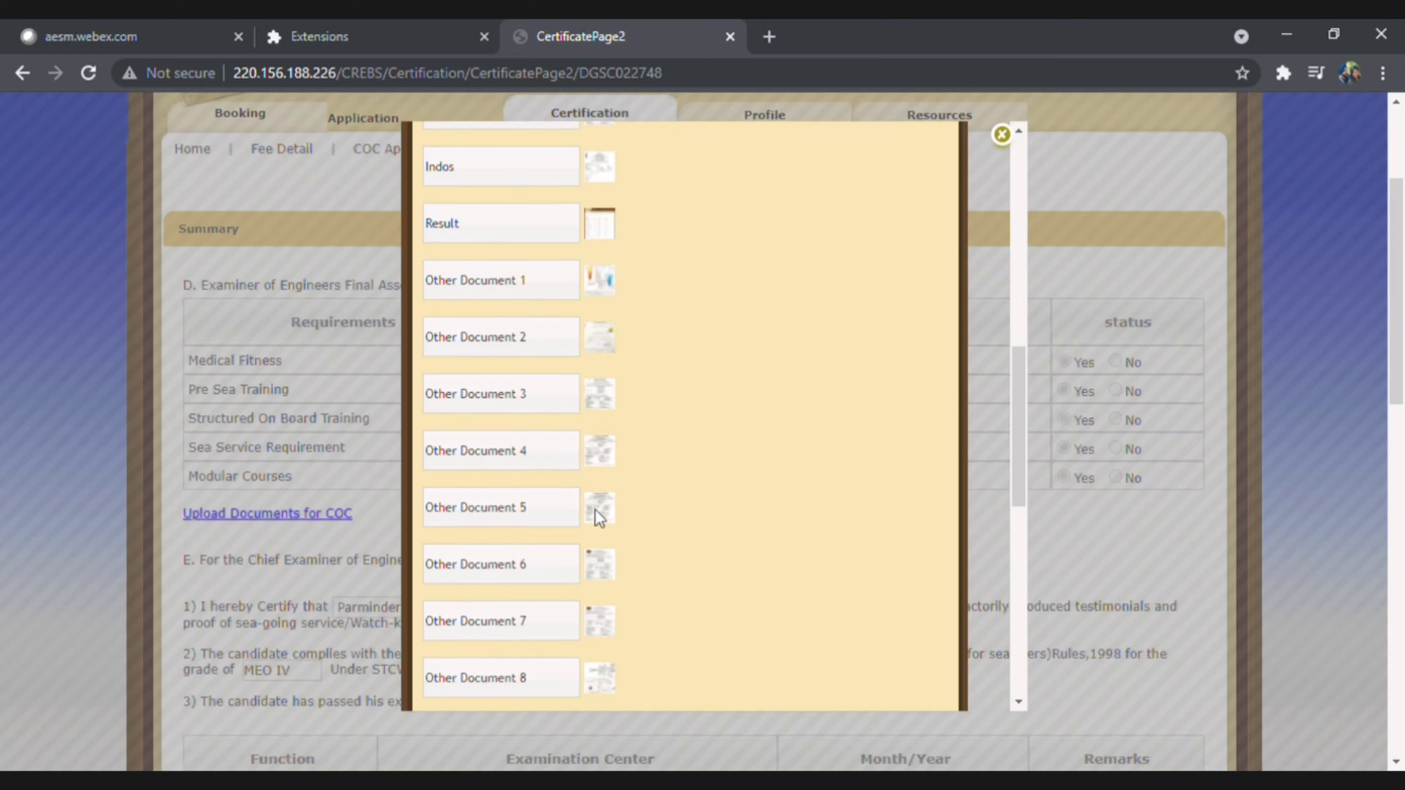
{"action": "scroll", "scroll_direction": "down", "scroll_amount": 3}
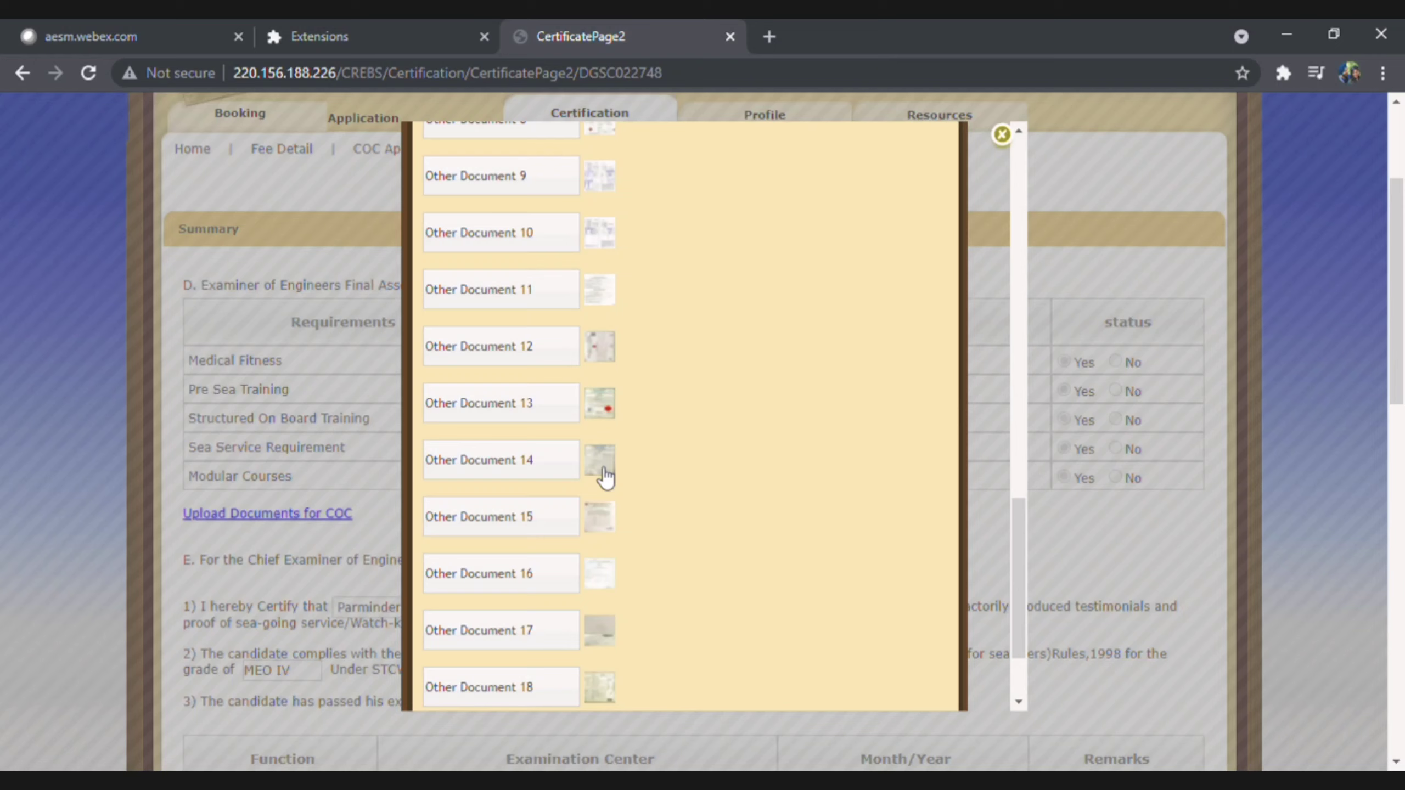
Preview Other Document 14, then close the uploaded documents popup
{"action": "left_click", "coordinate": [599, 460]}
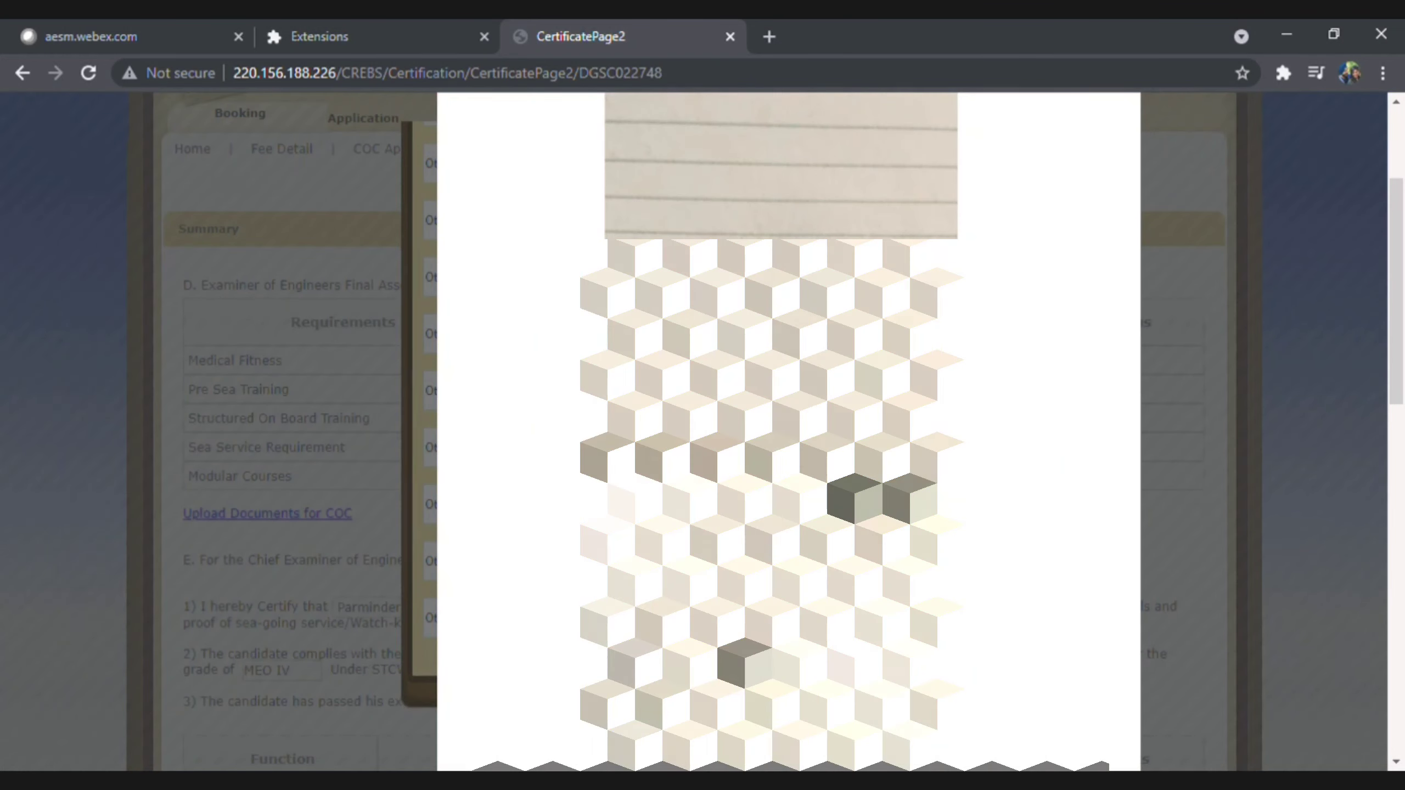
{"action": "scroll", "scroll_direction": "down", "scroll_amount": 3}
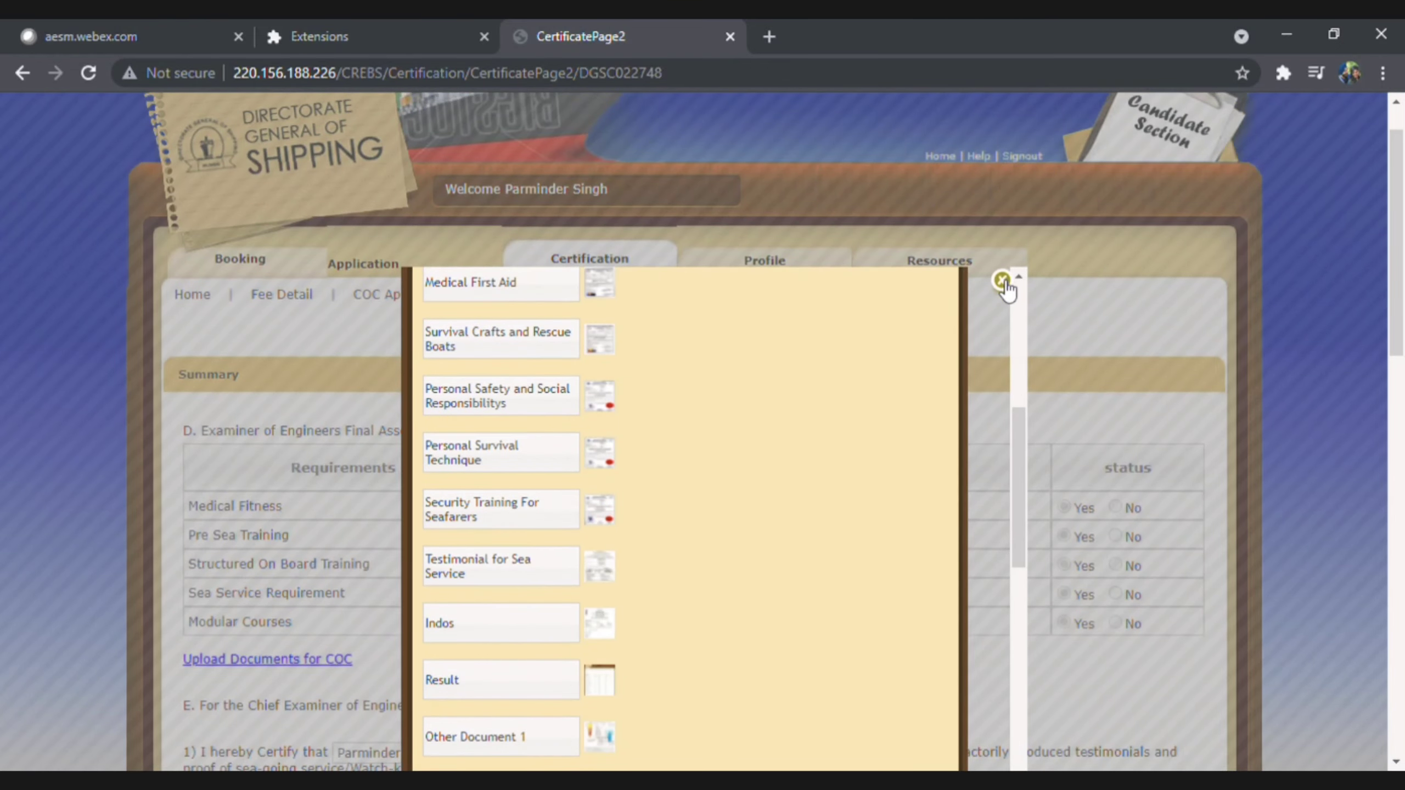
{"action": "left_click", "coordinate": [1002, 281]}
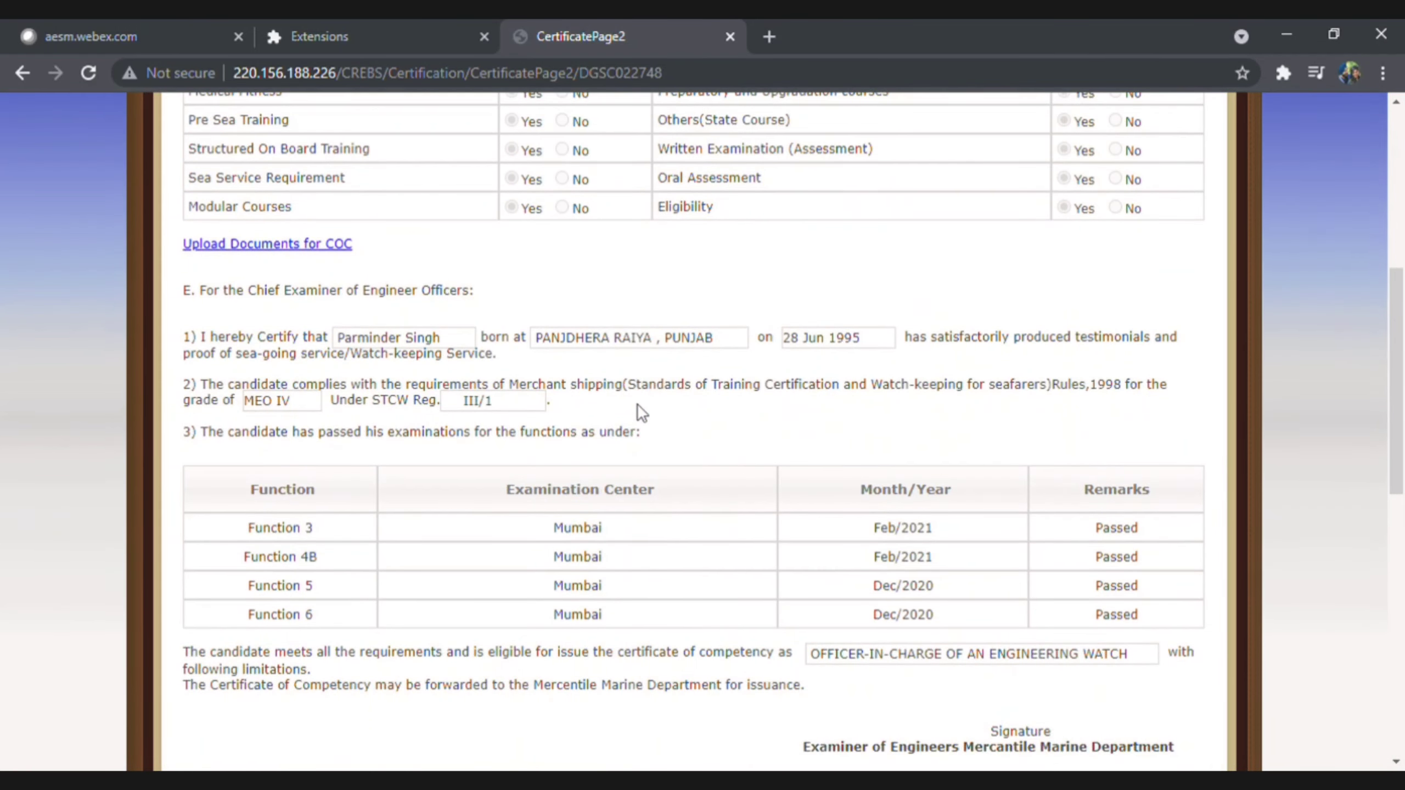
Scroll to the end of page 2 showing 'Your COC is approved'
{"action": "scroll", "scroll_direction": "down", "scroll_amount": 3}
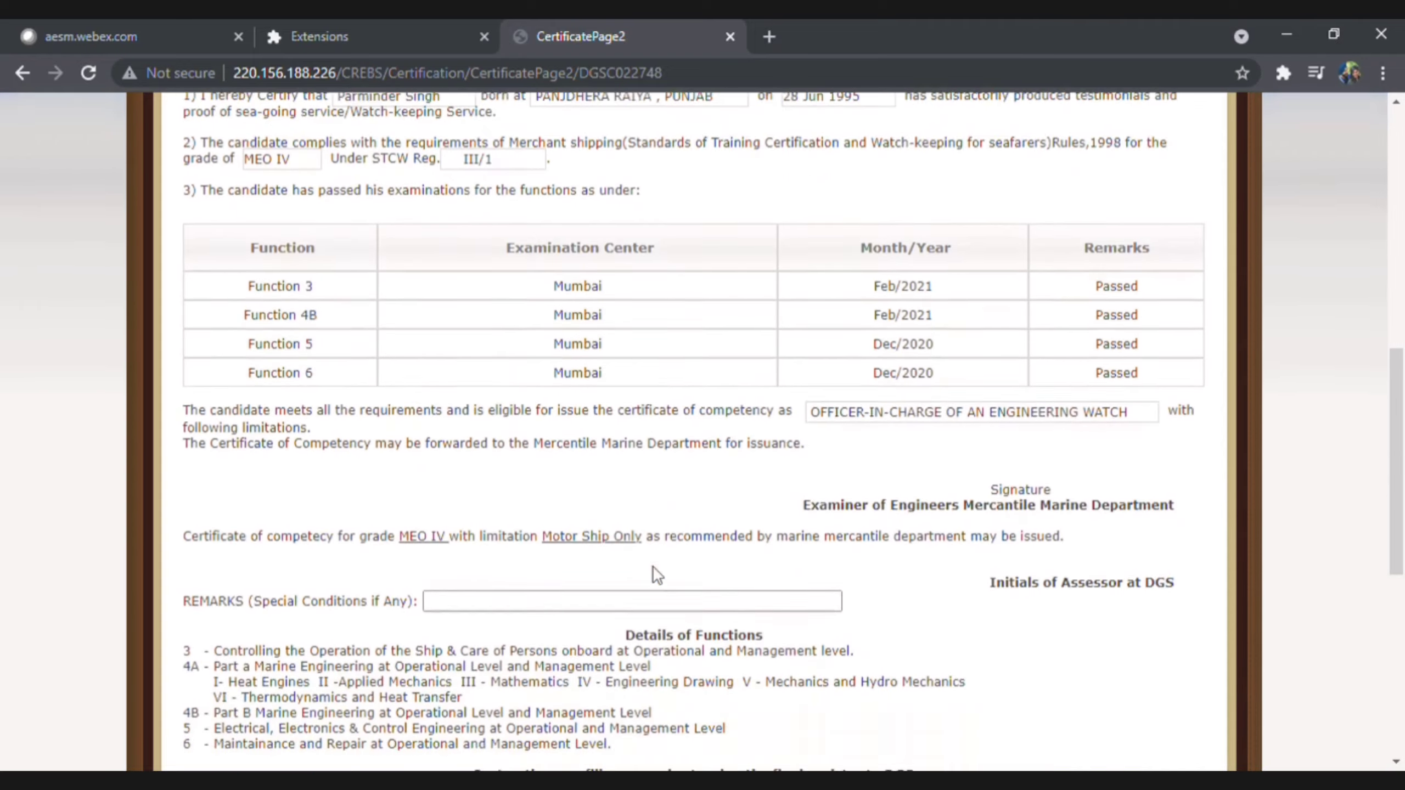
{"action": "scroll", "scroll_direction": "down", "scroll_amount": 3}
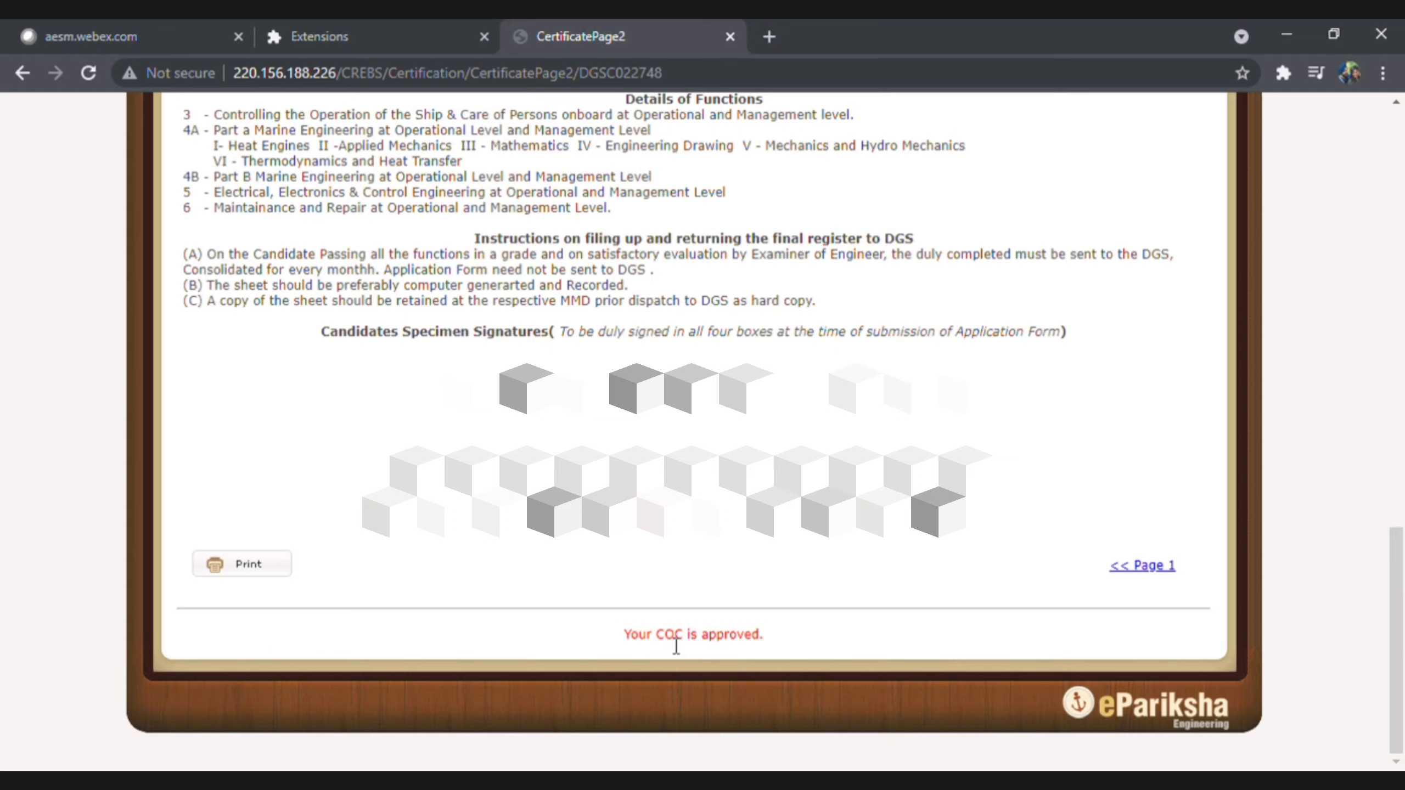
{"action": "mouse_move", "coordinate": [634, 681]}
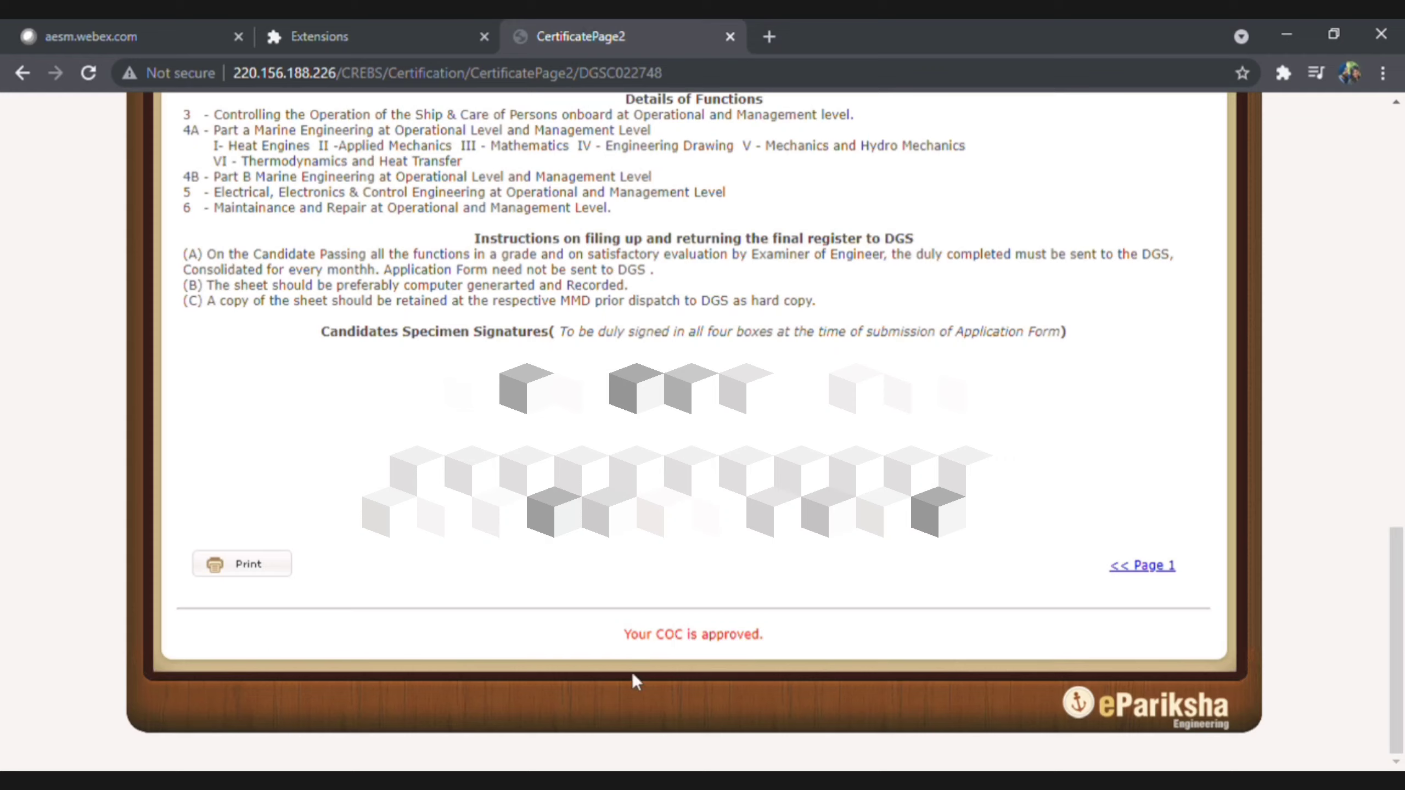
{"action": "mouse_move", "coordinate": [733, 665]}
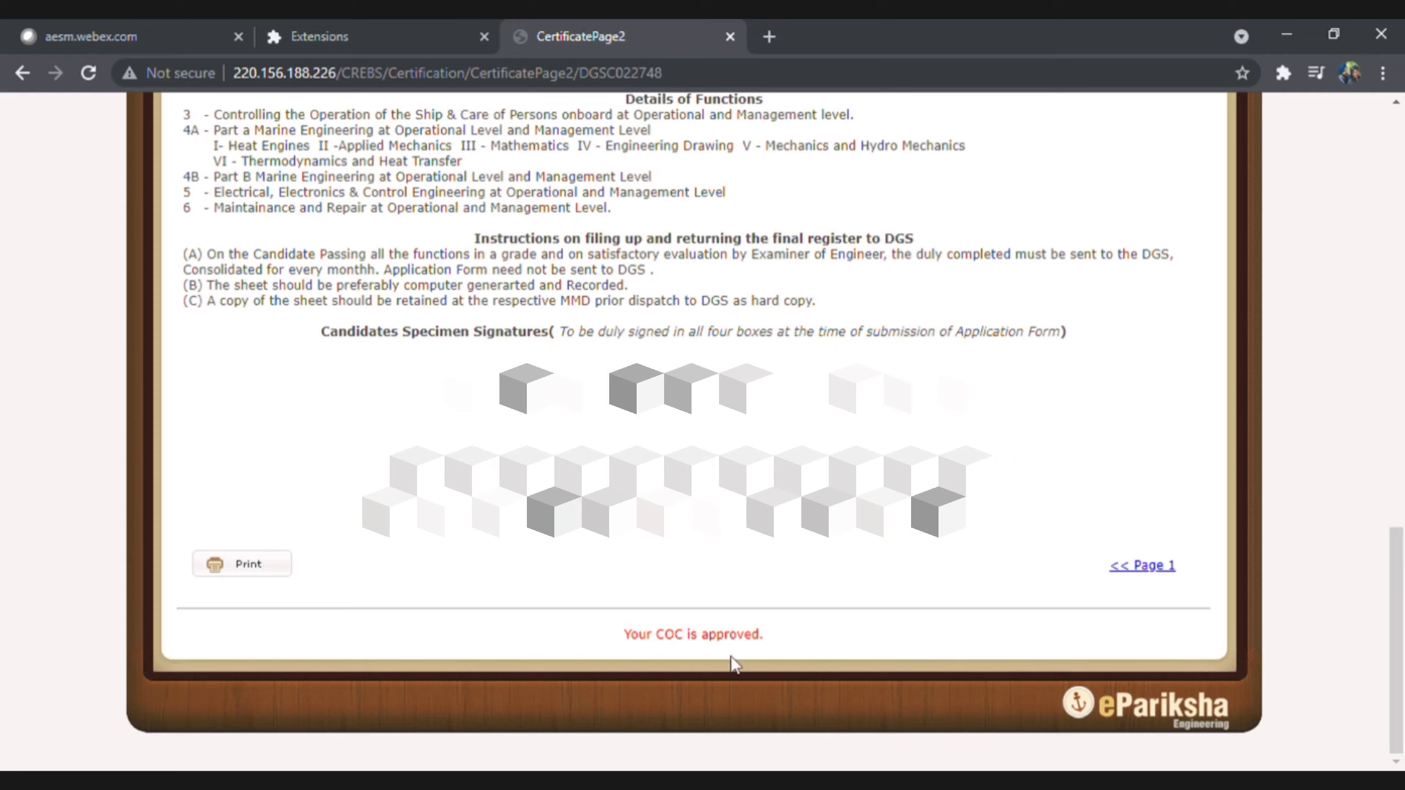
{"action": "mouse_move", "coordinate": [680, 633]}
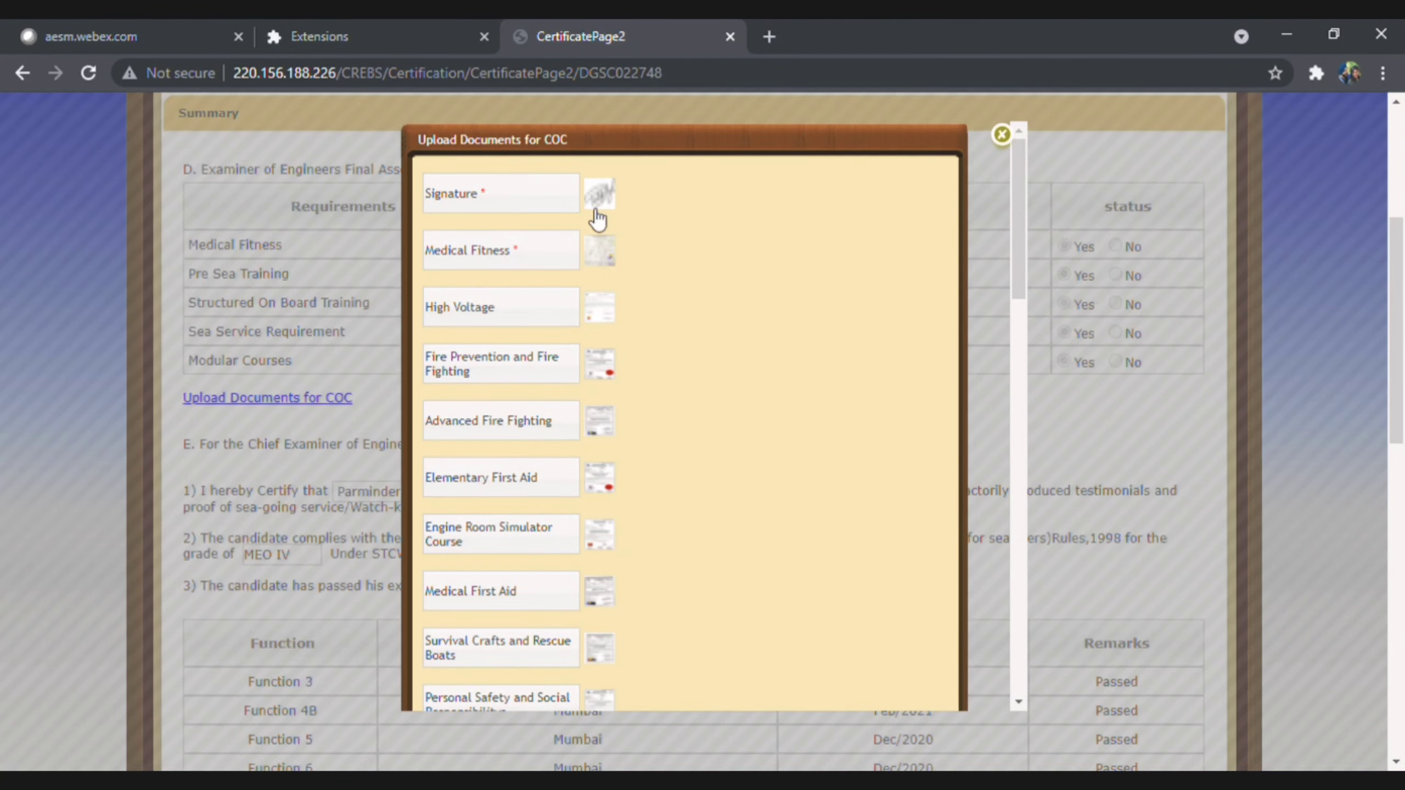
{"action": "left_click", "coordinate": [599, 193]}
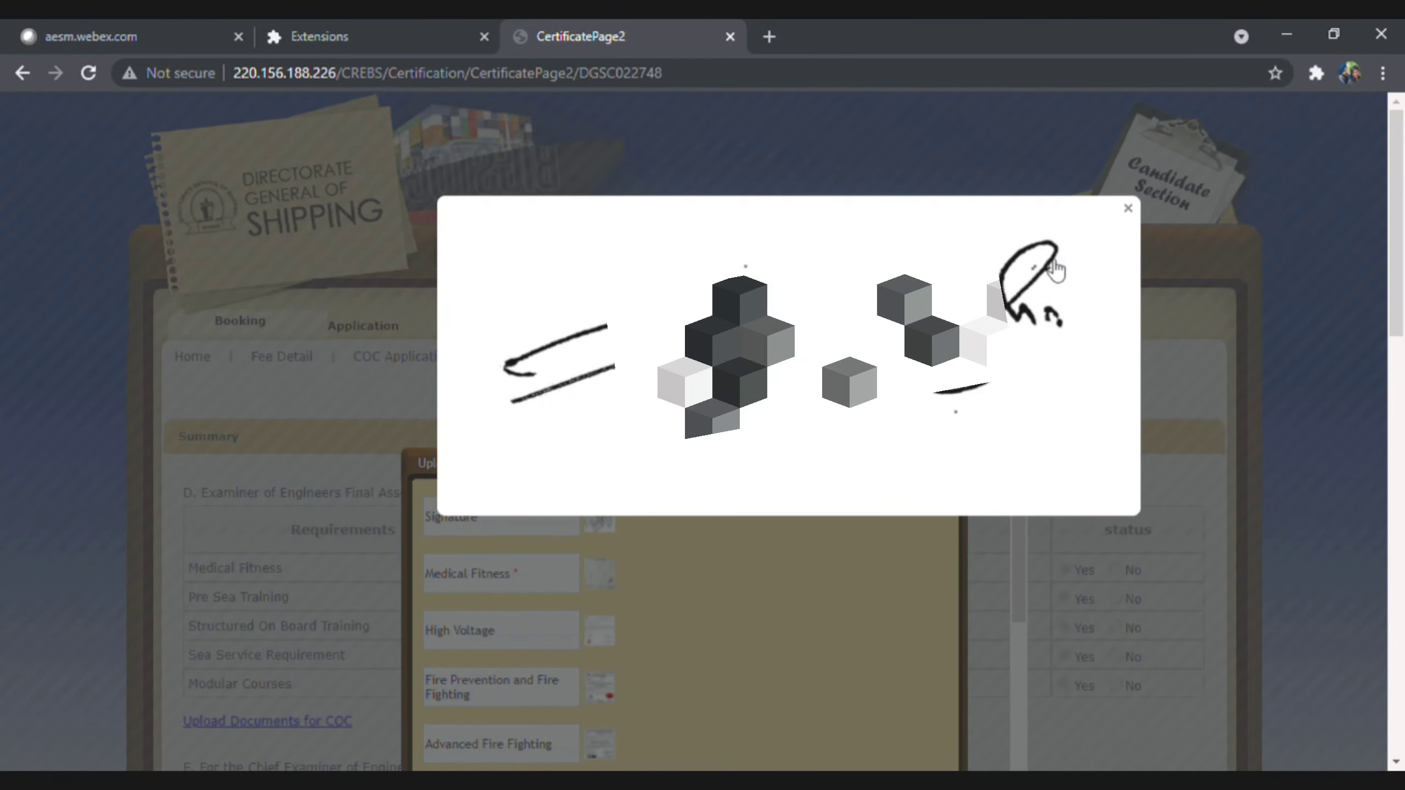
{"action": "mouse_move", "coordinate": [1022, 279]}
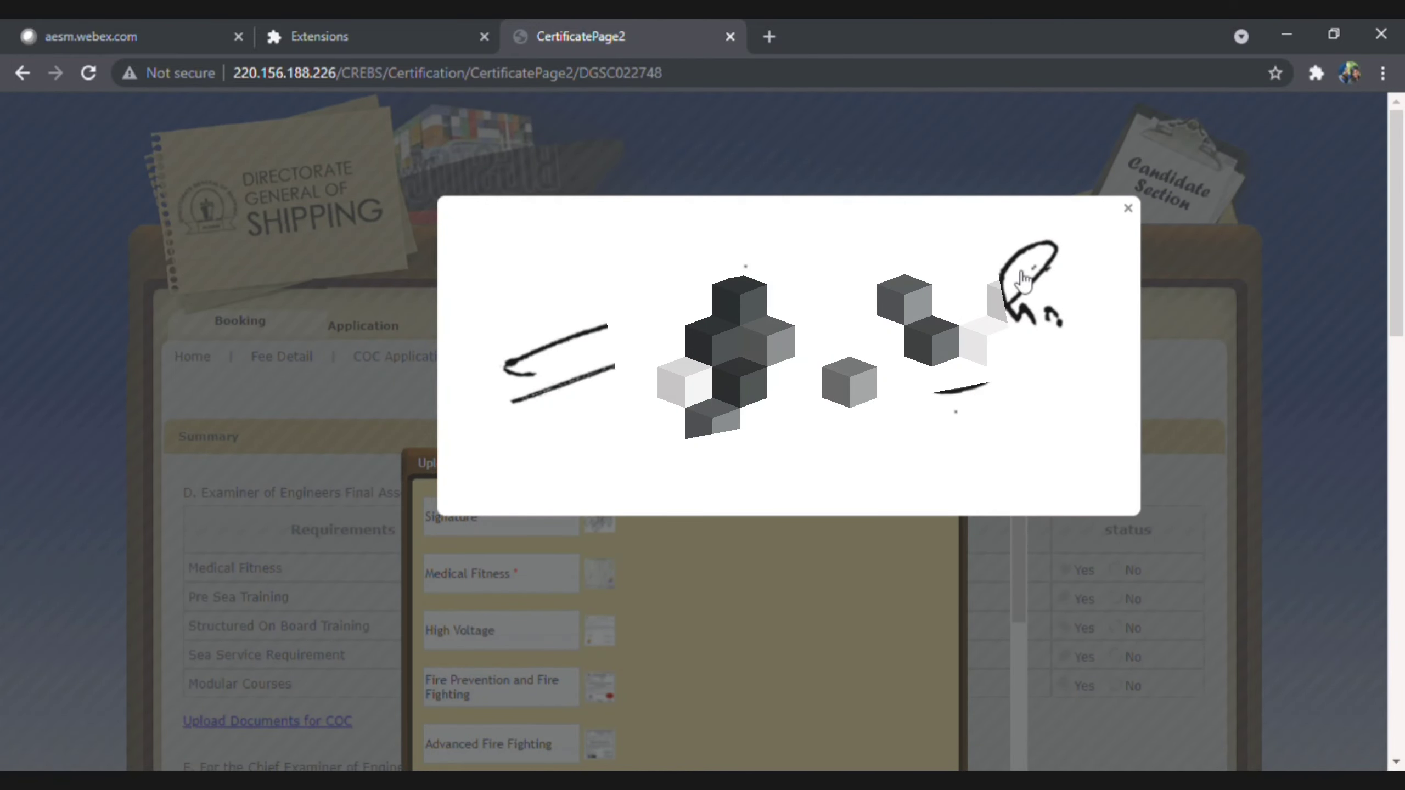
{"action": "mouse_move", "coordinate": [509, 328]}
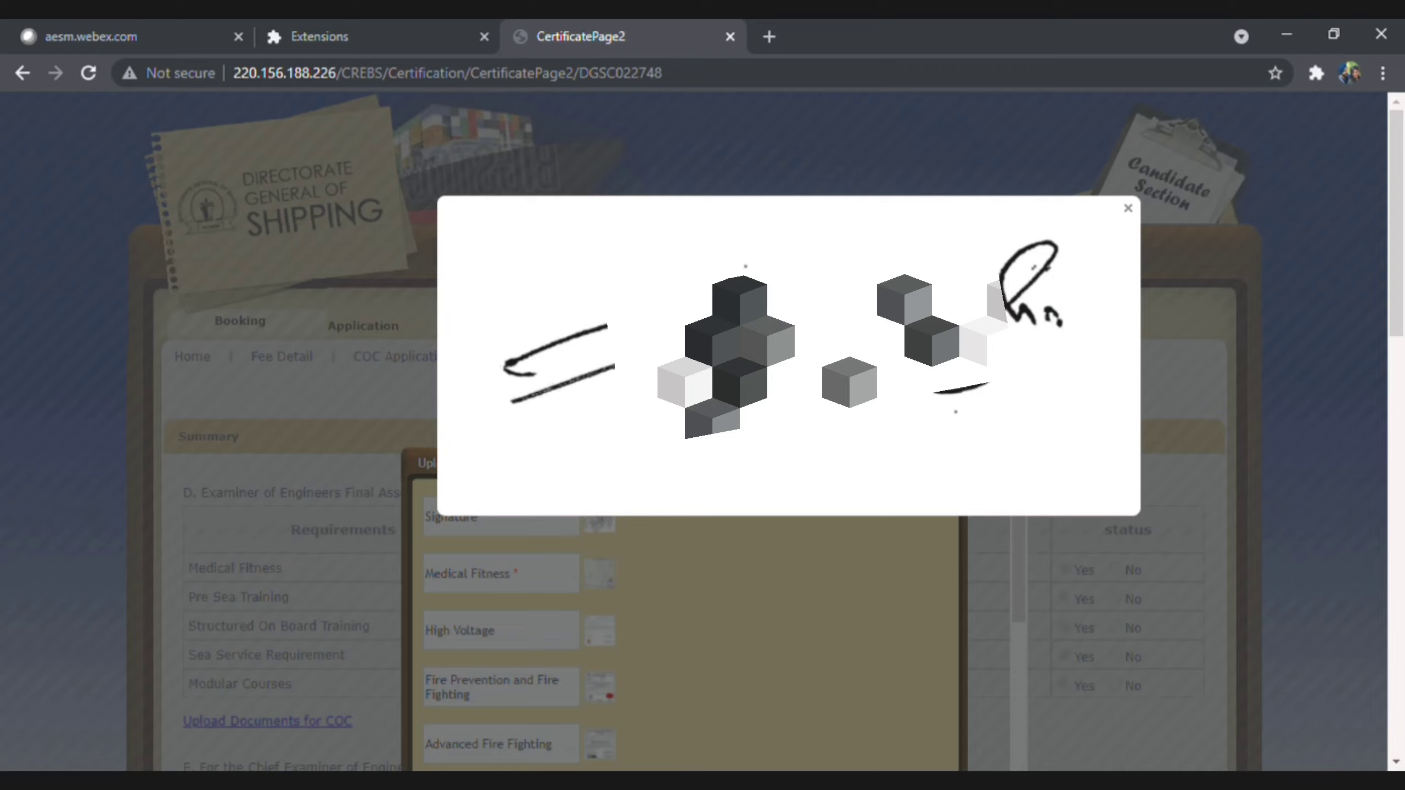
{"action": "mouse_move", "coordinate": [1089, 226]}
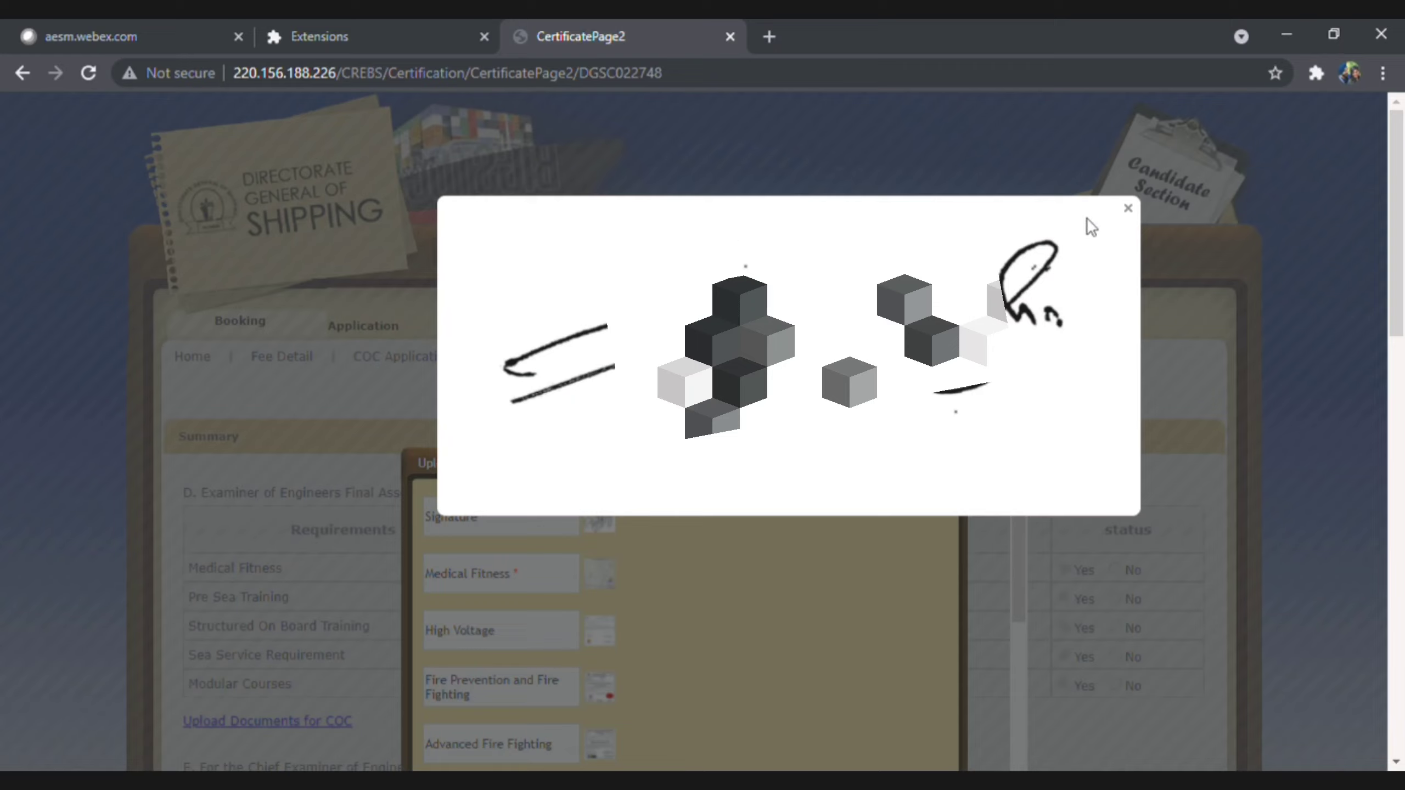
{"action": "mouse_move", "coordinate": [1025, 276]}
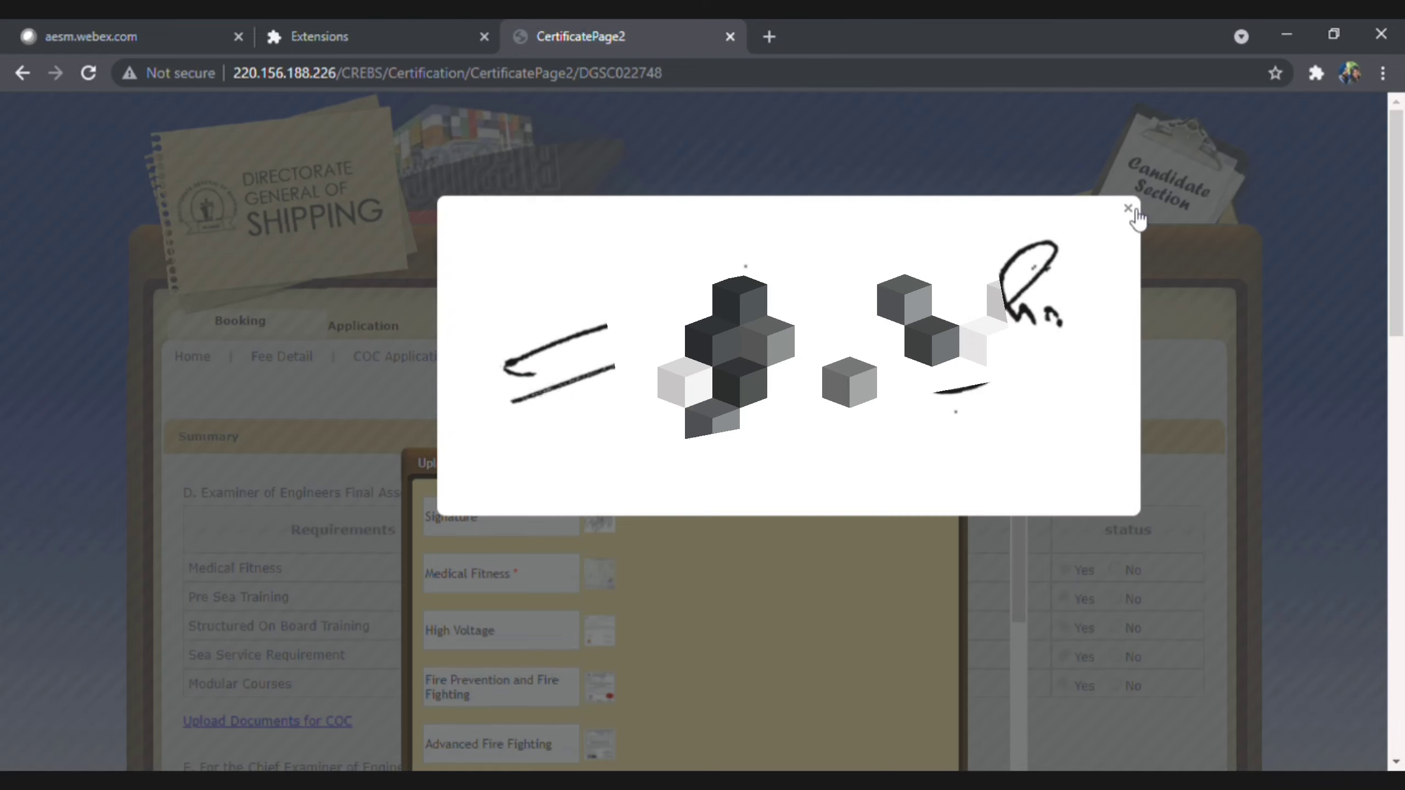
{"action": "left_click", "coordinate": [1128, 209]}
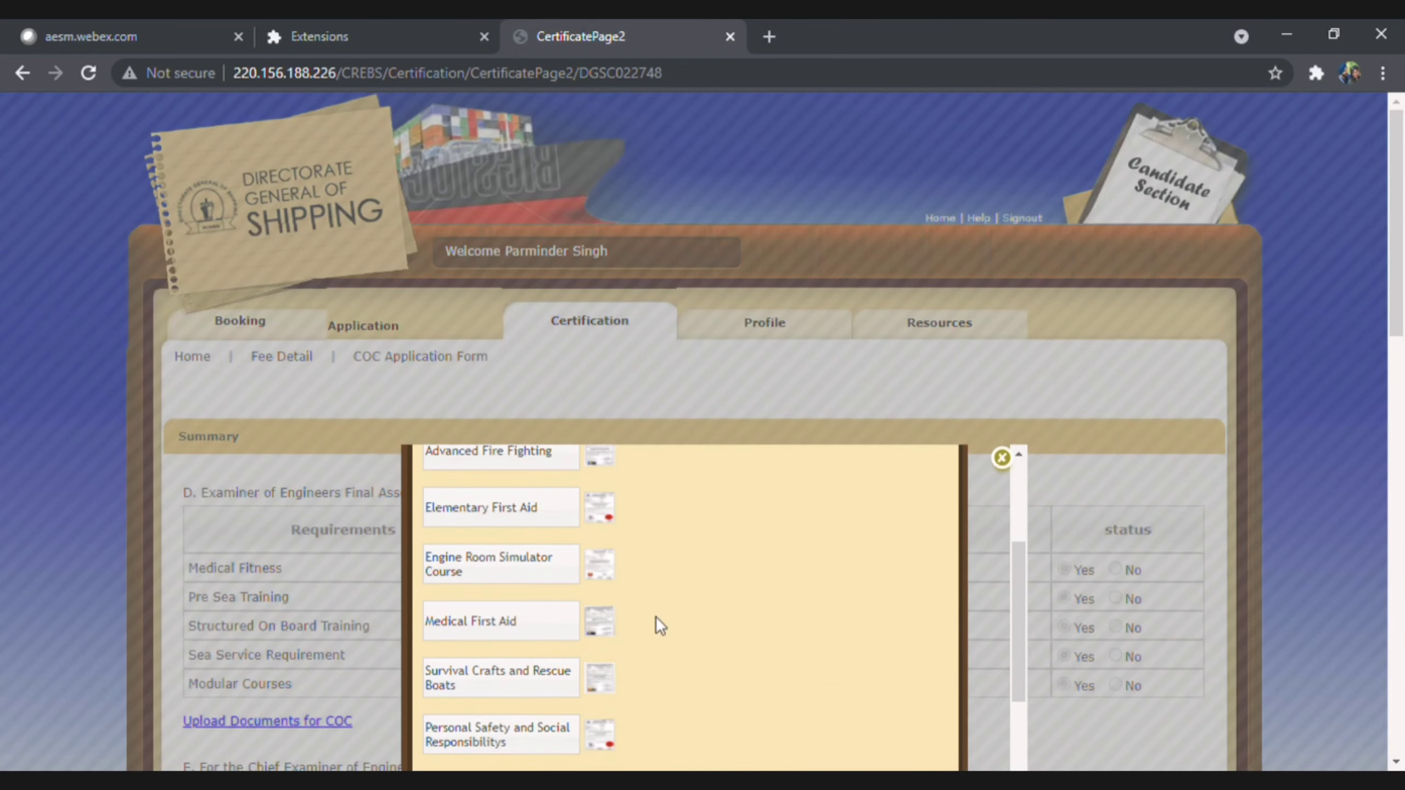
Return to page 1 of the CoC form and review its function records again
{"action": "left_click", "coordinate": [1001, 457]}
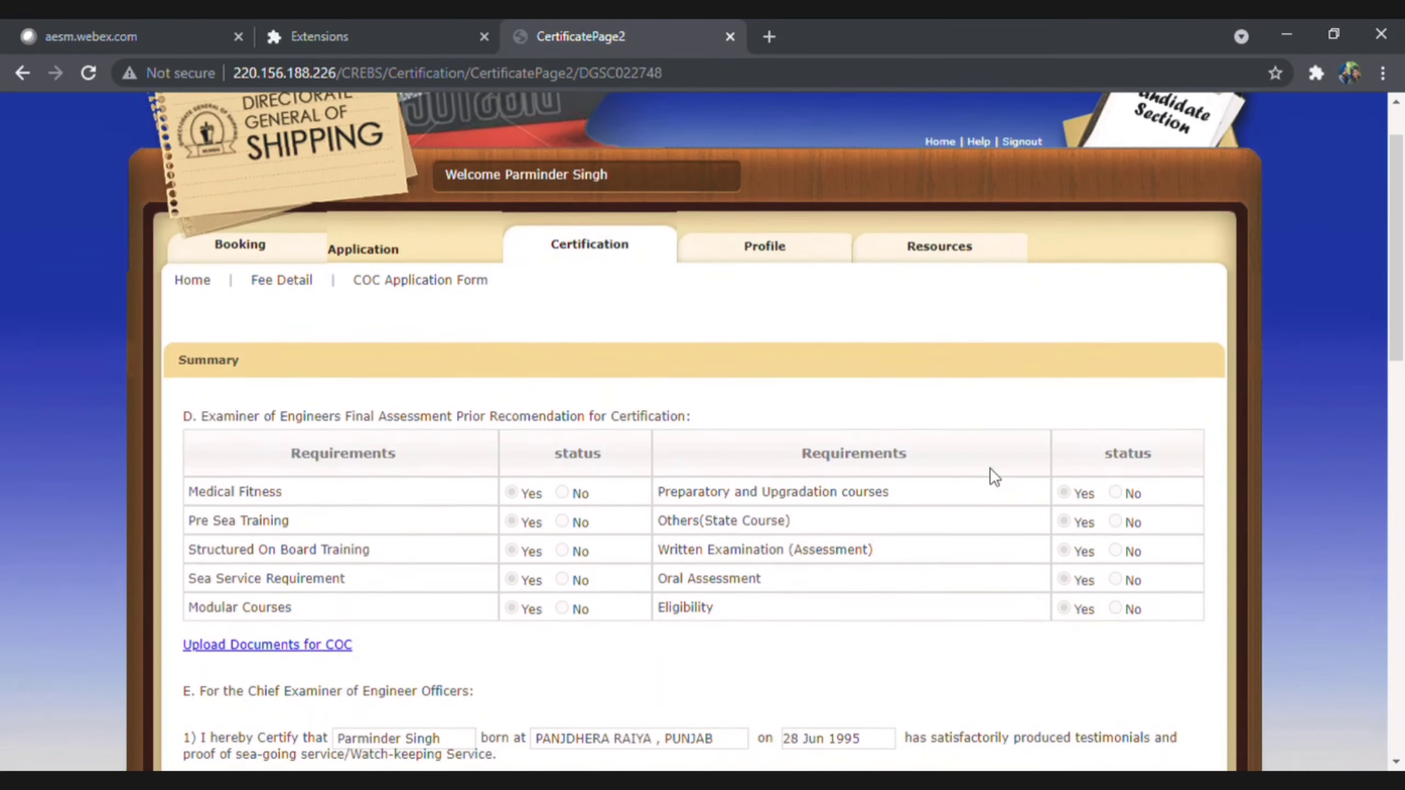
{"action": "scroll", "scroll_direction": "down", "scroll_amount": 3}
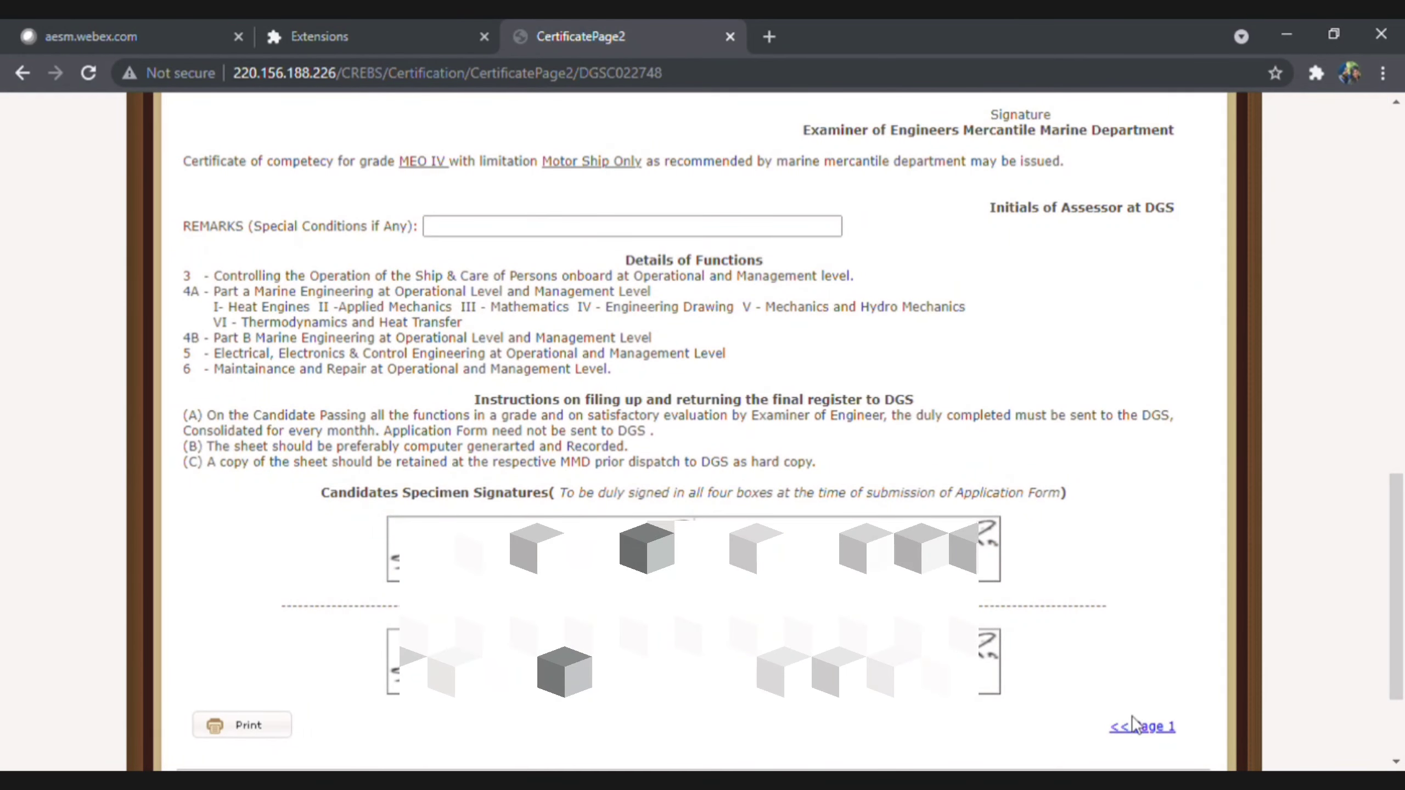
{"action": "left_click", "coordinate": [1141, 727]}
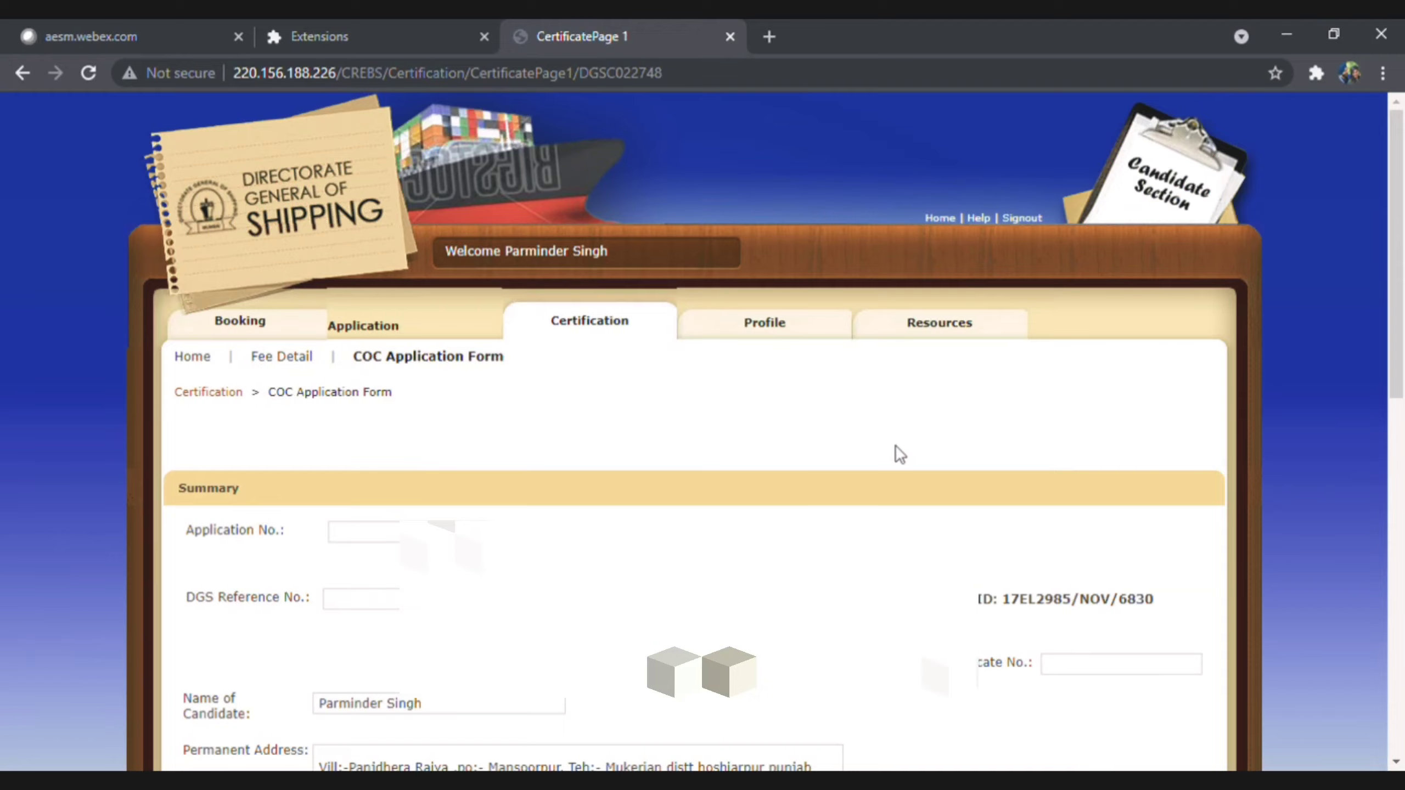
{"action": "scroll", "scroll_direction": "down", "scroll_amount": 3}
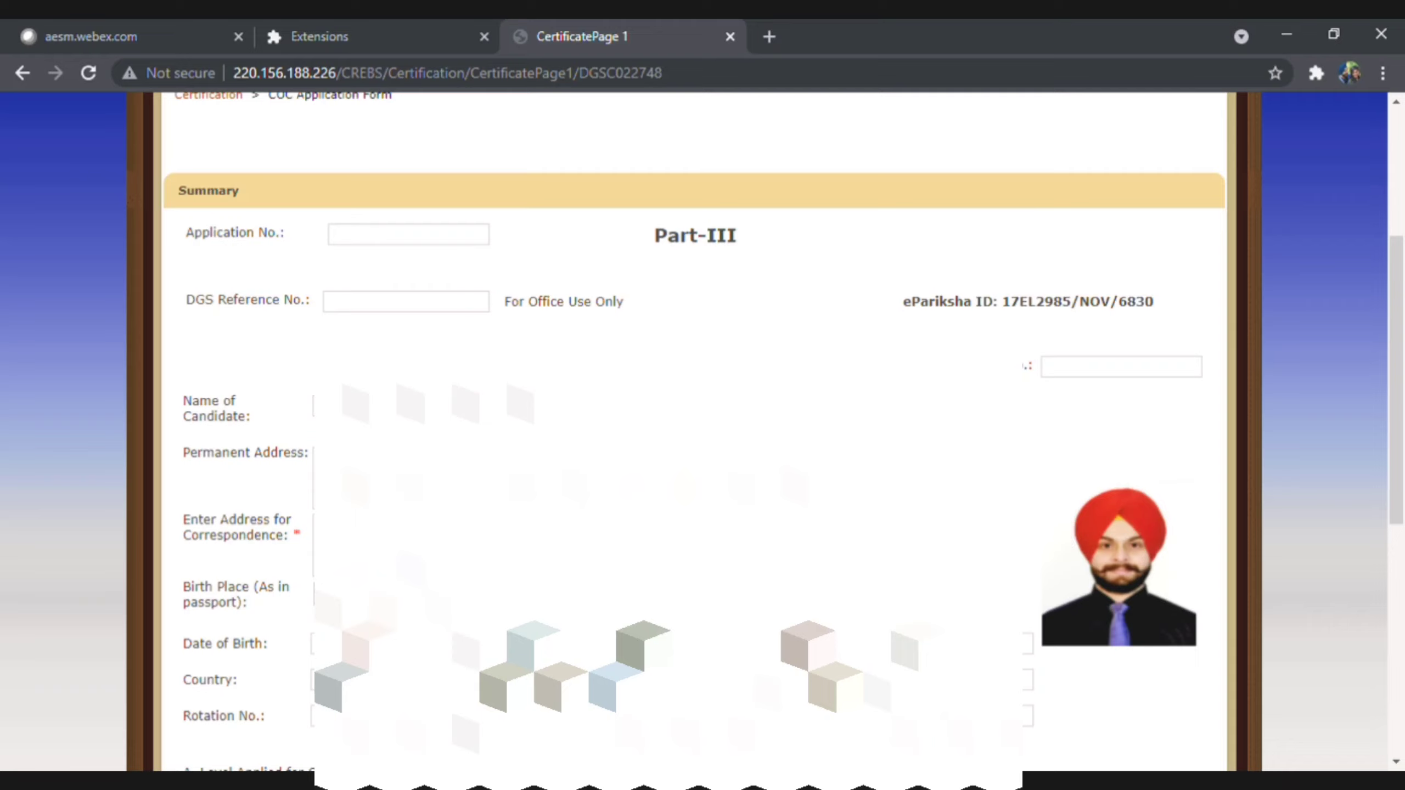
{"action": "mouse_move", "coordinate": [1036, 562]}
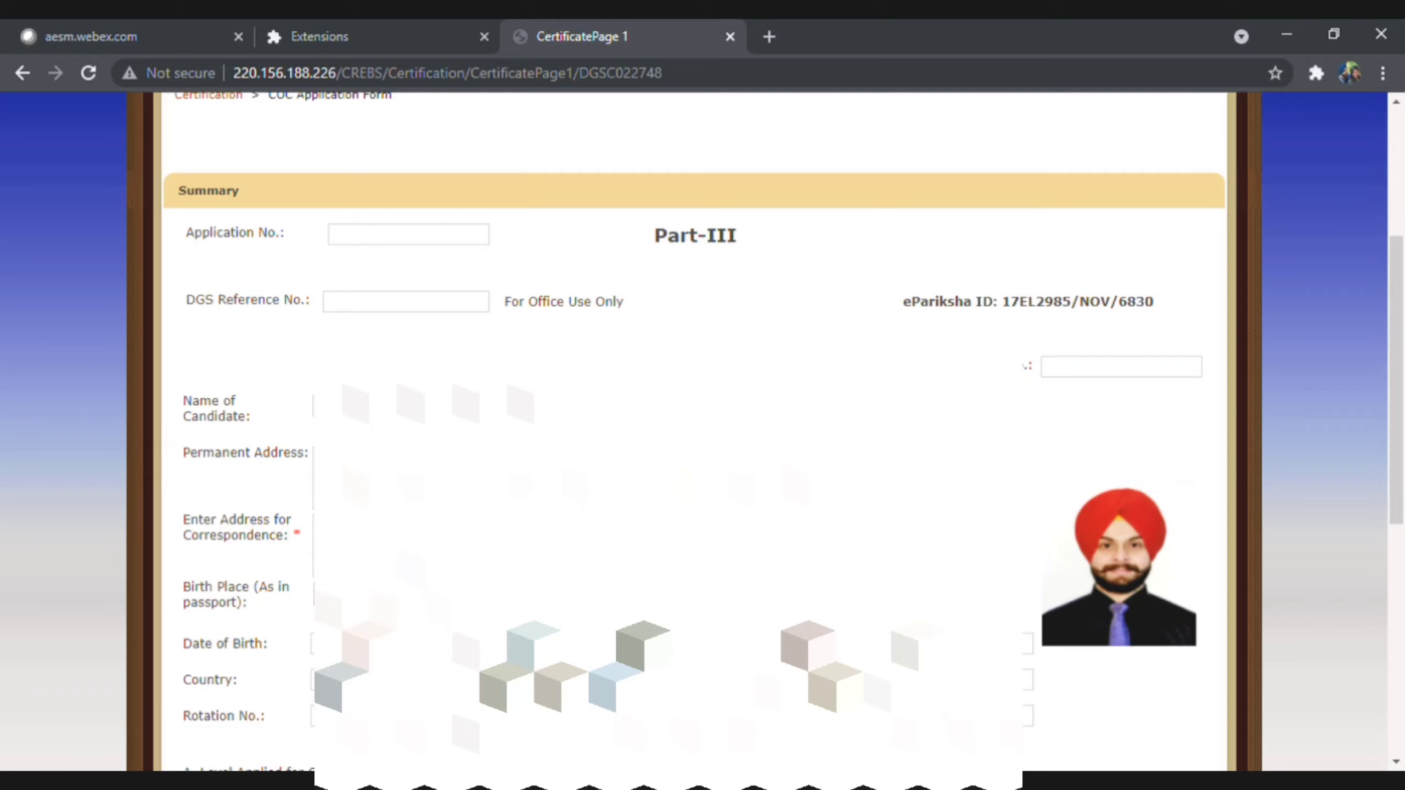
{"action": "mouse_move", "coordinate": [1179, 558]}
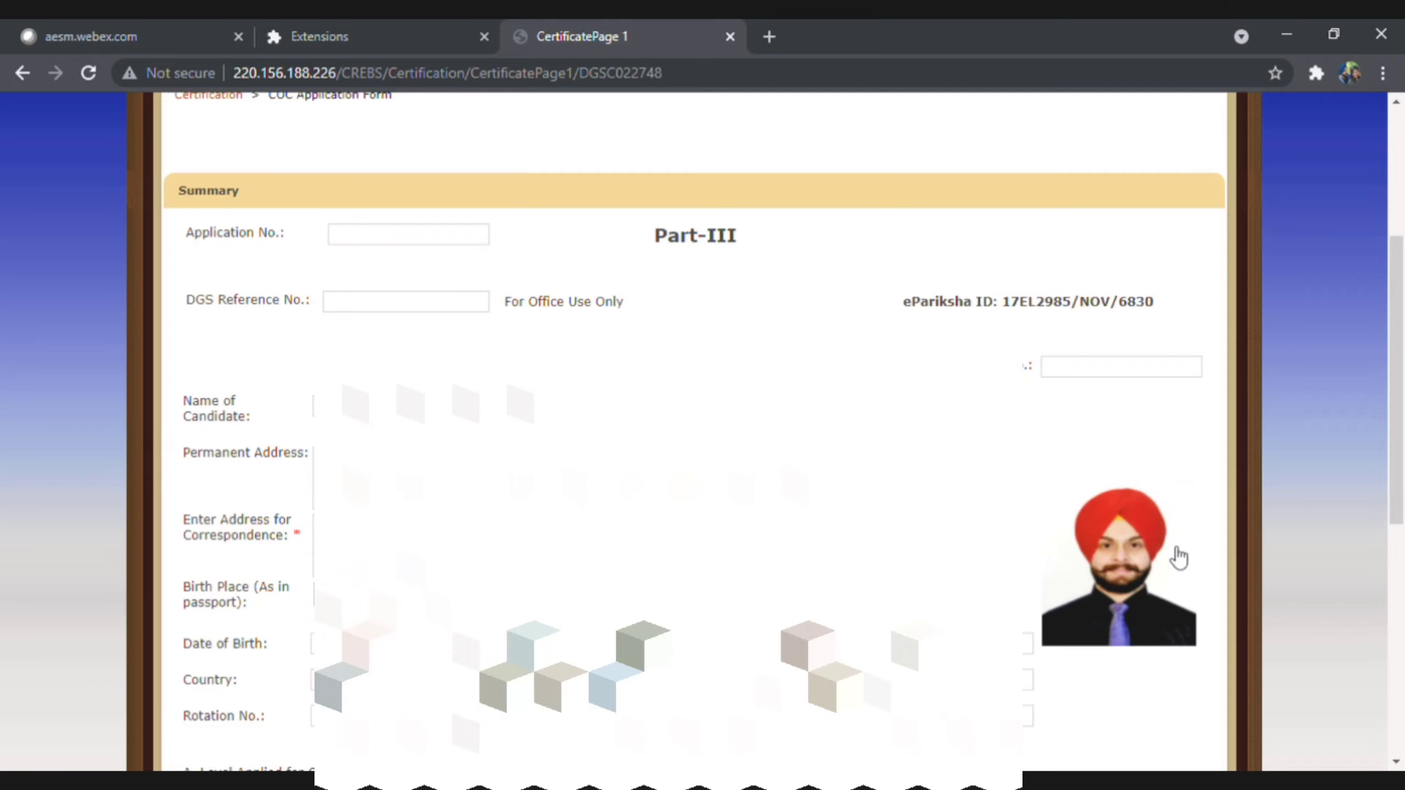
{"action": "mouse_move", "coordinate": [1076, 618]}
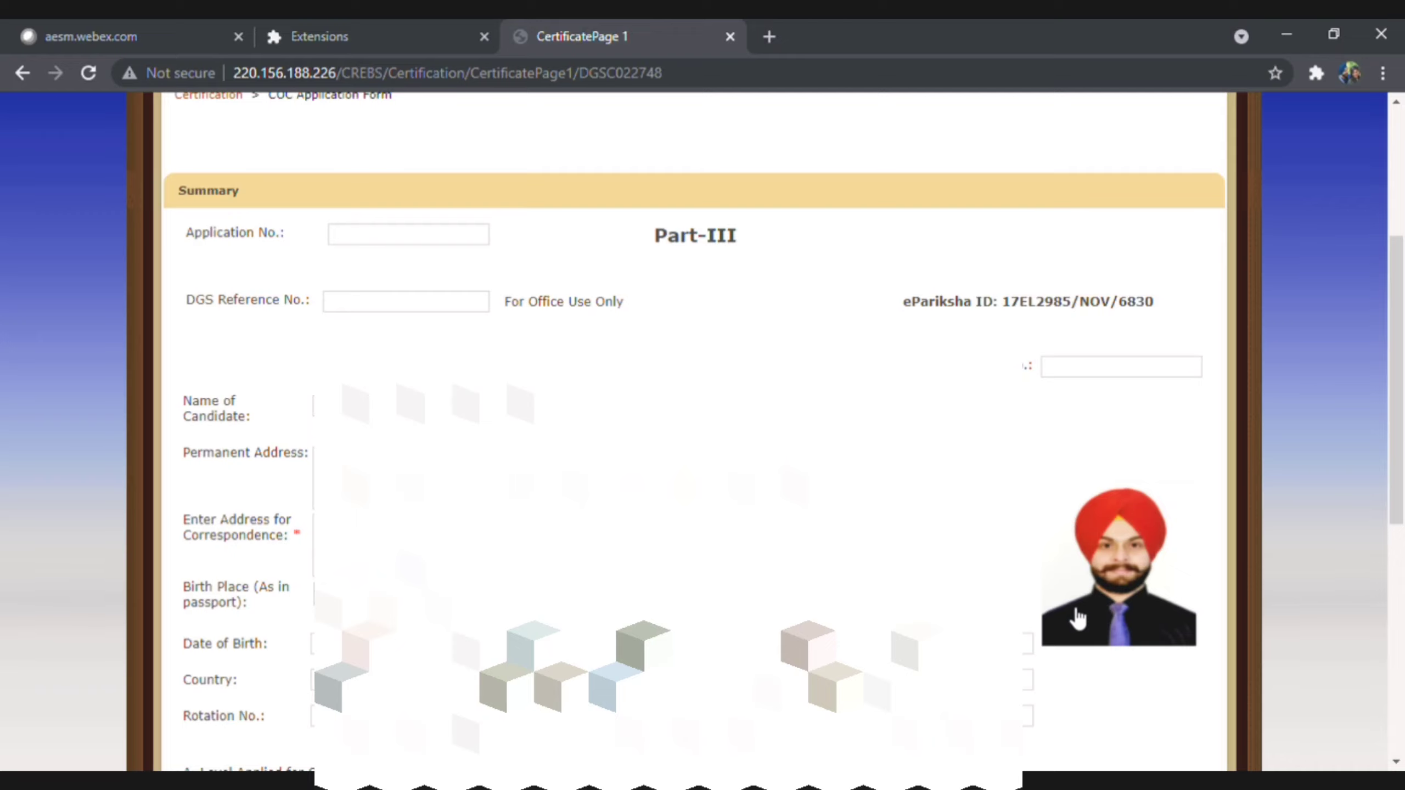
{"action": "scroll", "scroll_direction": "down", "scroll_amount": 3}
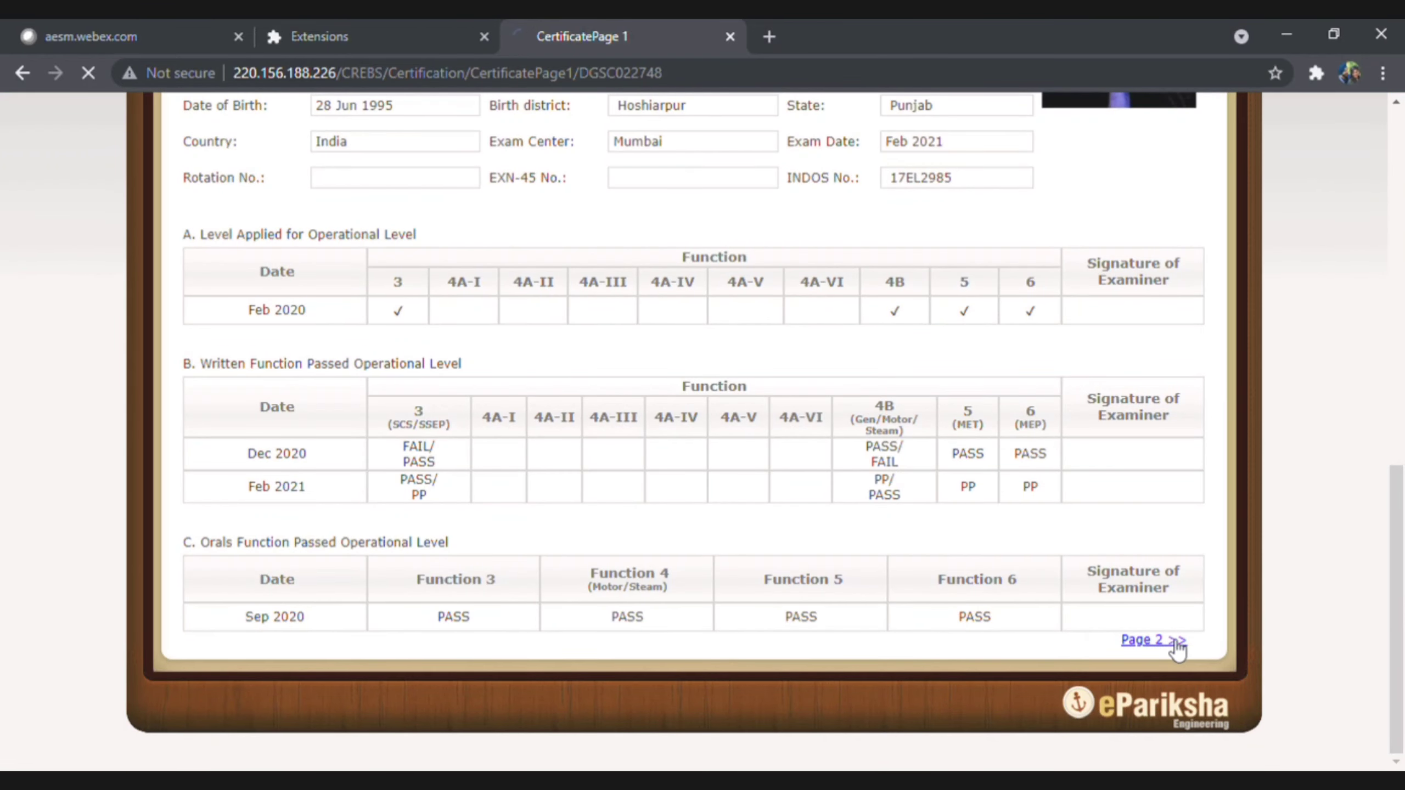
View page 2's specimen signatures and the 'Your COC is approved' message
{"action": "left_click", "coordinate": [1147, 639]}
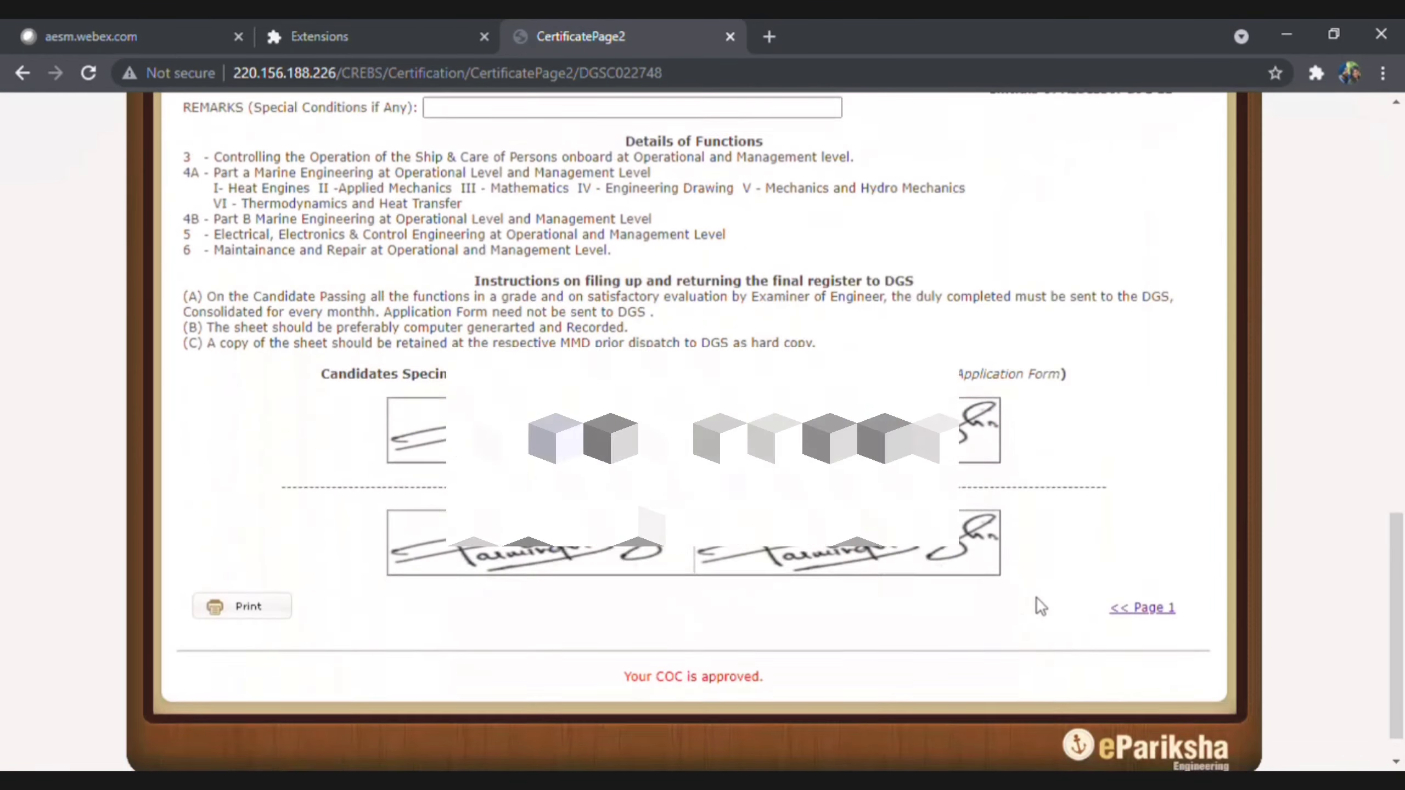
{"action": "scroll", "scroll_direction": "down", "scroll_amount": 3}
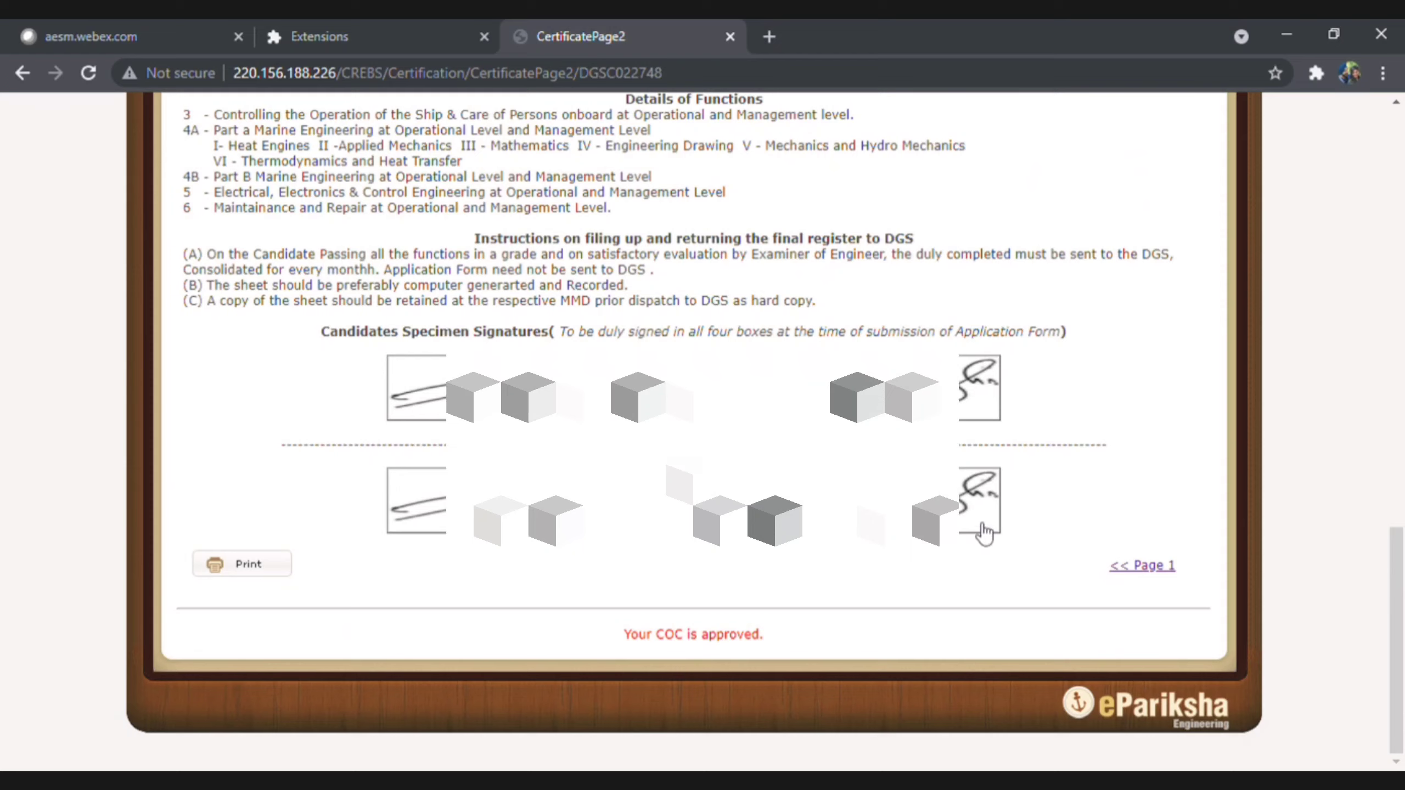
{"action": "mouse_move", "coordinate": [994, 534]}
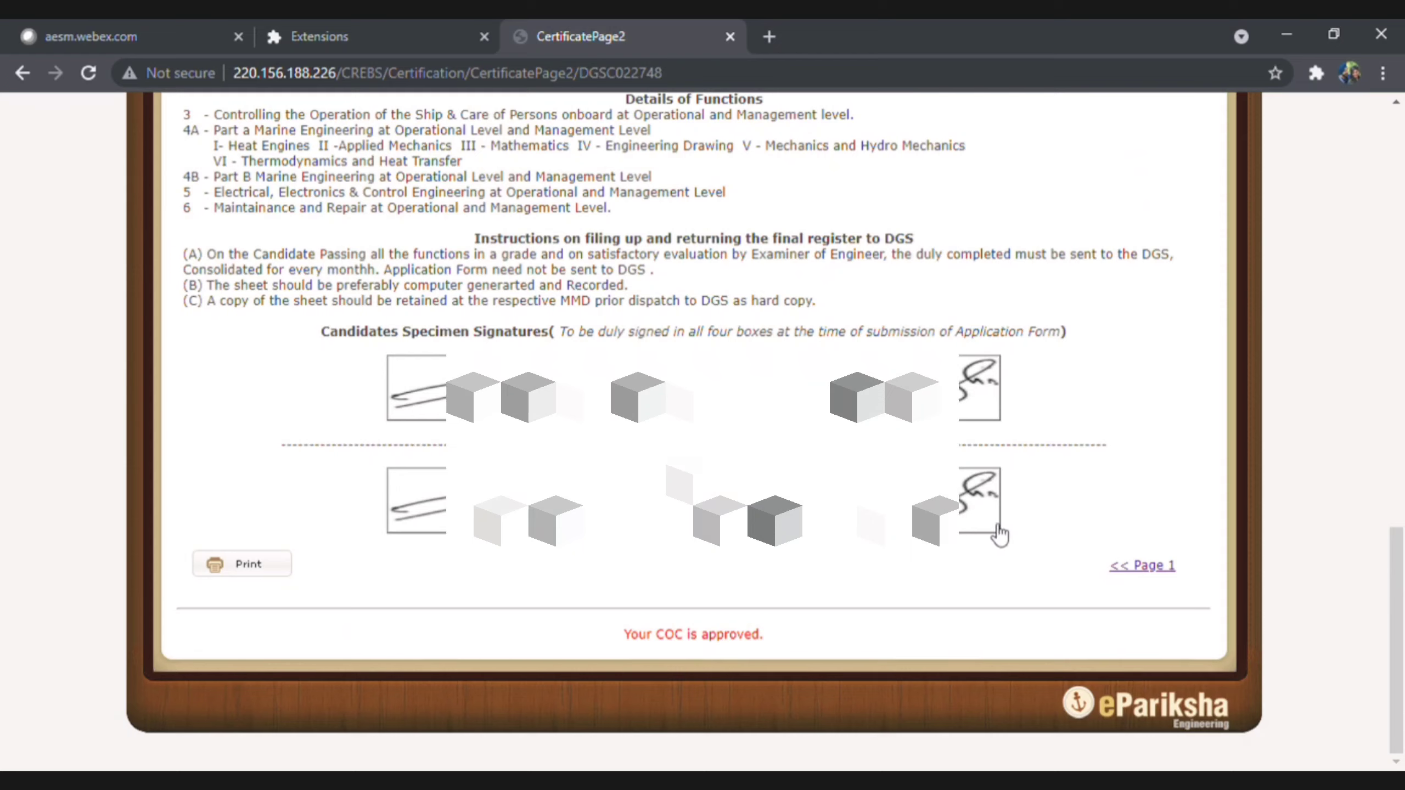
{"action": "mouse_move", "coordinate": [1021, 525]}
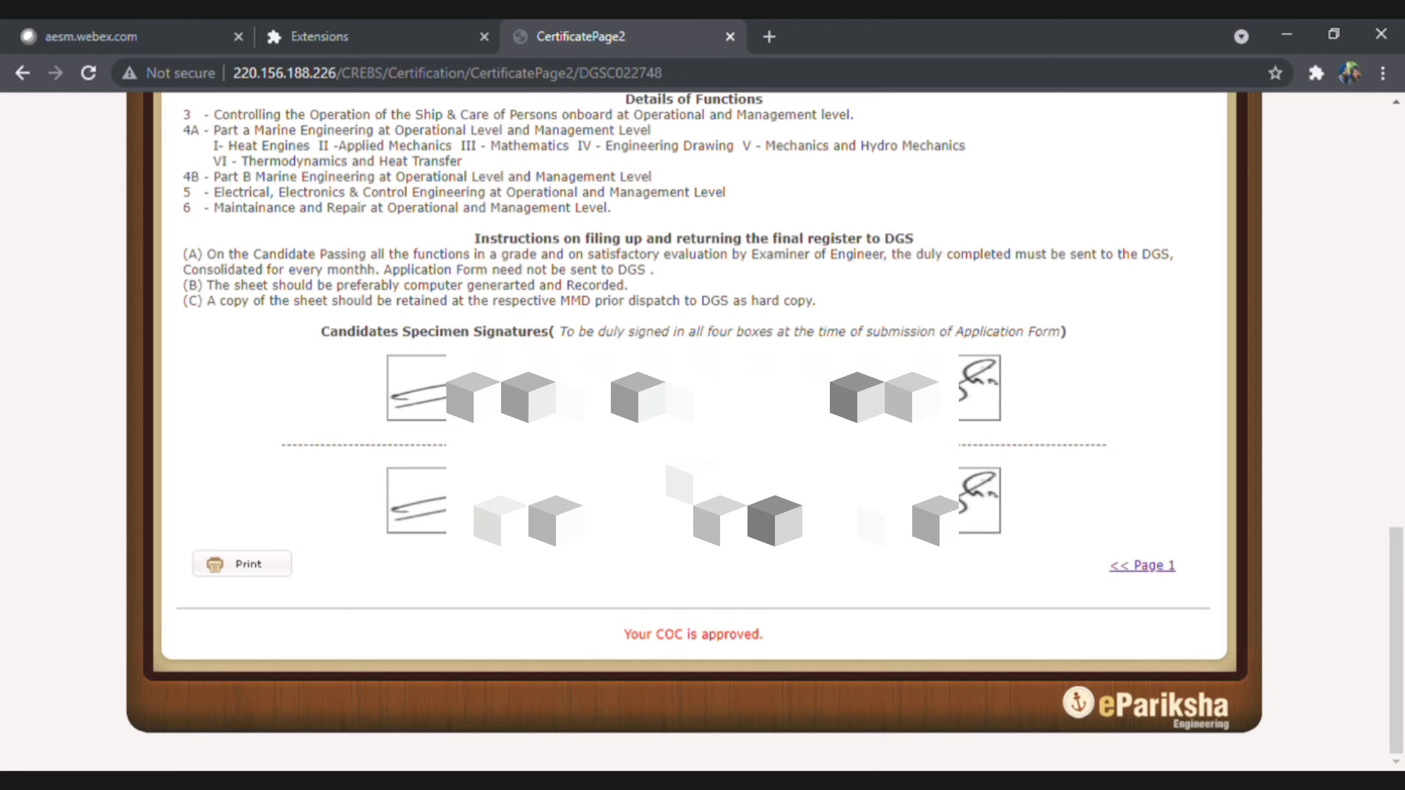
{"action": "mouse_move", "coordinate": [1002, 392]}
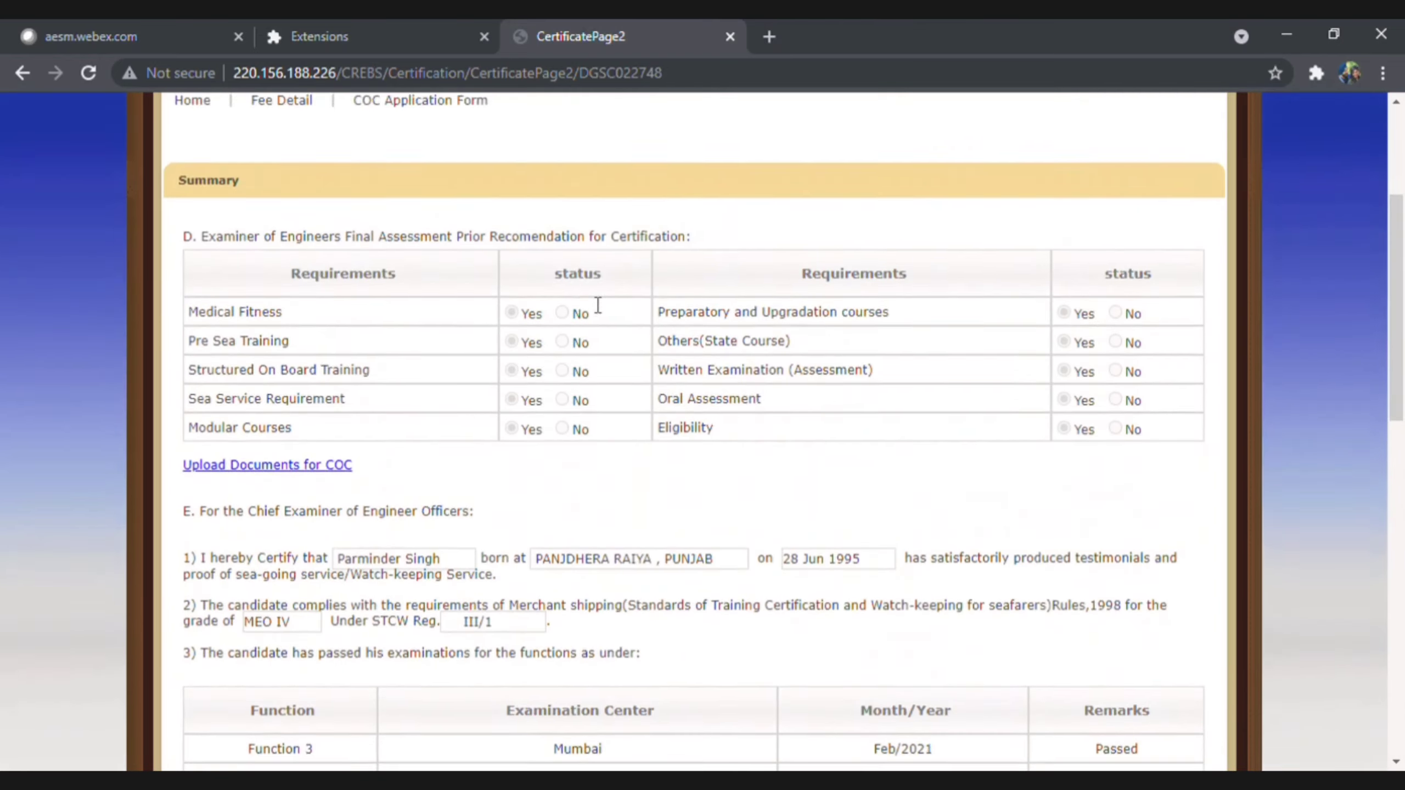
{"action": "scroll", "scroll_direction": "down", "scroll_amount": 3}
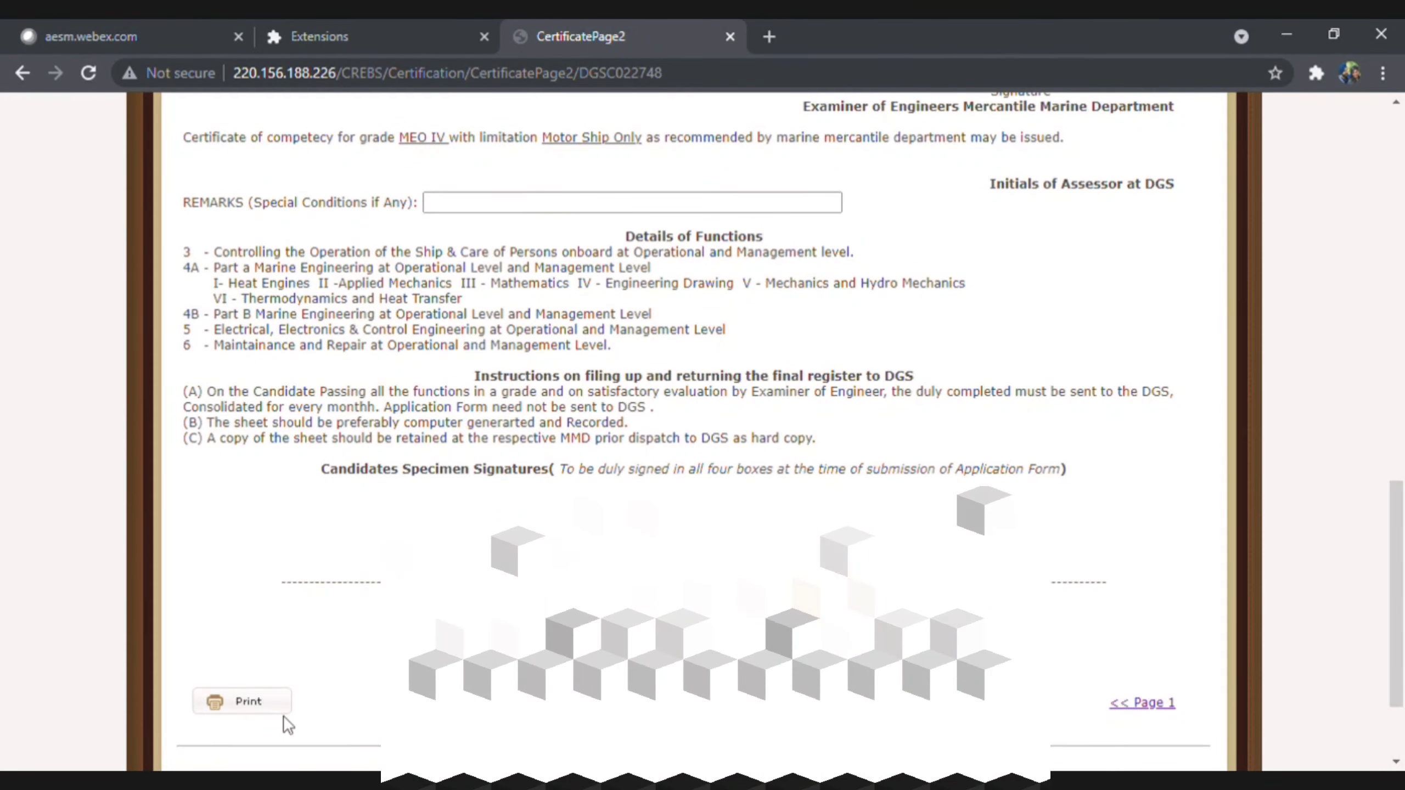
{"action": "scroll", "scroll_direction": "up", "scroll_amount": 3}
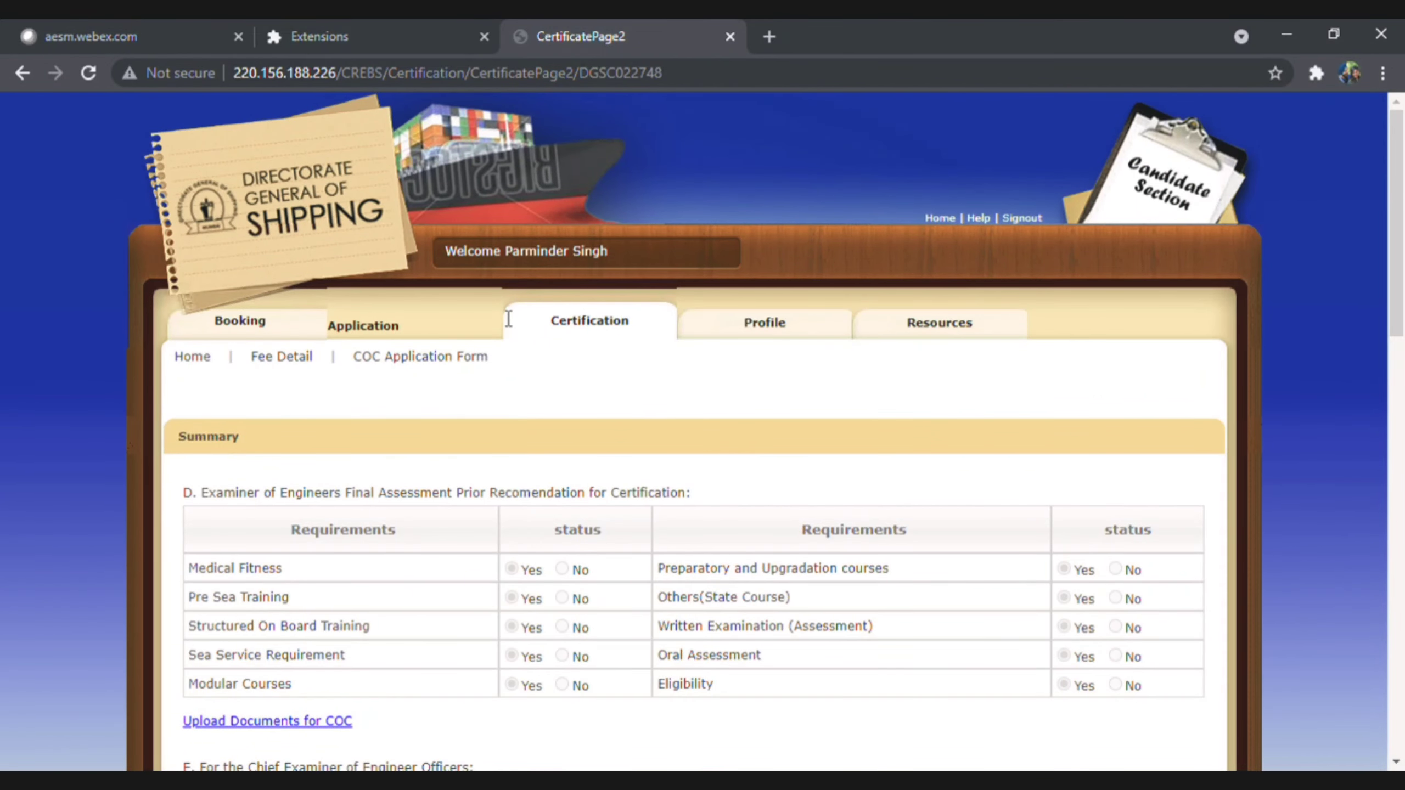
{"action": "mouse_move", "coordinate": [841, 276]}
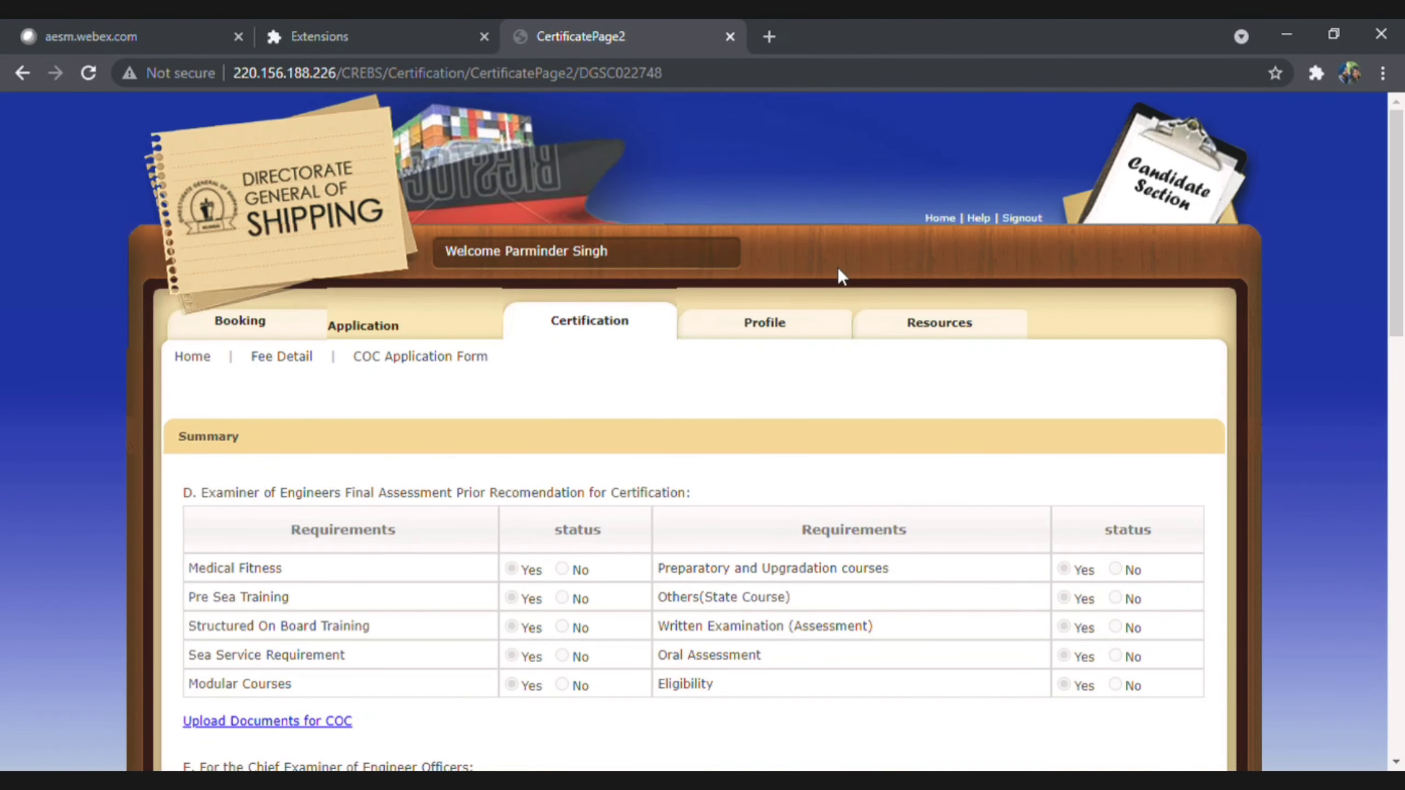
{"action": "mouse_move", "coordinate": [448, 738]}
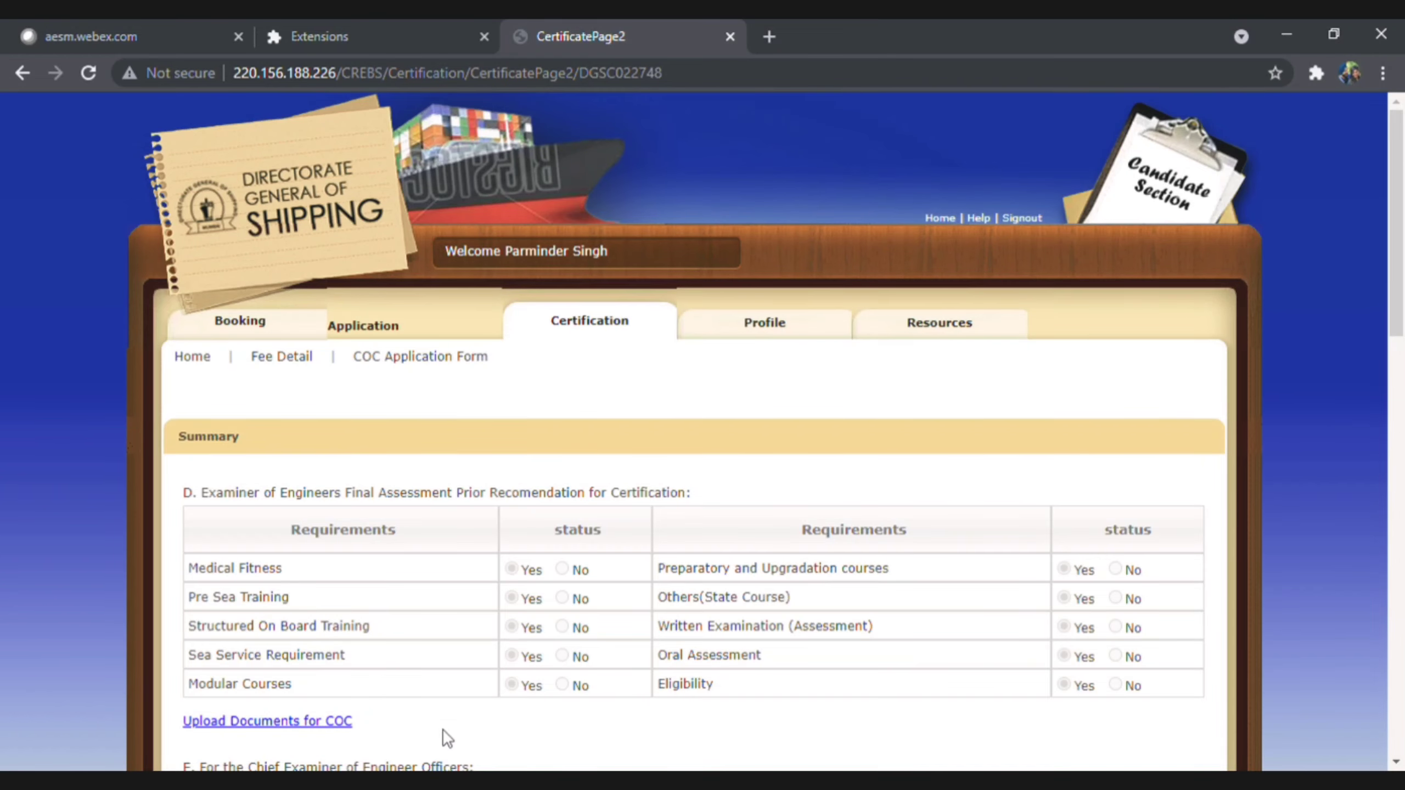
{"action": "scroll", "scroll_direction": "down", "scroll_amount": 3}
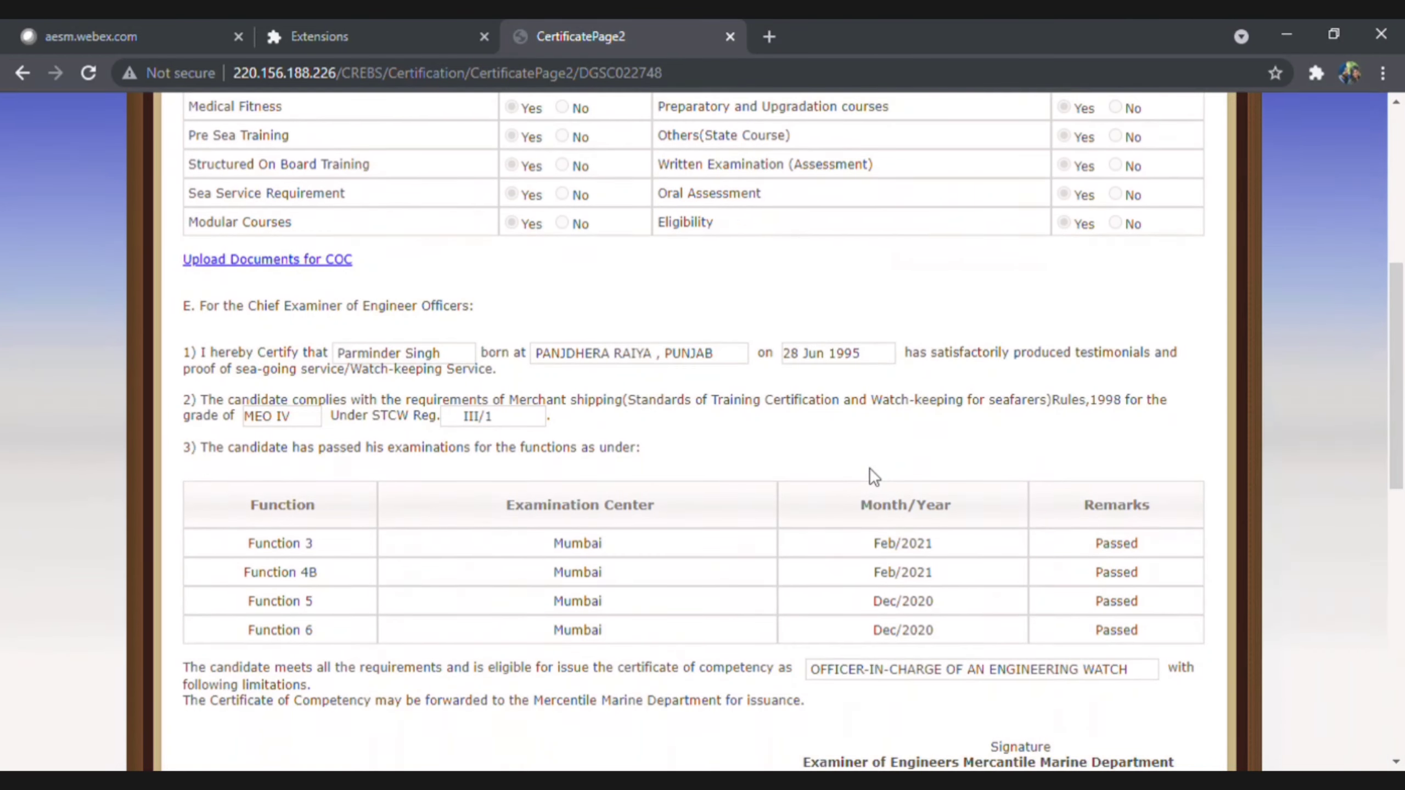
{"action": "scroll", "scroll_direction": "down", "scroll_amount": 3}
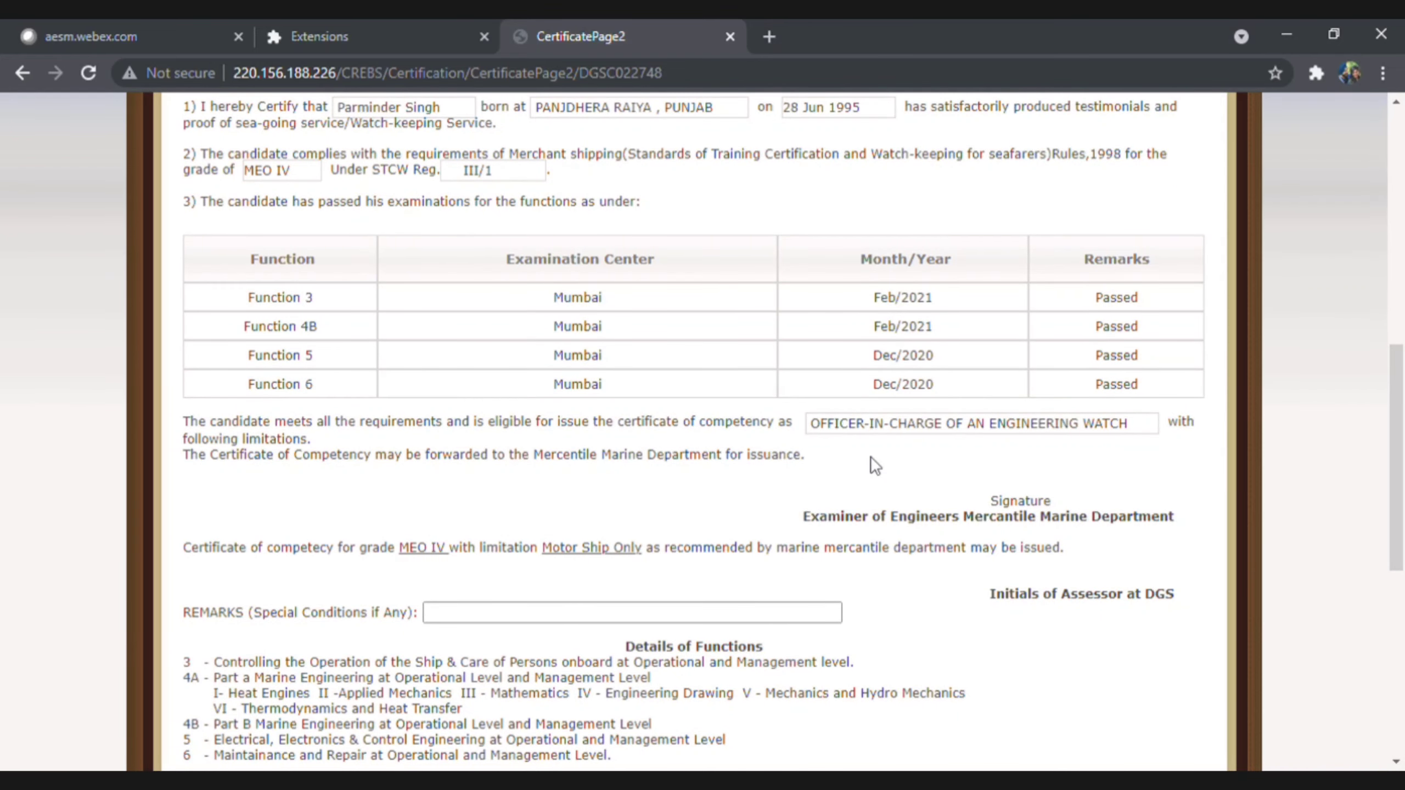
{"action": "mouse_move", "coordinate": [747, 110]}
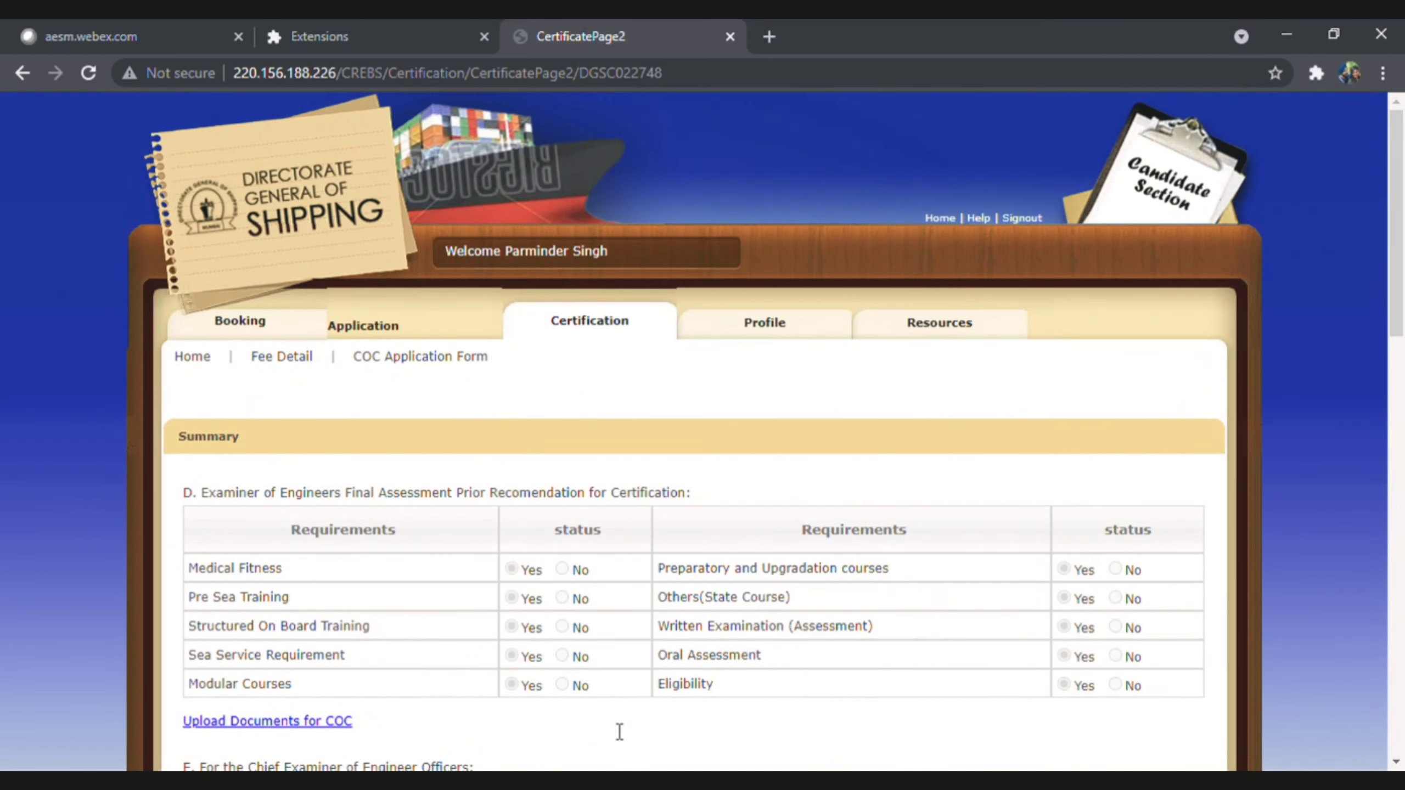
{"action": "mouse_move", "coordinate": [545, 675]}
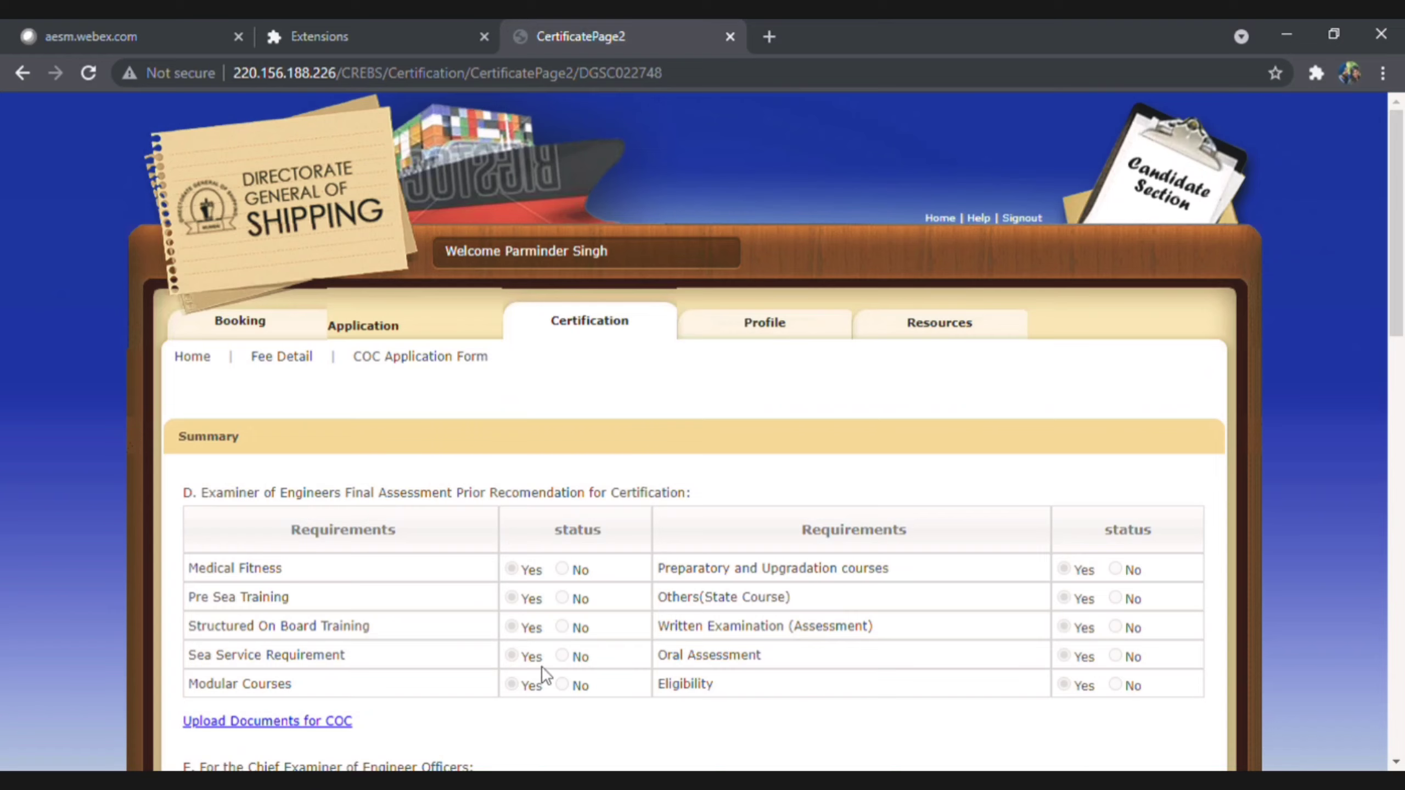
{"action": "mouse_move", "coordinate": [822, 434]}
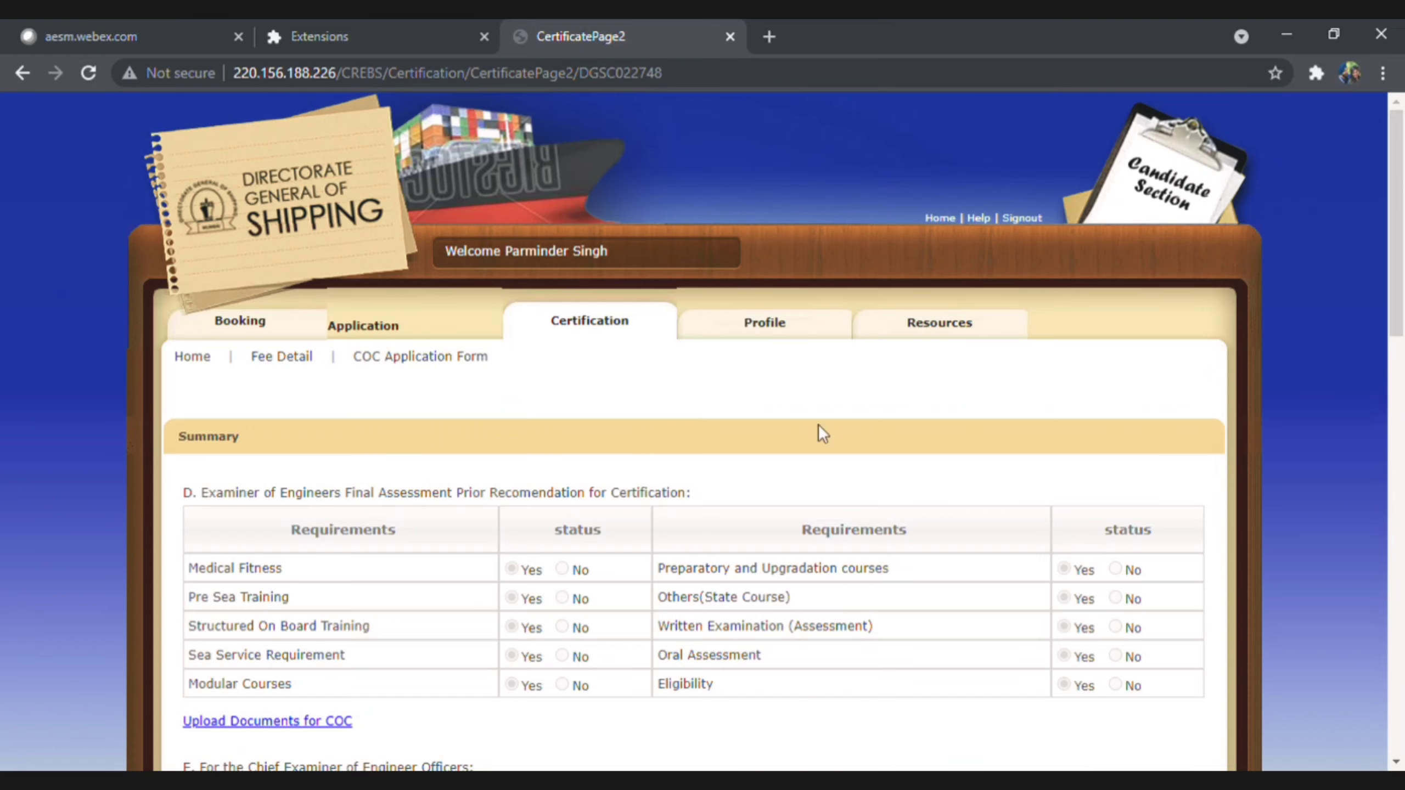
{"action": "mouse_move", "coordinate": [555, 602]}
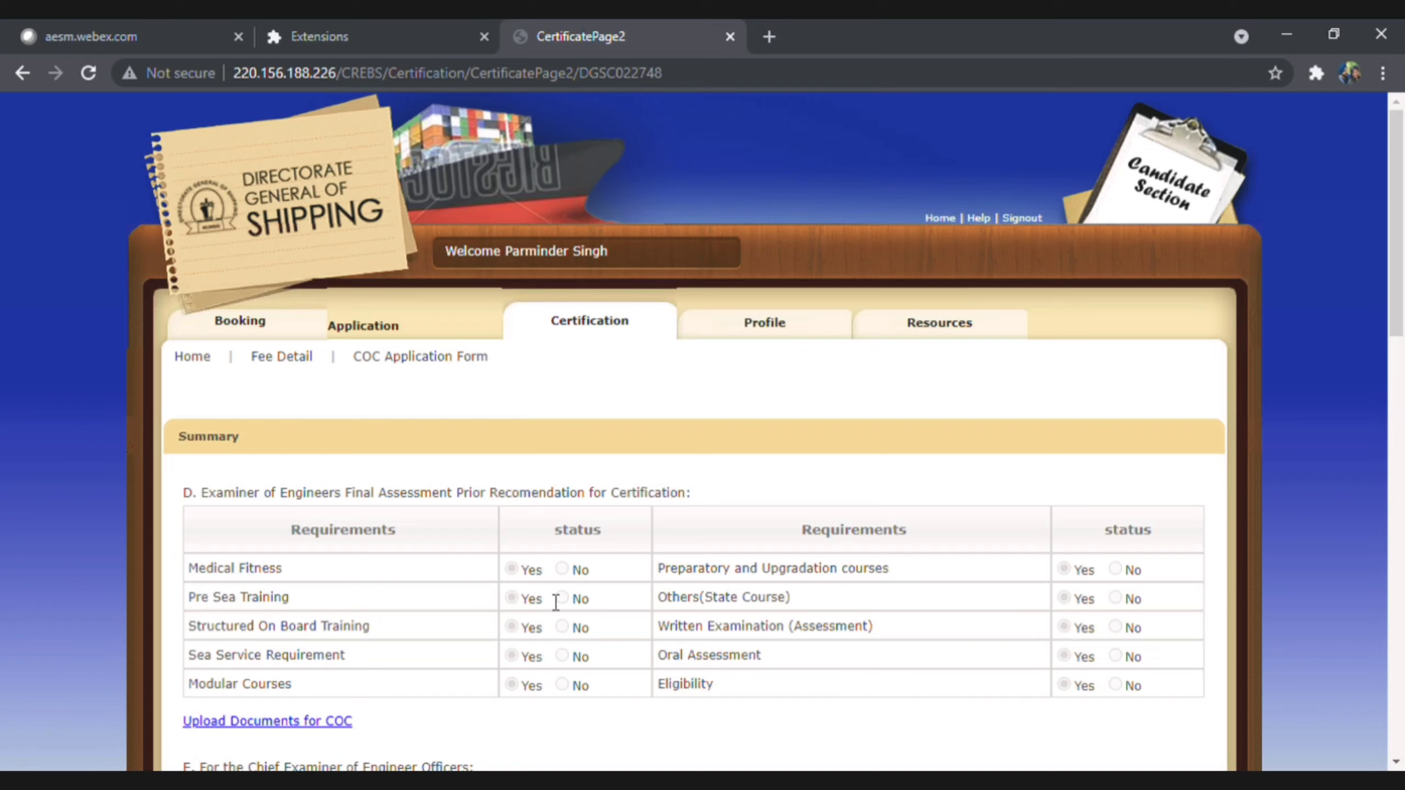
{"action": "mouse_move", "coordinate": [475, 548]}
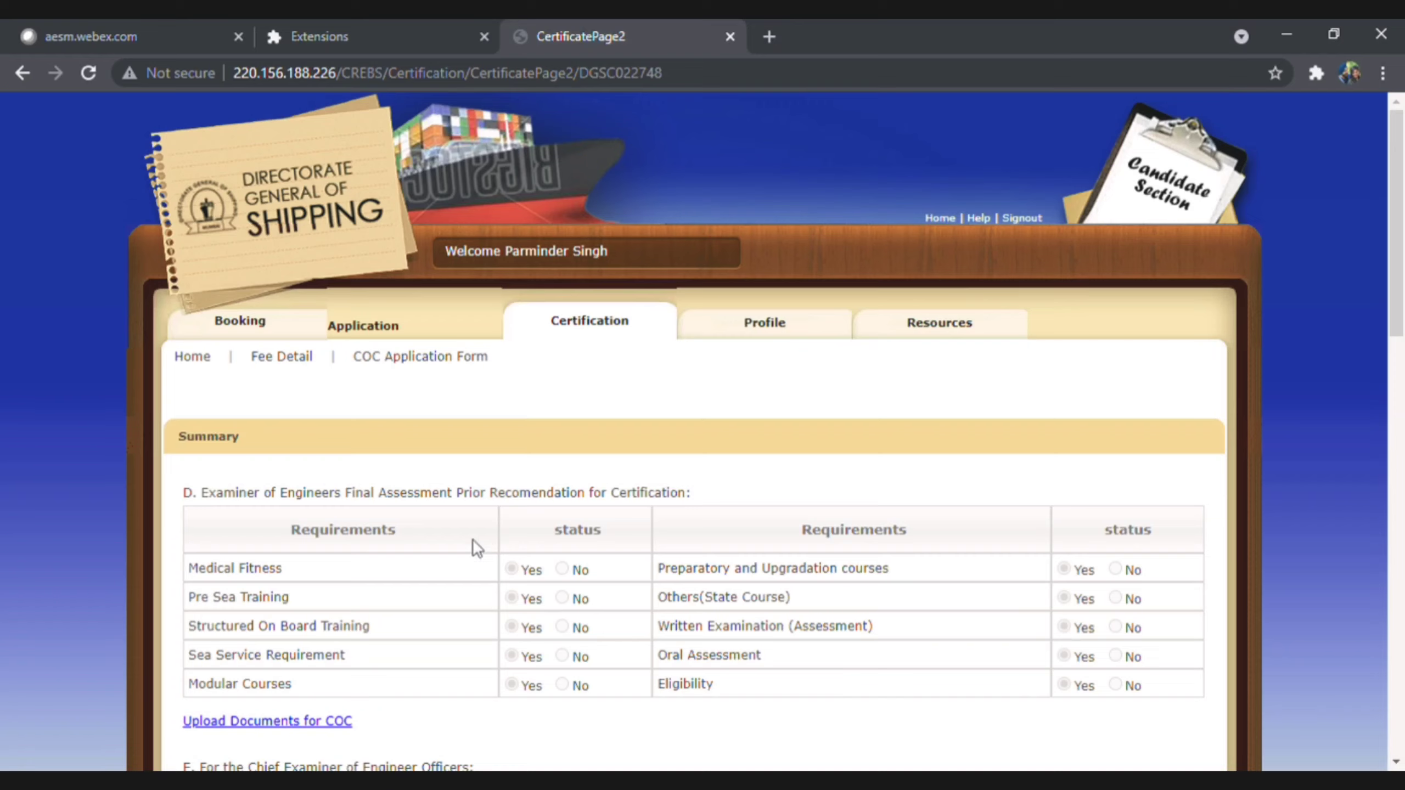
Scroll through the page and sign out of the candidate account
{"action": "scroll", "scroll_direction": "down", "scroll_amount": 3}
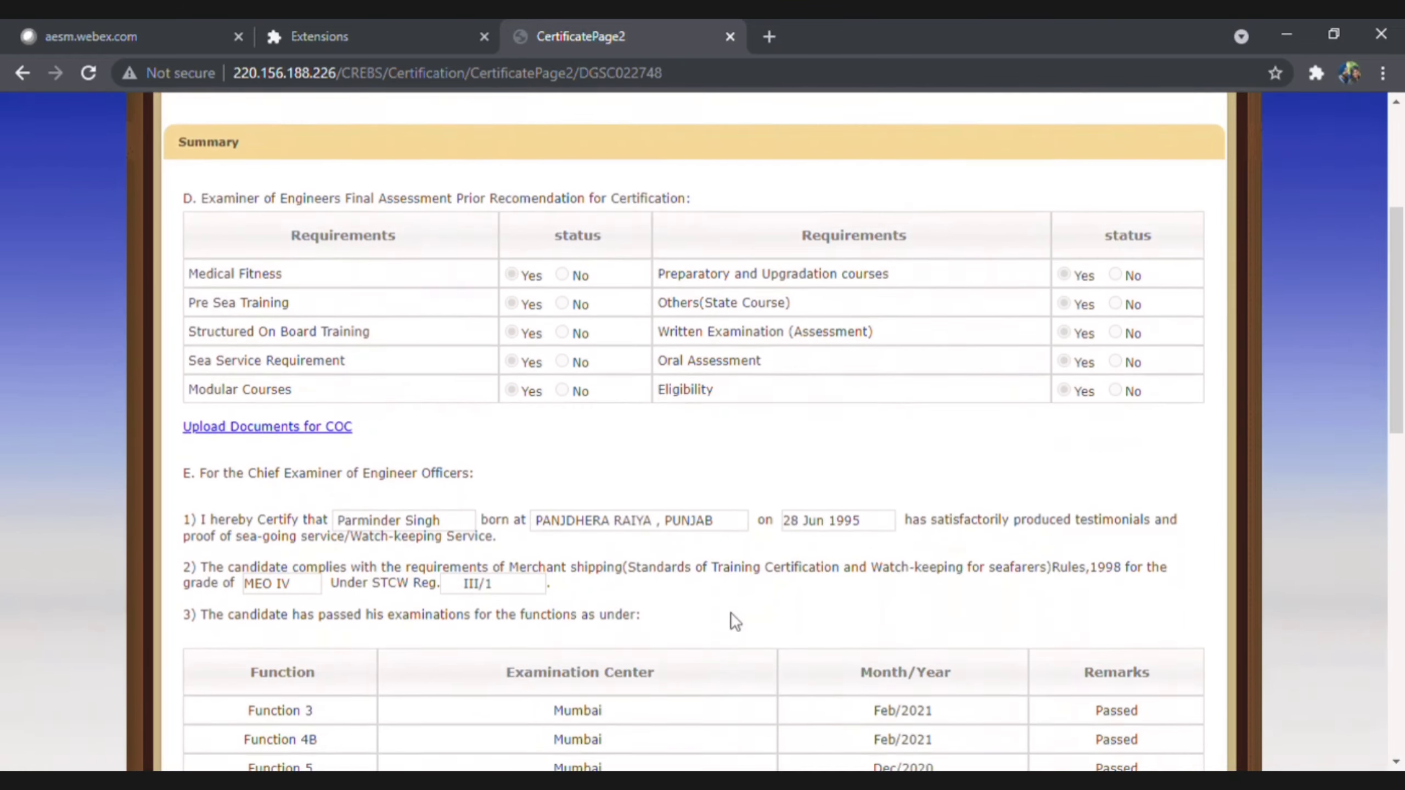
{"action": "scroll", "scroll_direction": "down", "scroll_amount": 3}
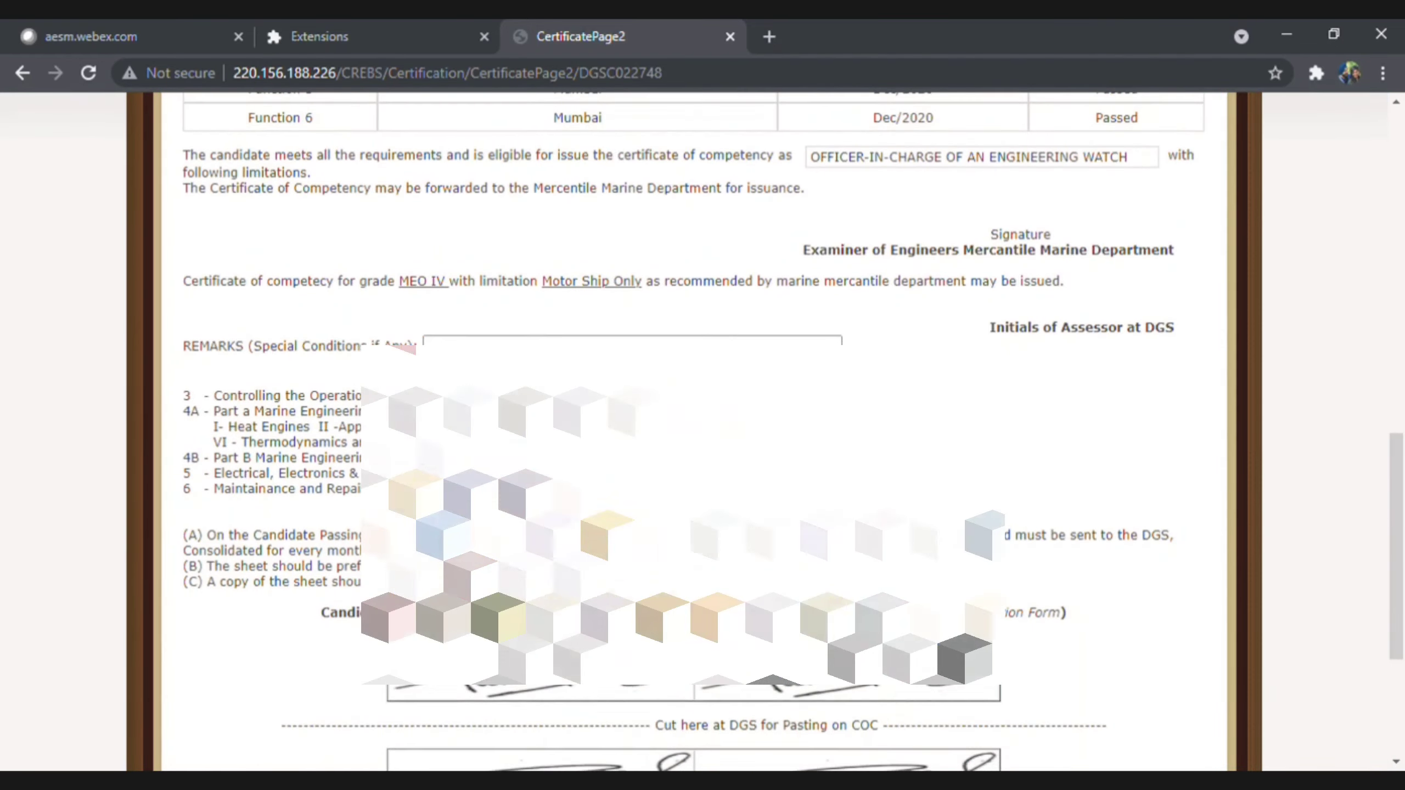
{"action": "scroll", "scroll_direction": "down", "scroll_amount": 3}
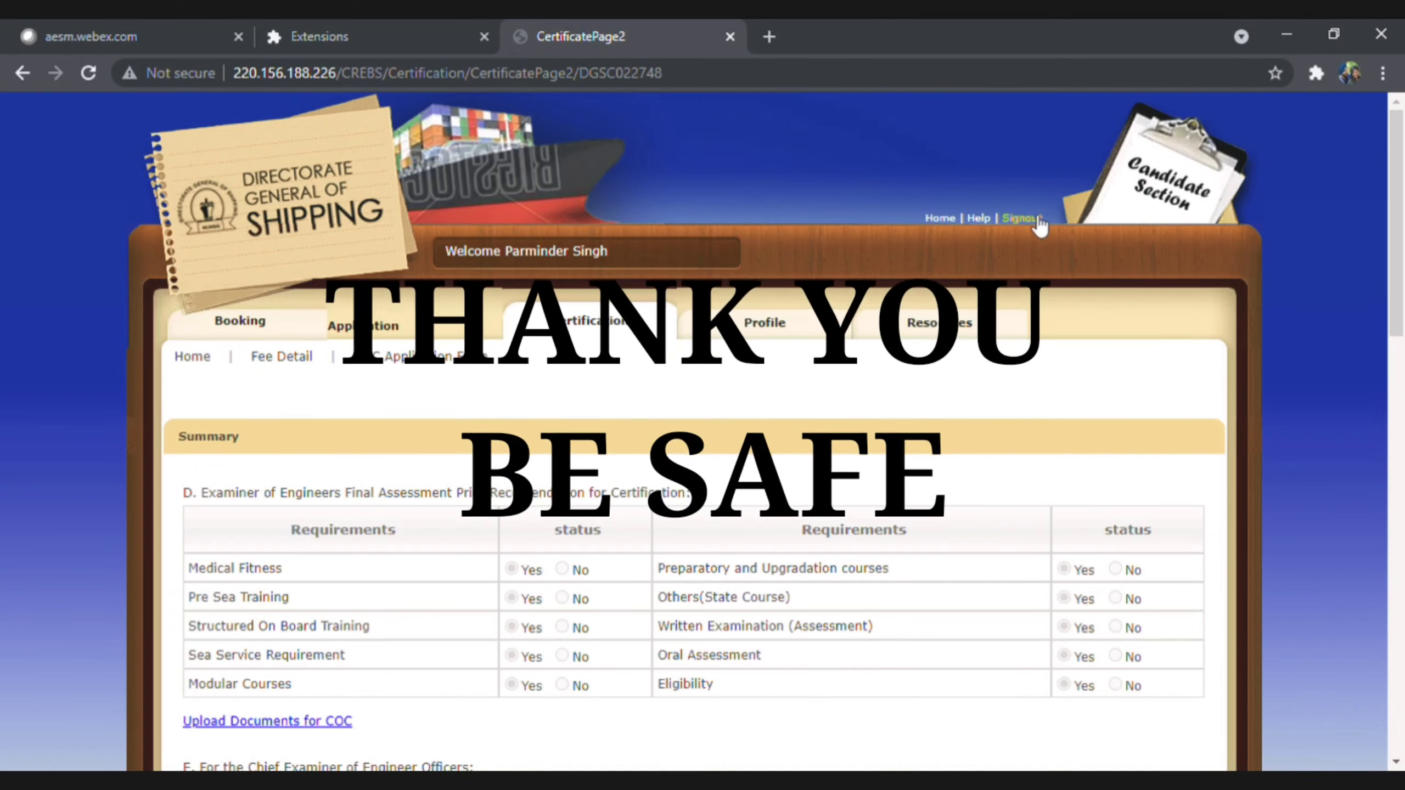
{"action": "left_click", "coordinate": [1019, 218]}
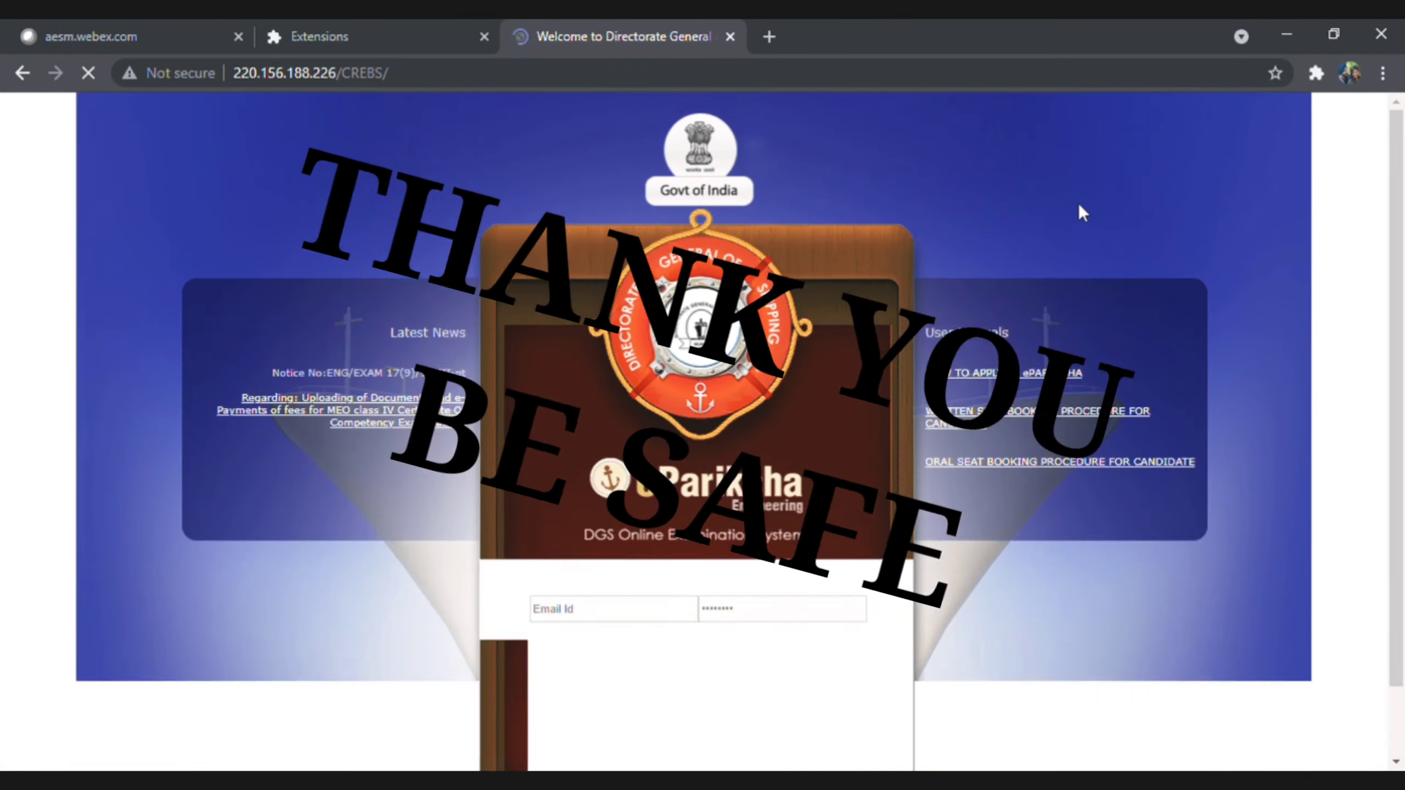